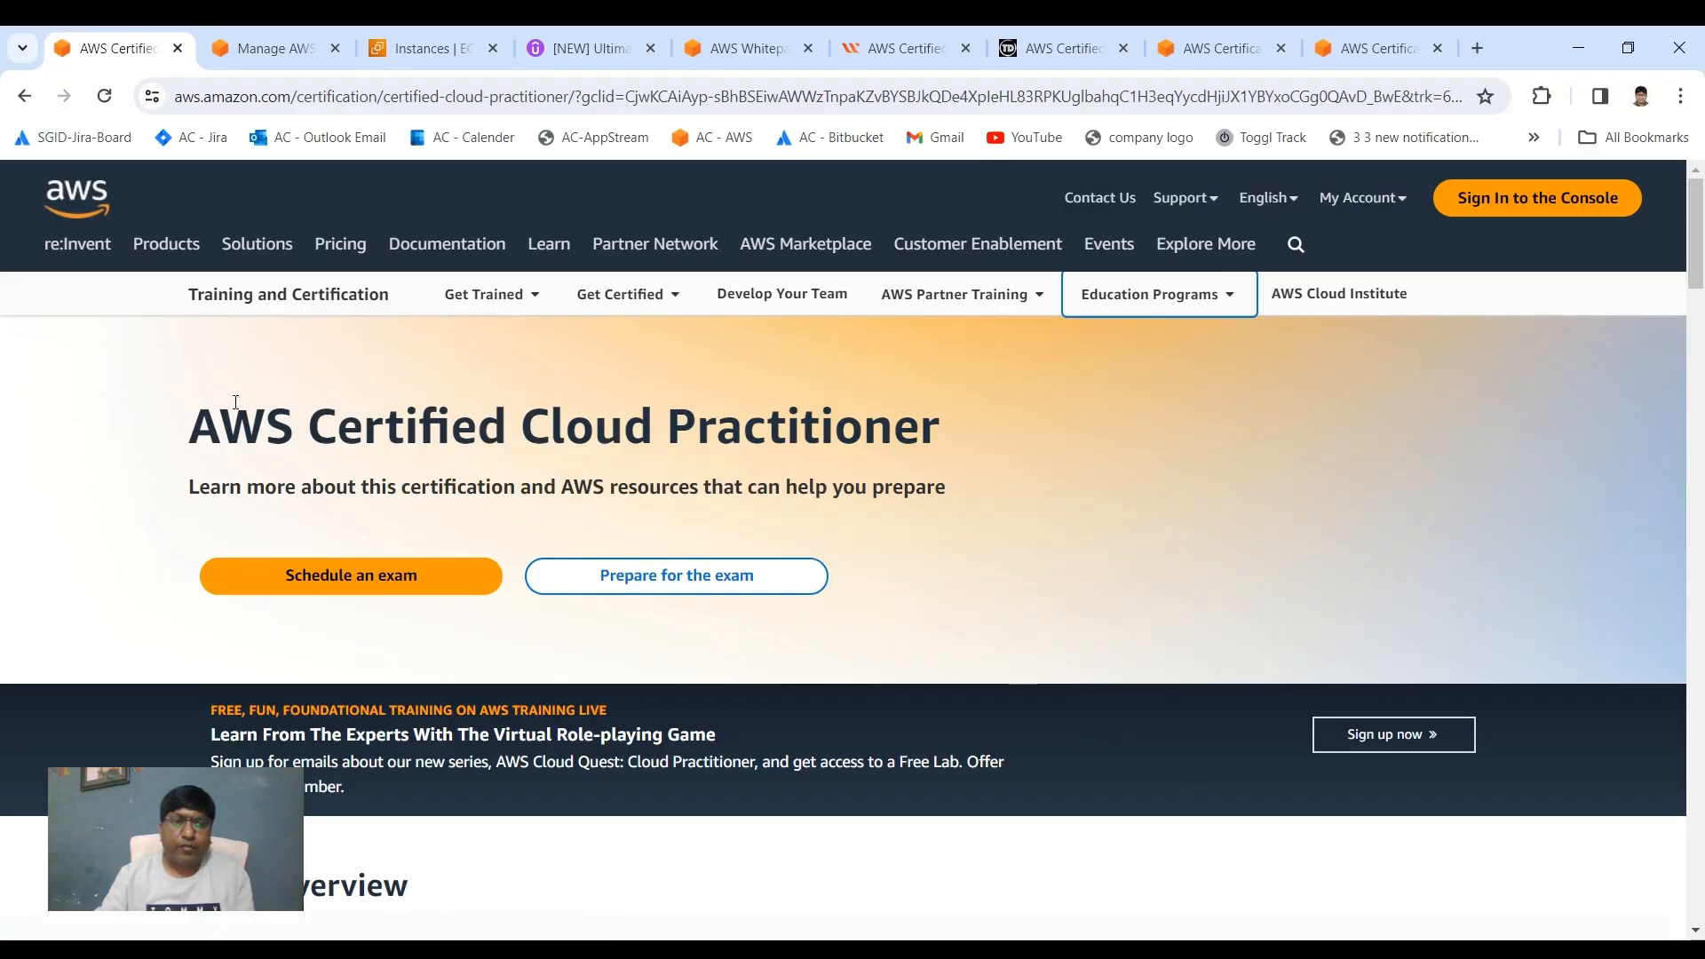
pyautogui.moveTo(892, 427)
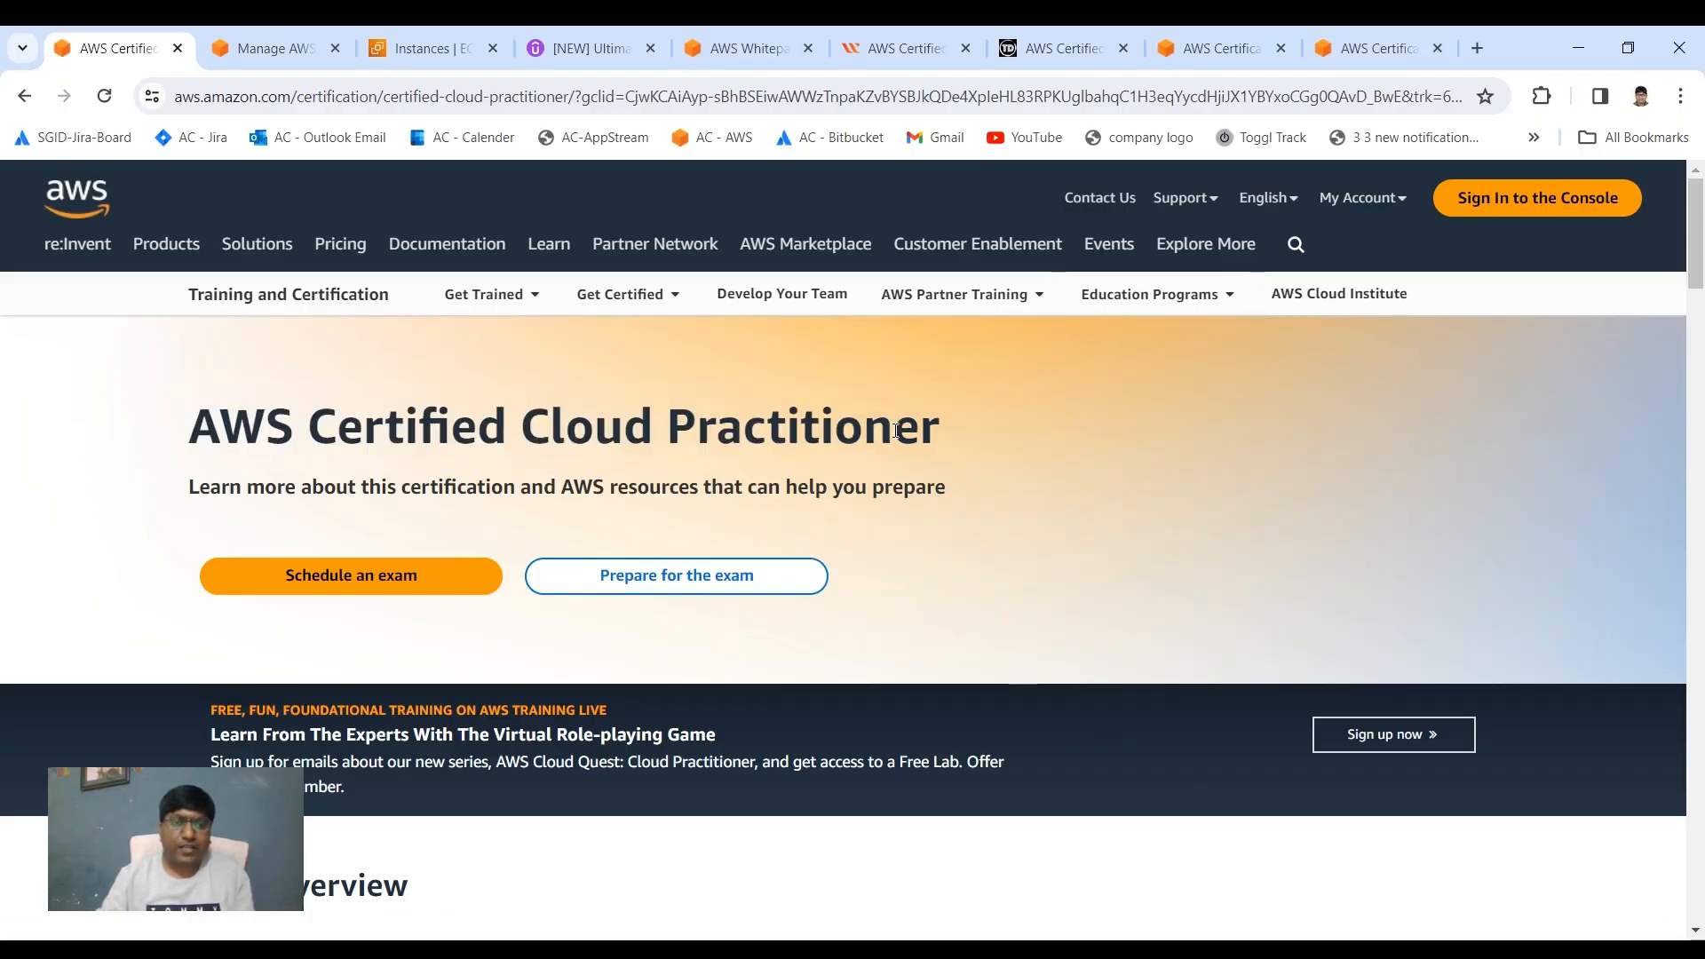
# Review the Cloud Practitioner exam overview and Key FAQs, highlighting the 100 USD exam cost.
pyautogui.scroll(-3)
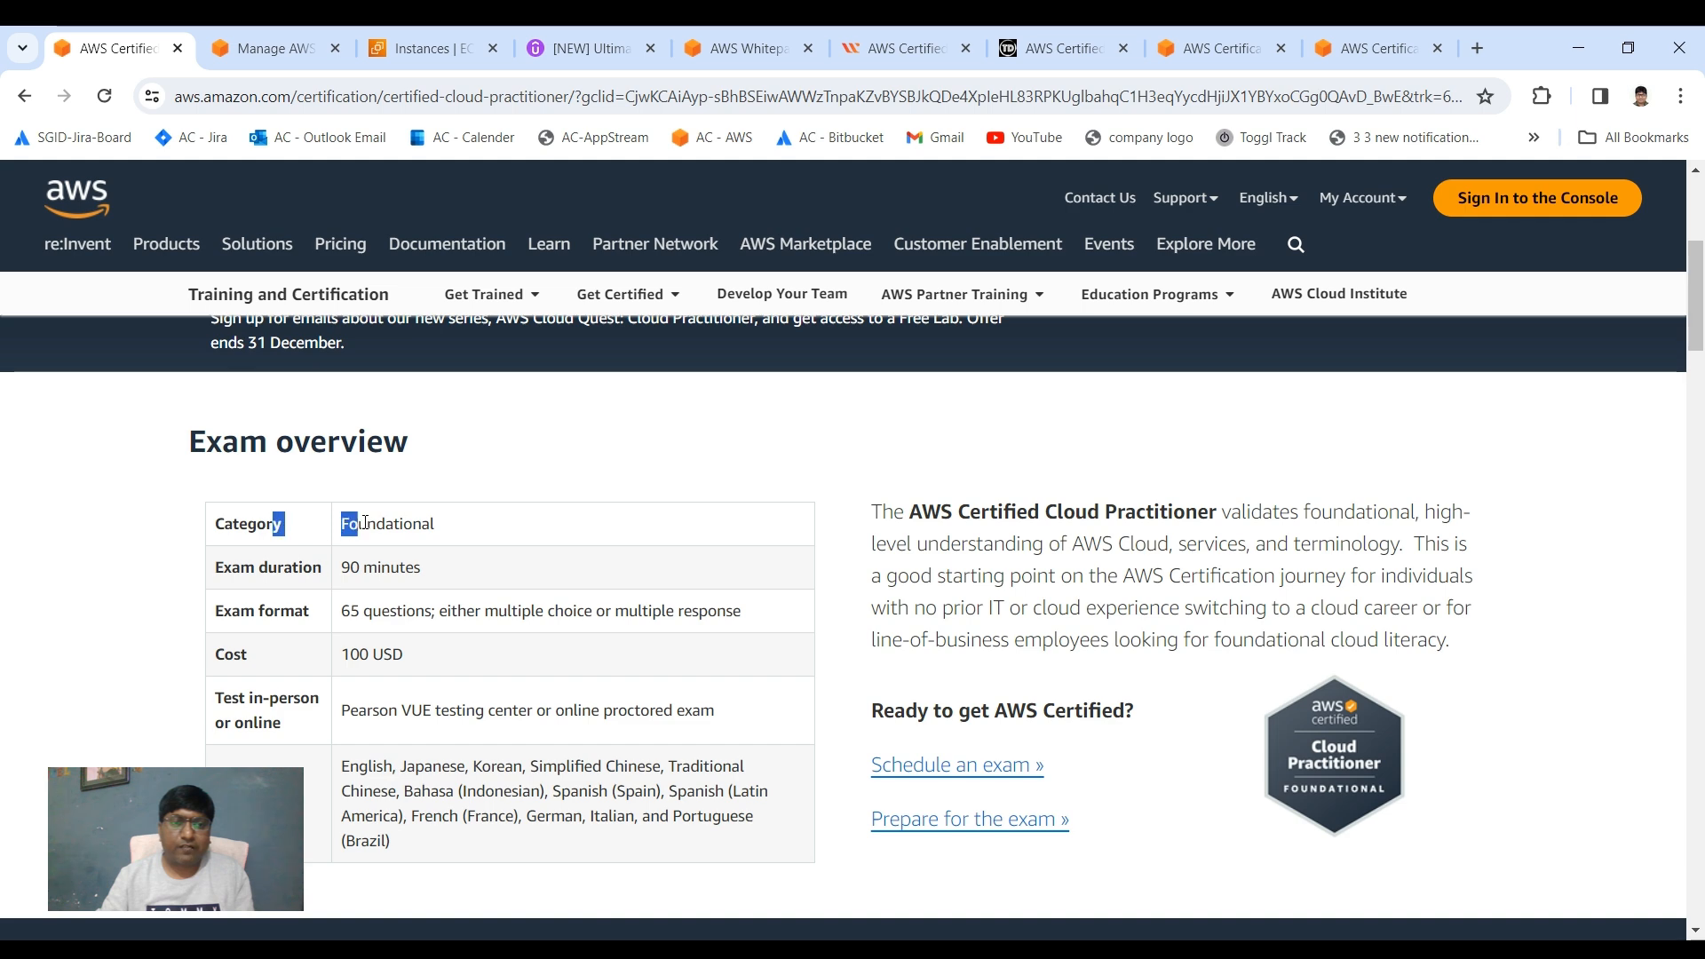
pyautogui.scroll(-3)
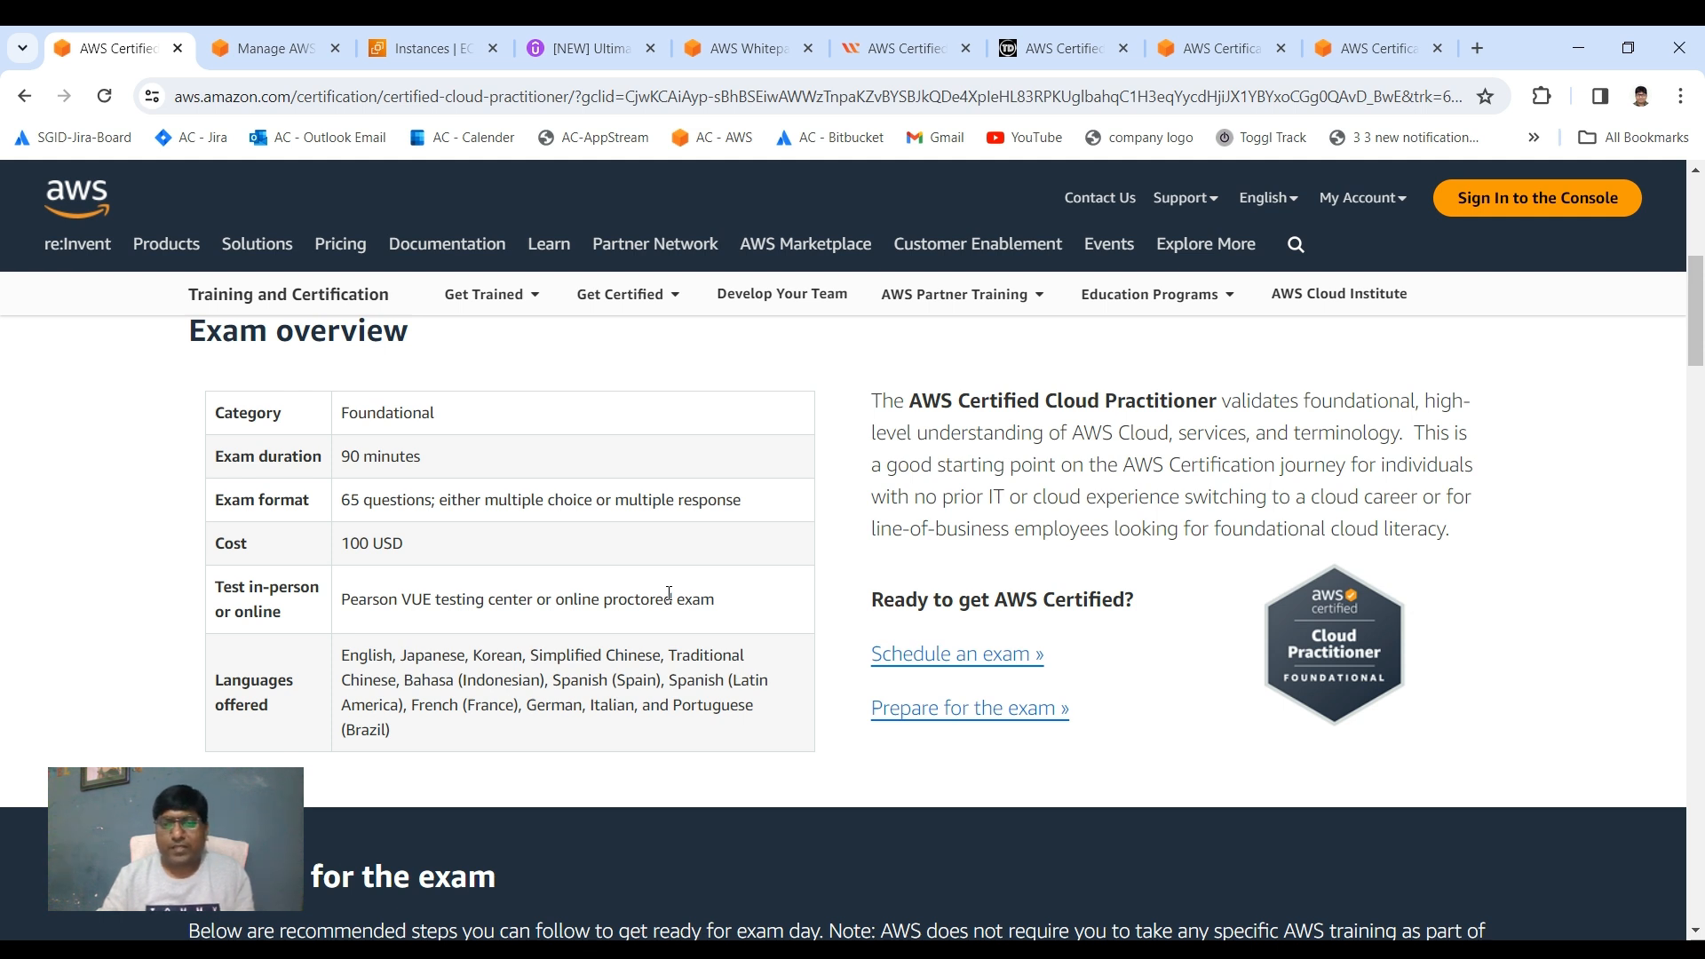
pyautogui.doubleClick(371, 542)
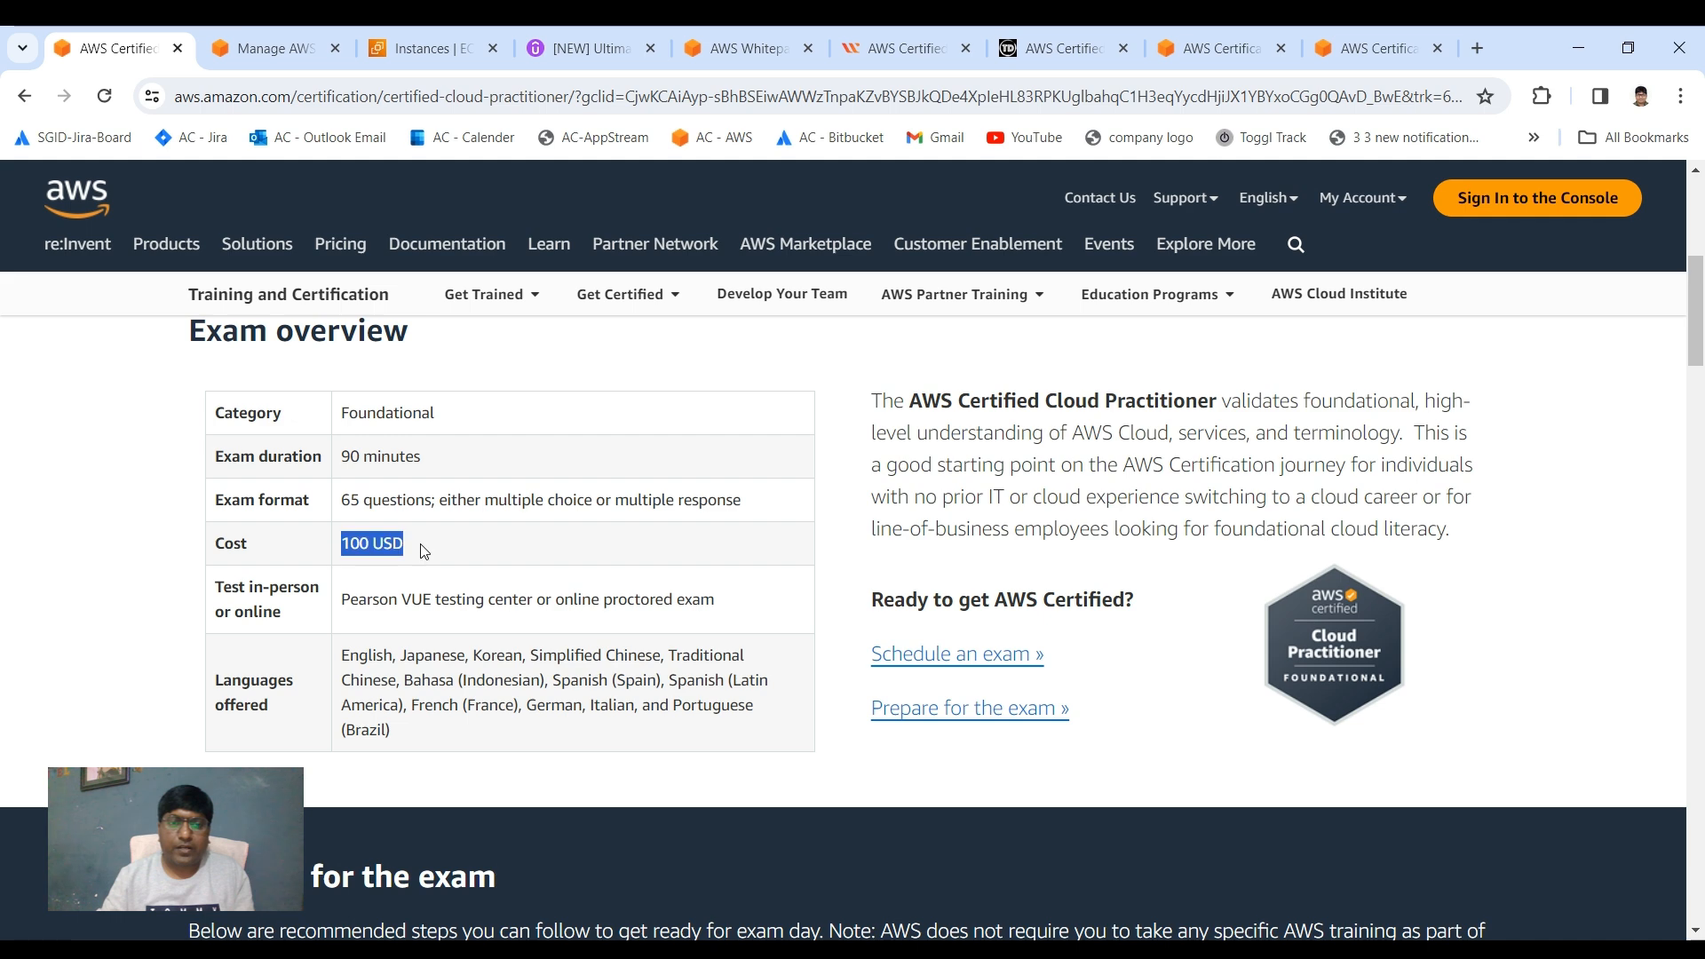
pyautogui.scroll(3)
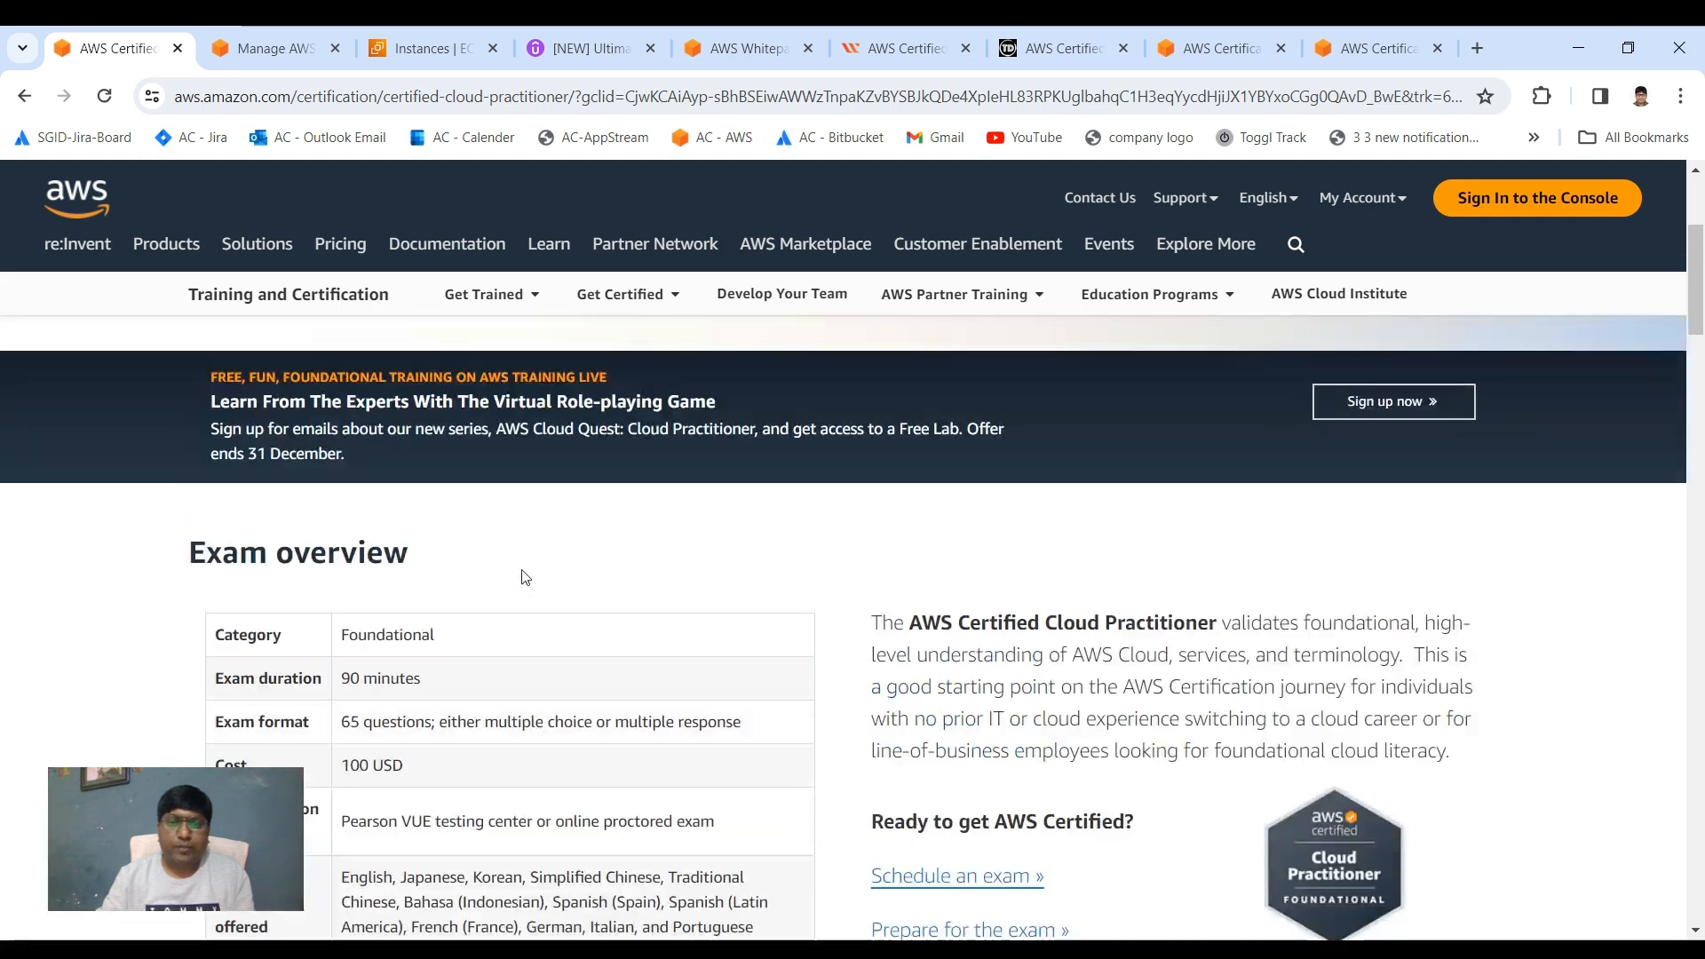
pyautogui.scroll(-3)
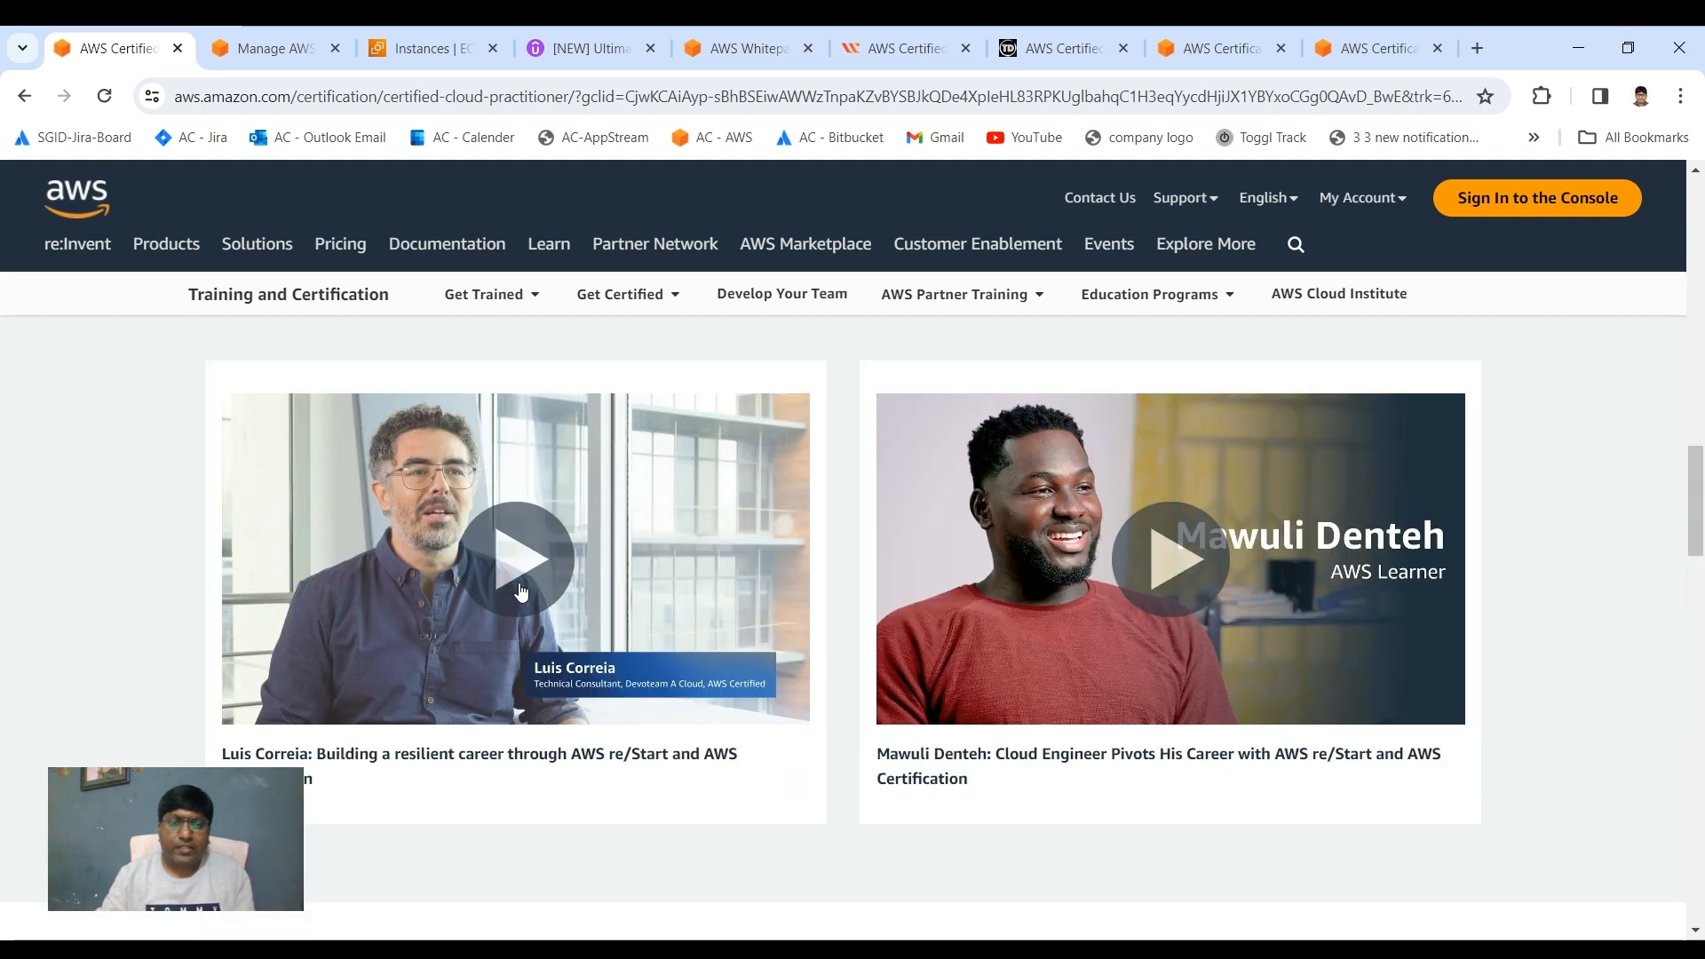
pyautogui.scroll(-3)
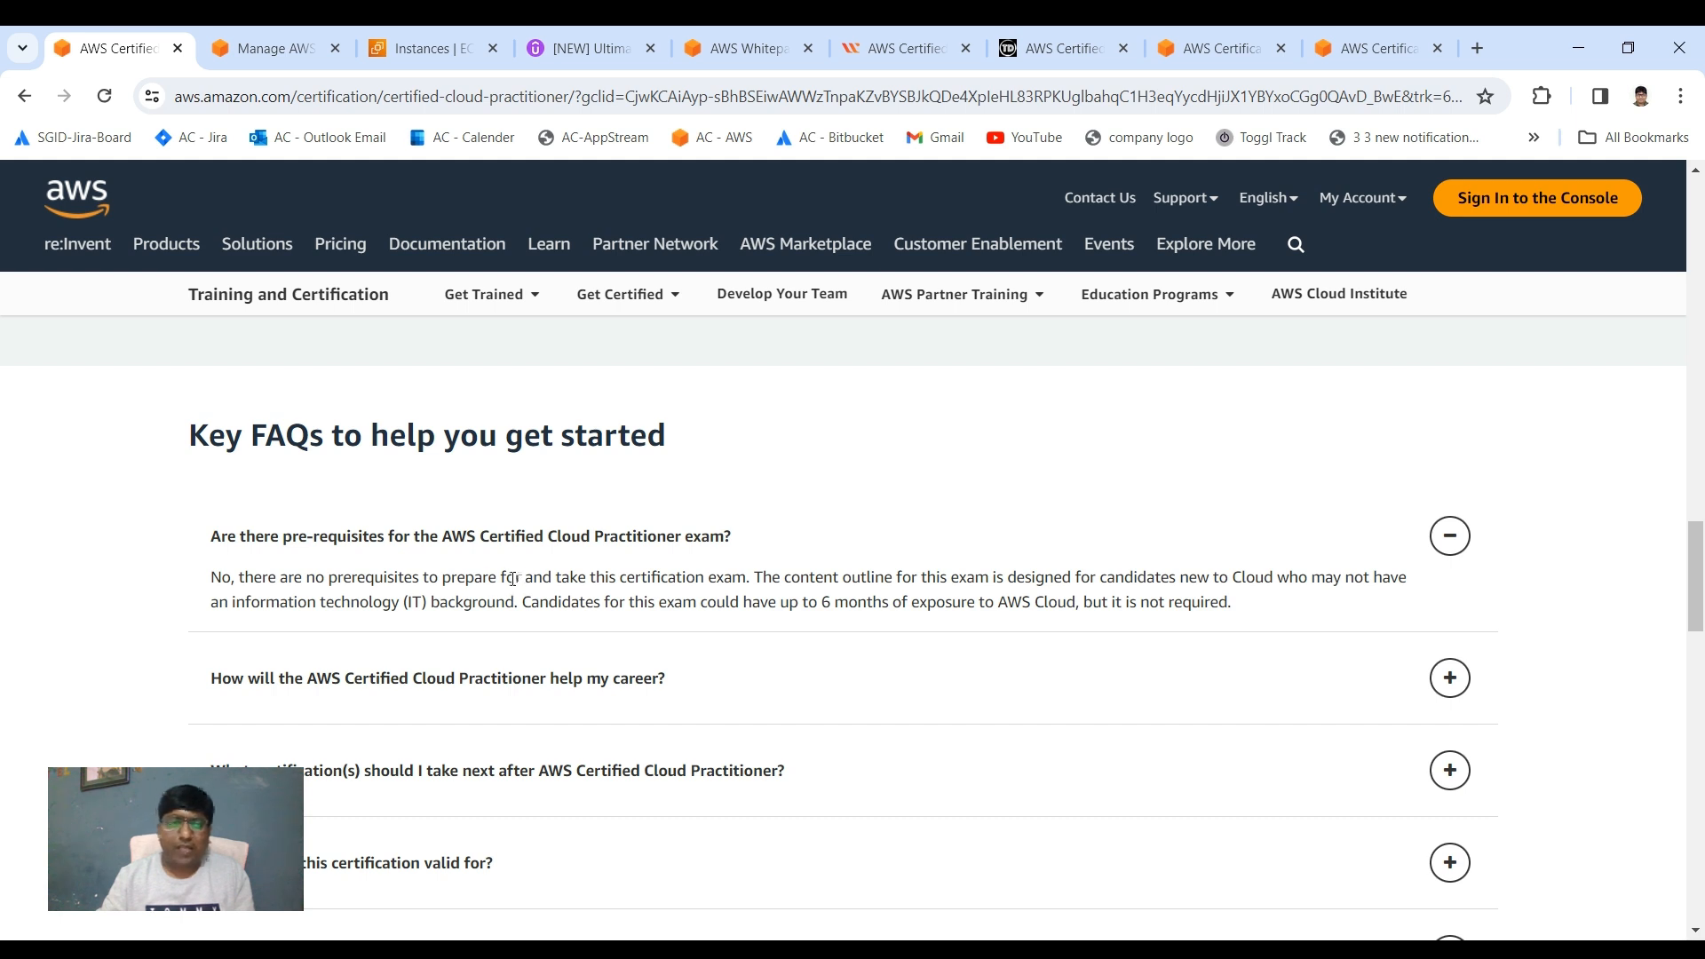
pyautogui.moveTo(354, 571)
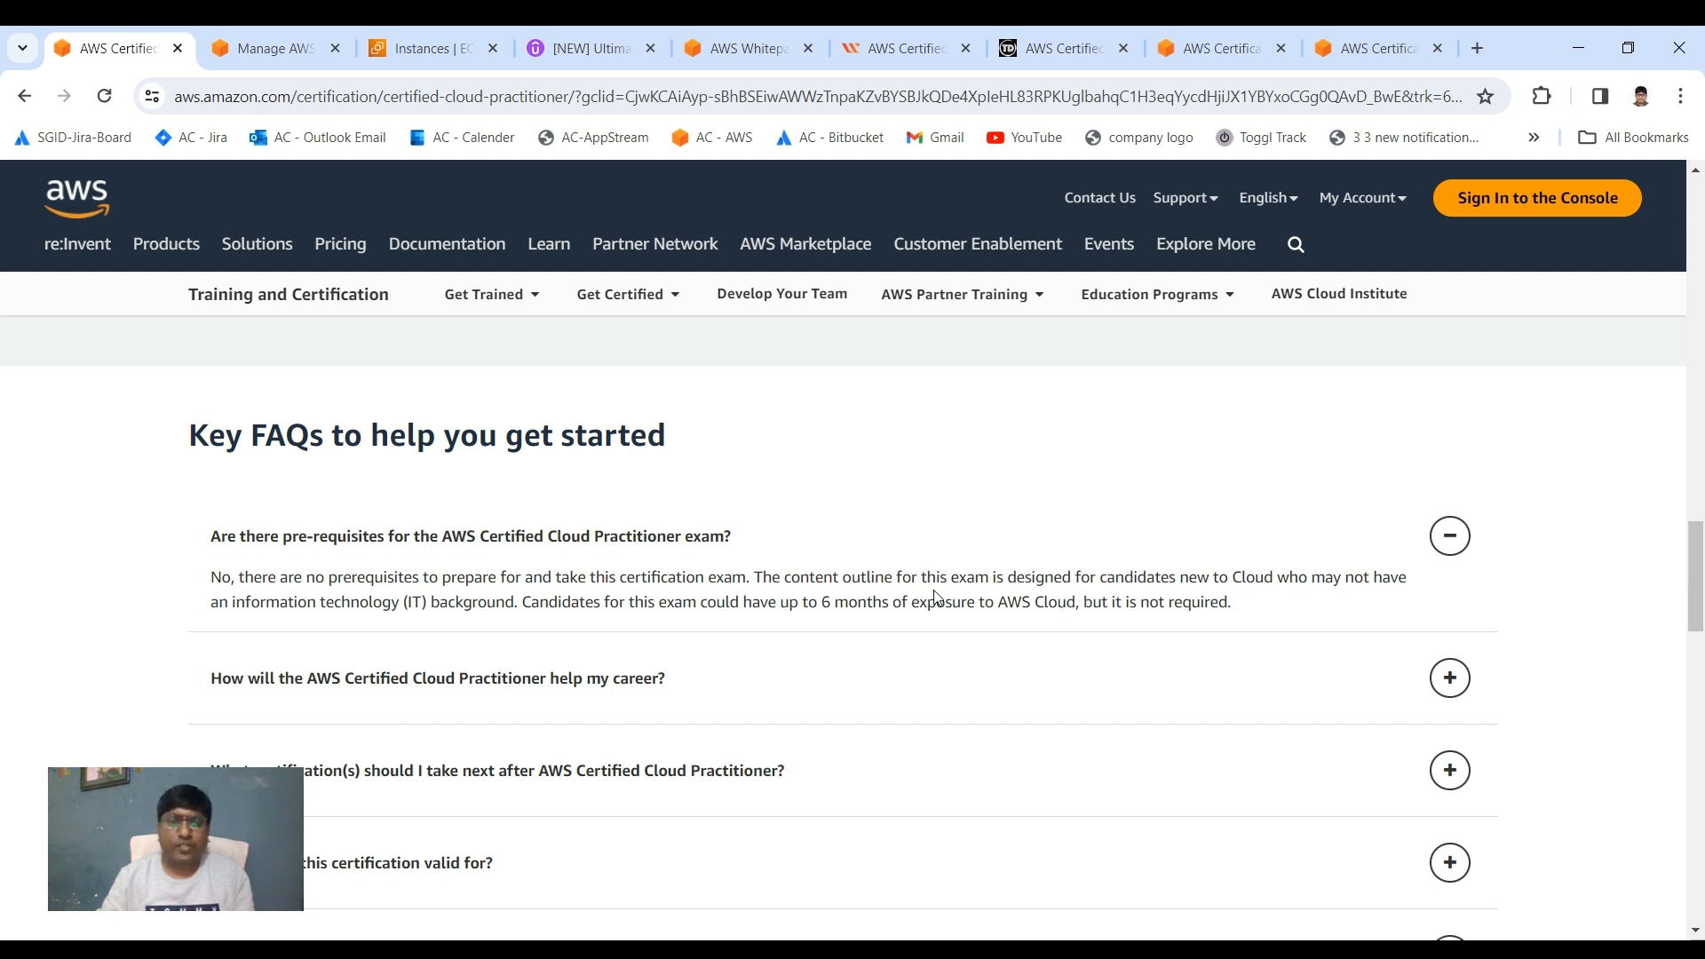
pyautogui.moveTo(411, 587)
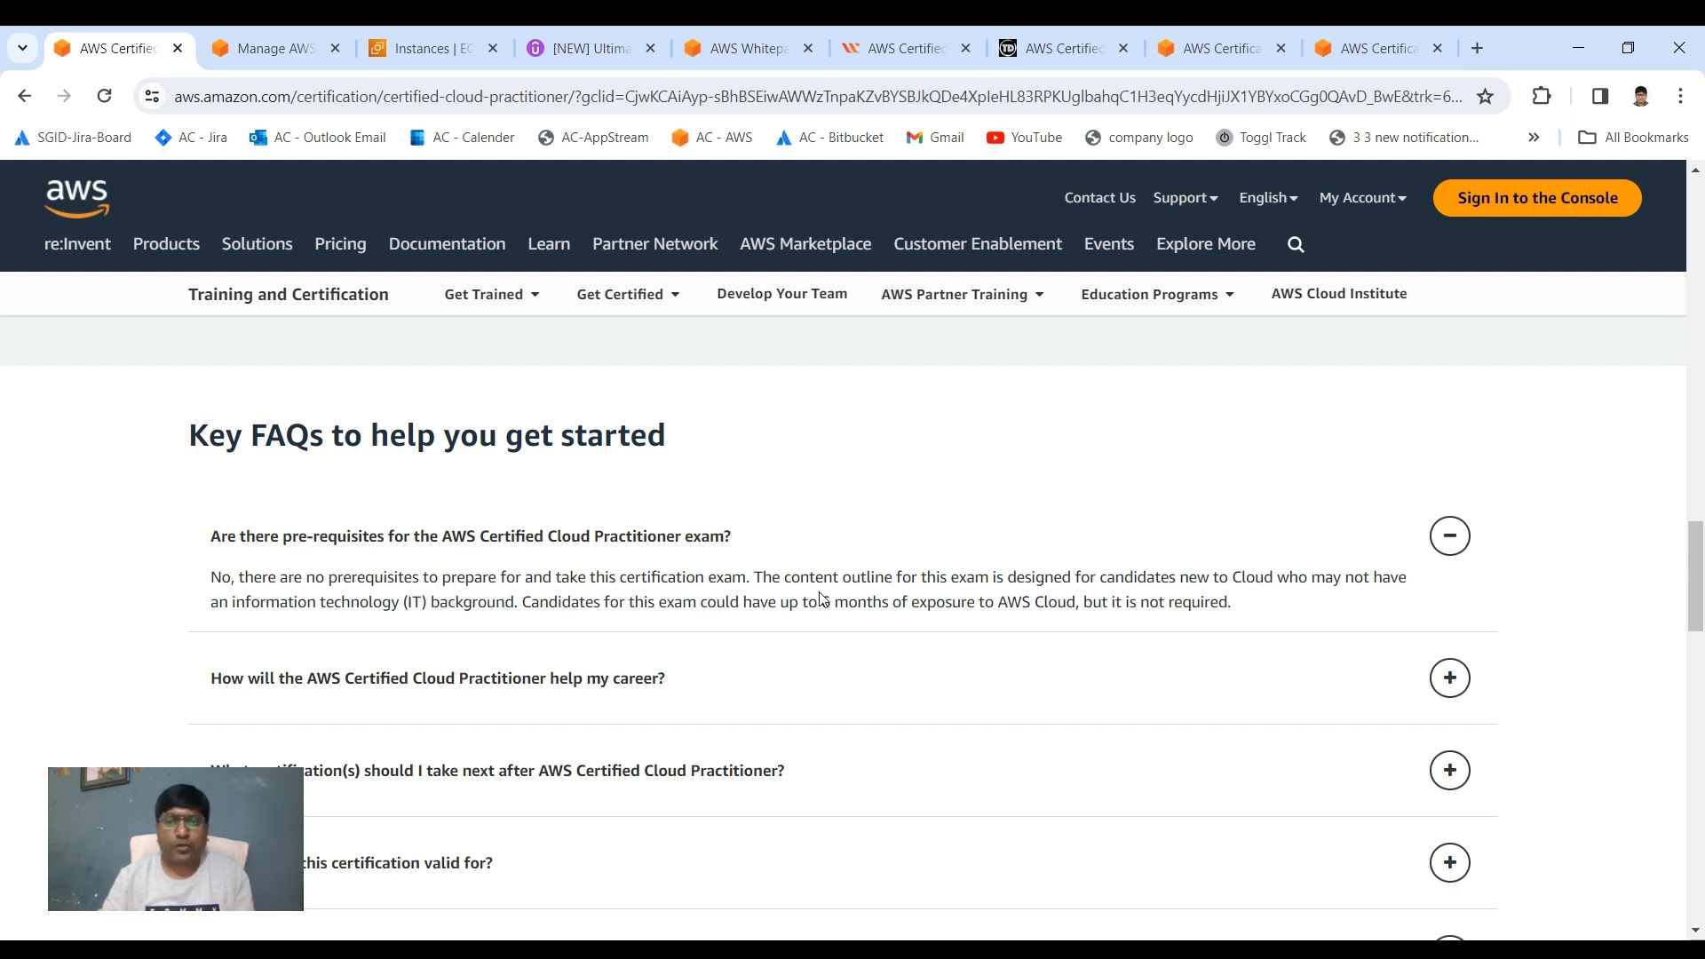
pyautogui.moveTo(842, 584)
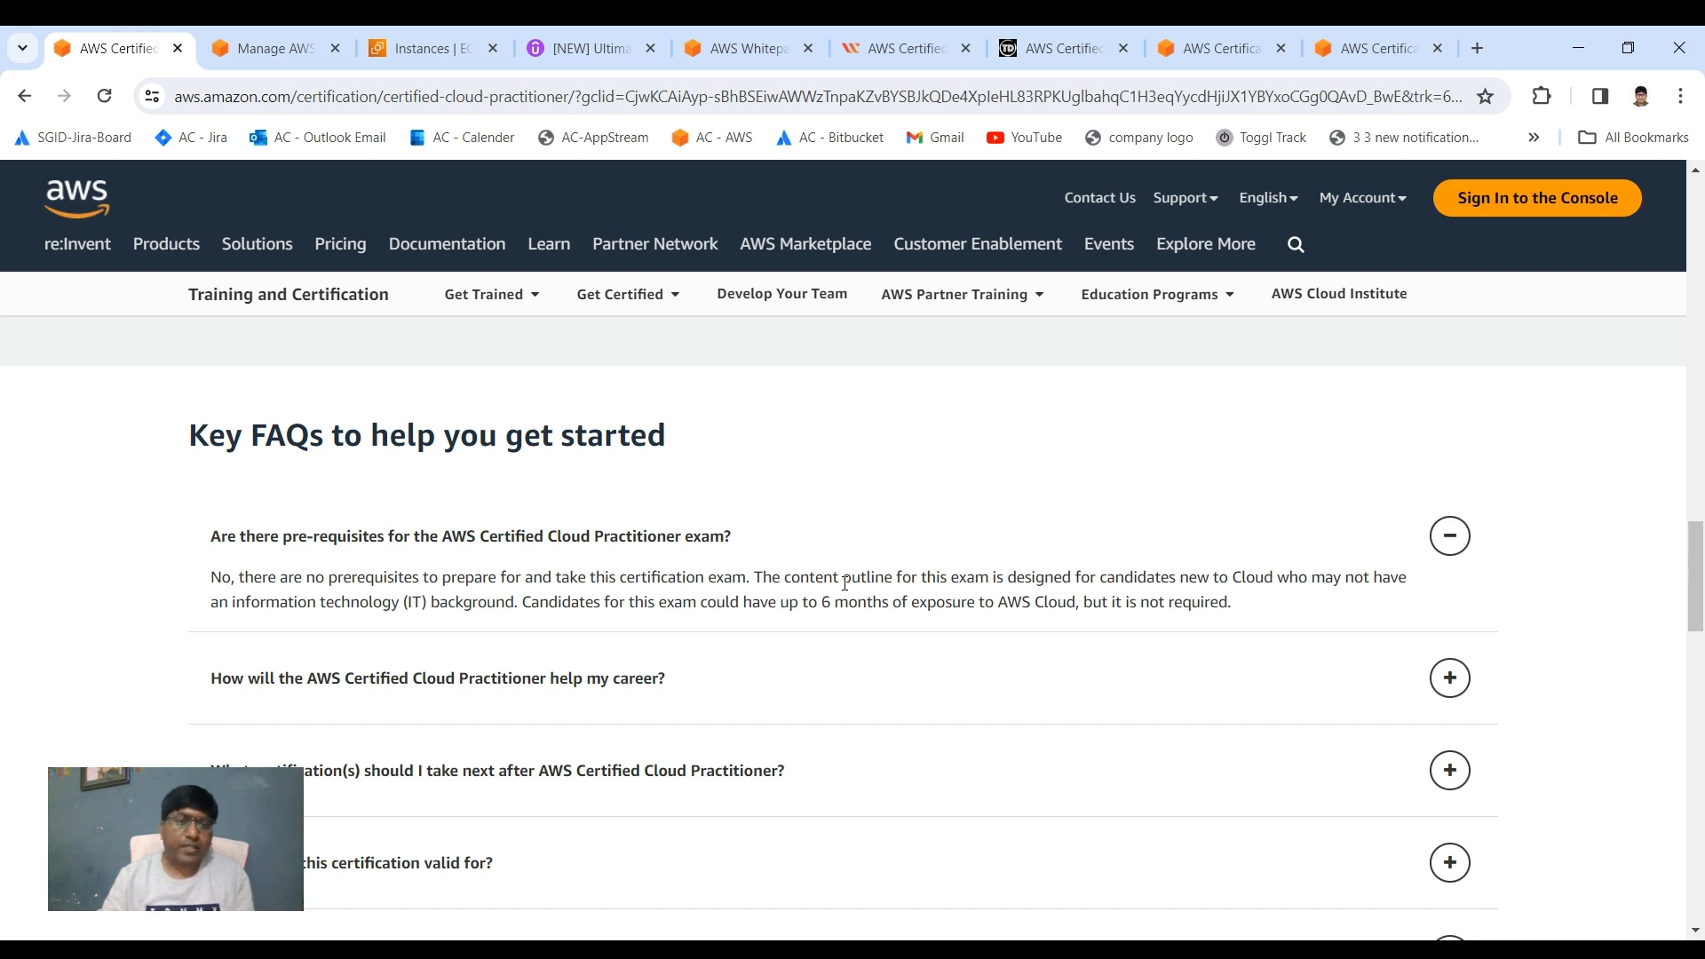
pyautogui.scroll(3)
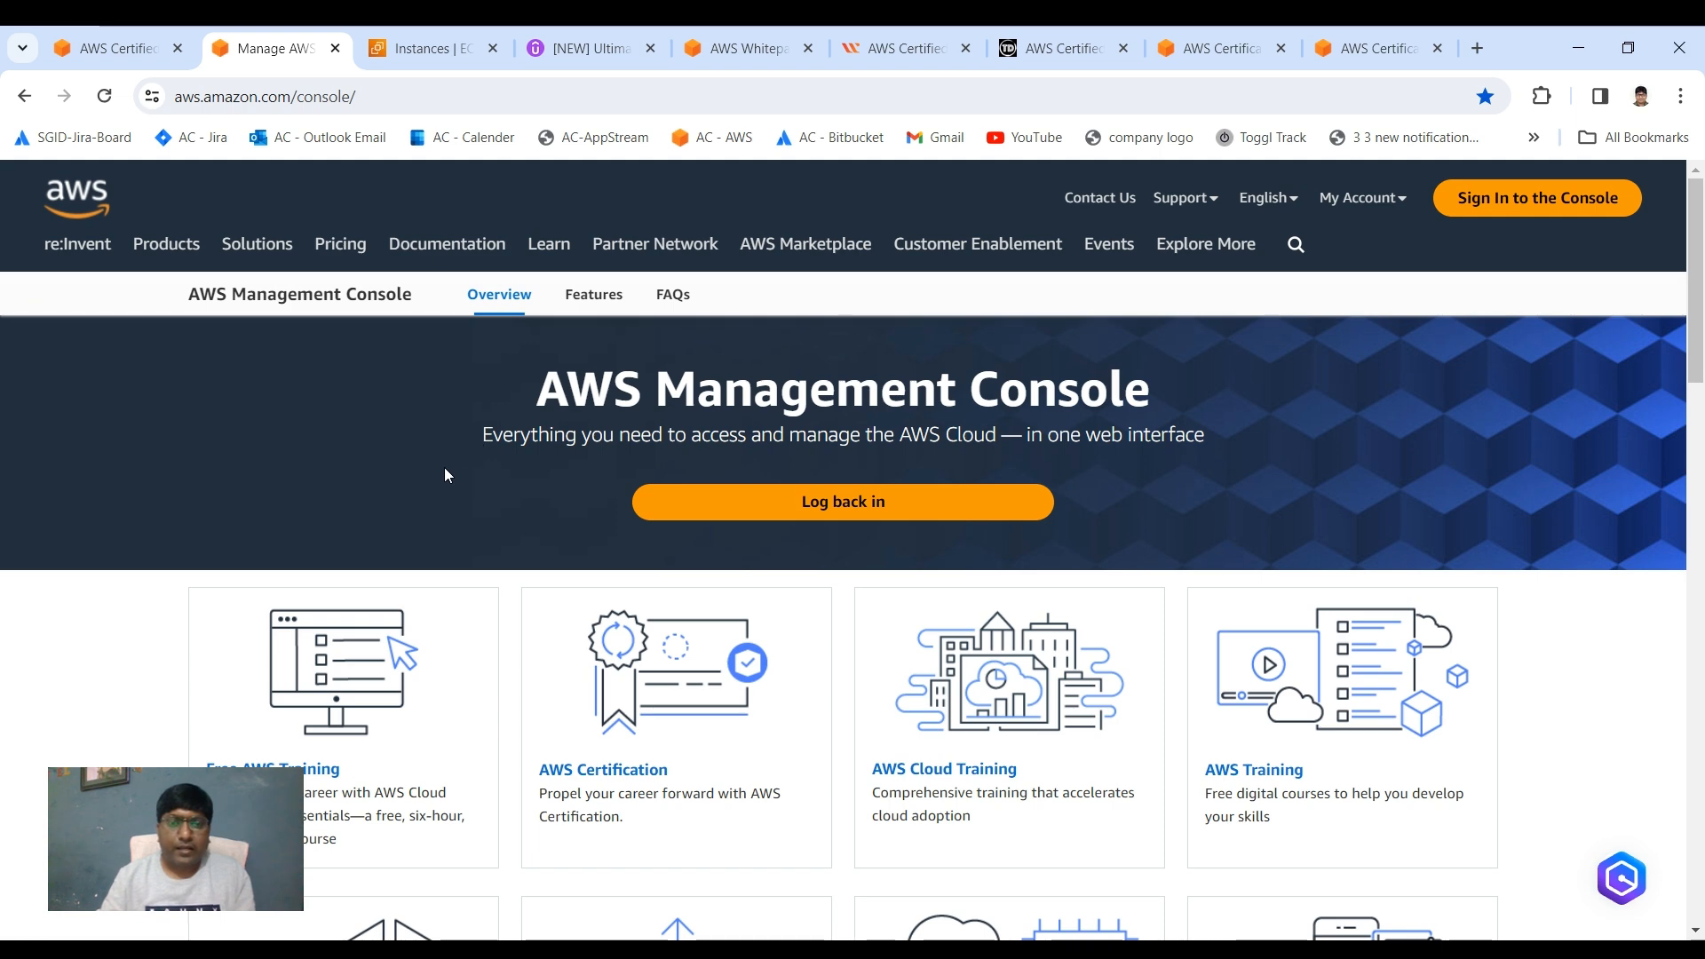
pyautogui.moveTo(804, 465)
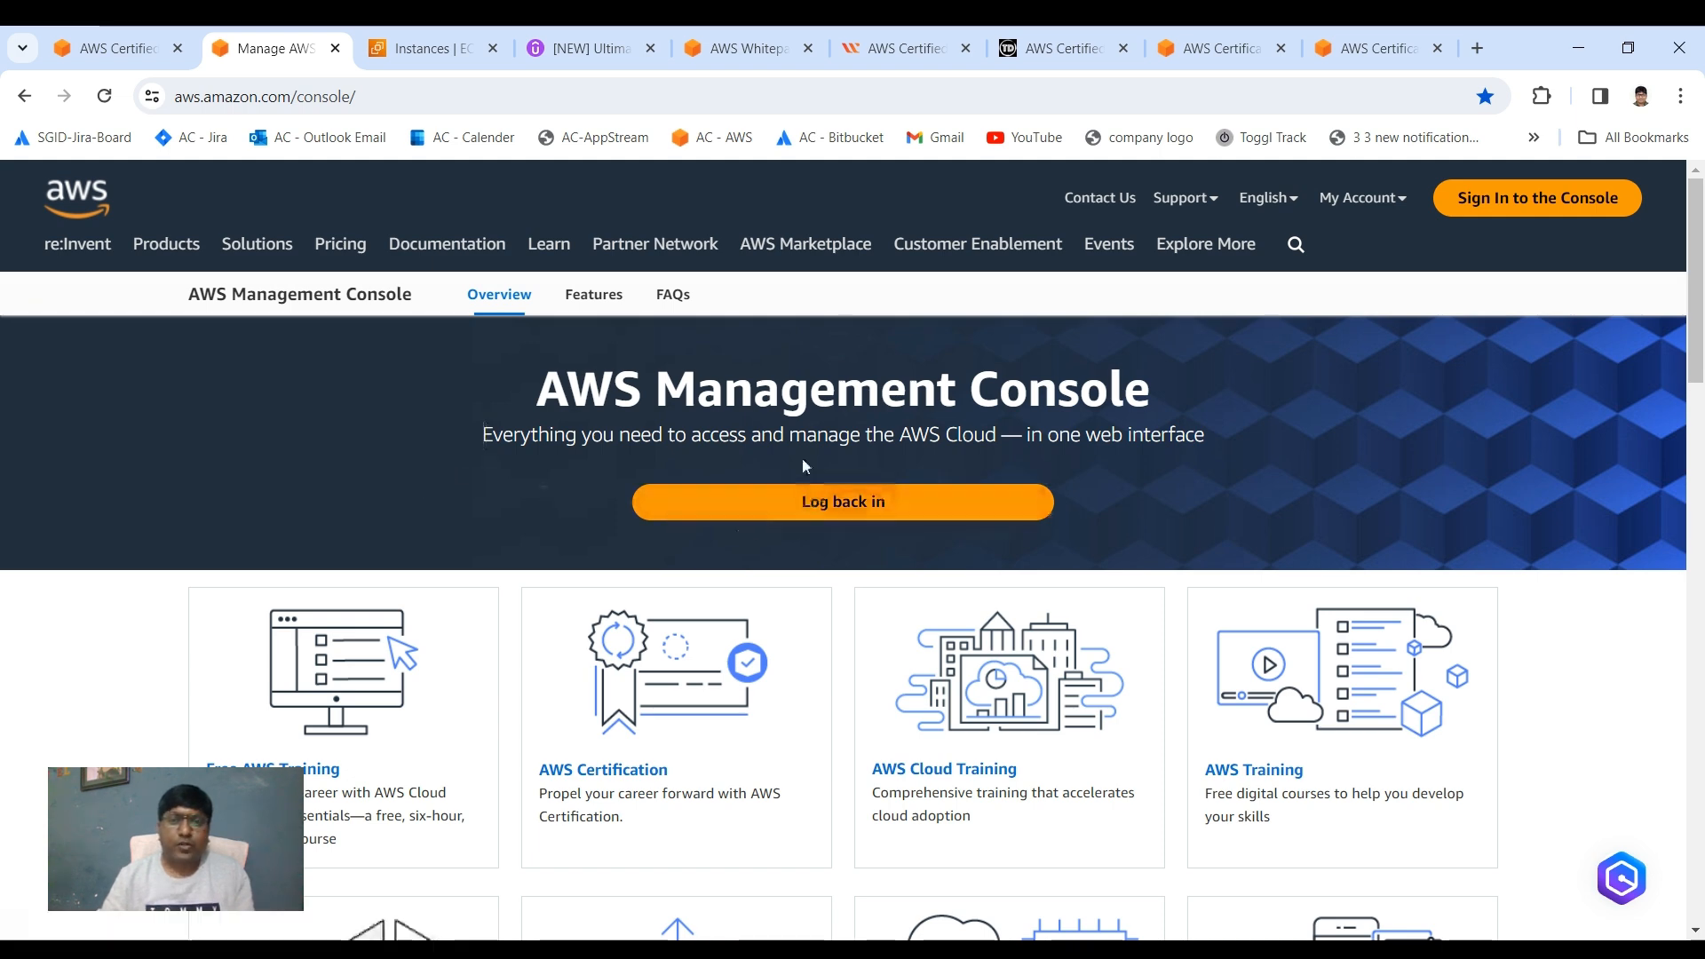
pyautogui.moveTo(655, 512)
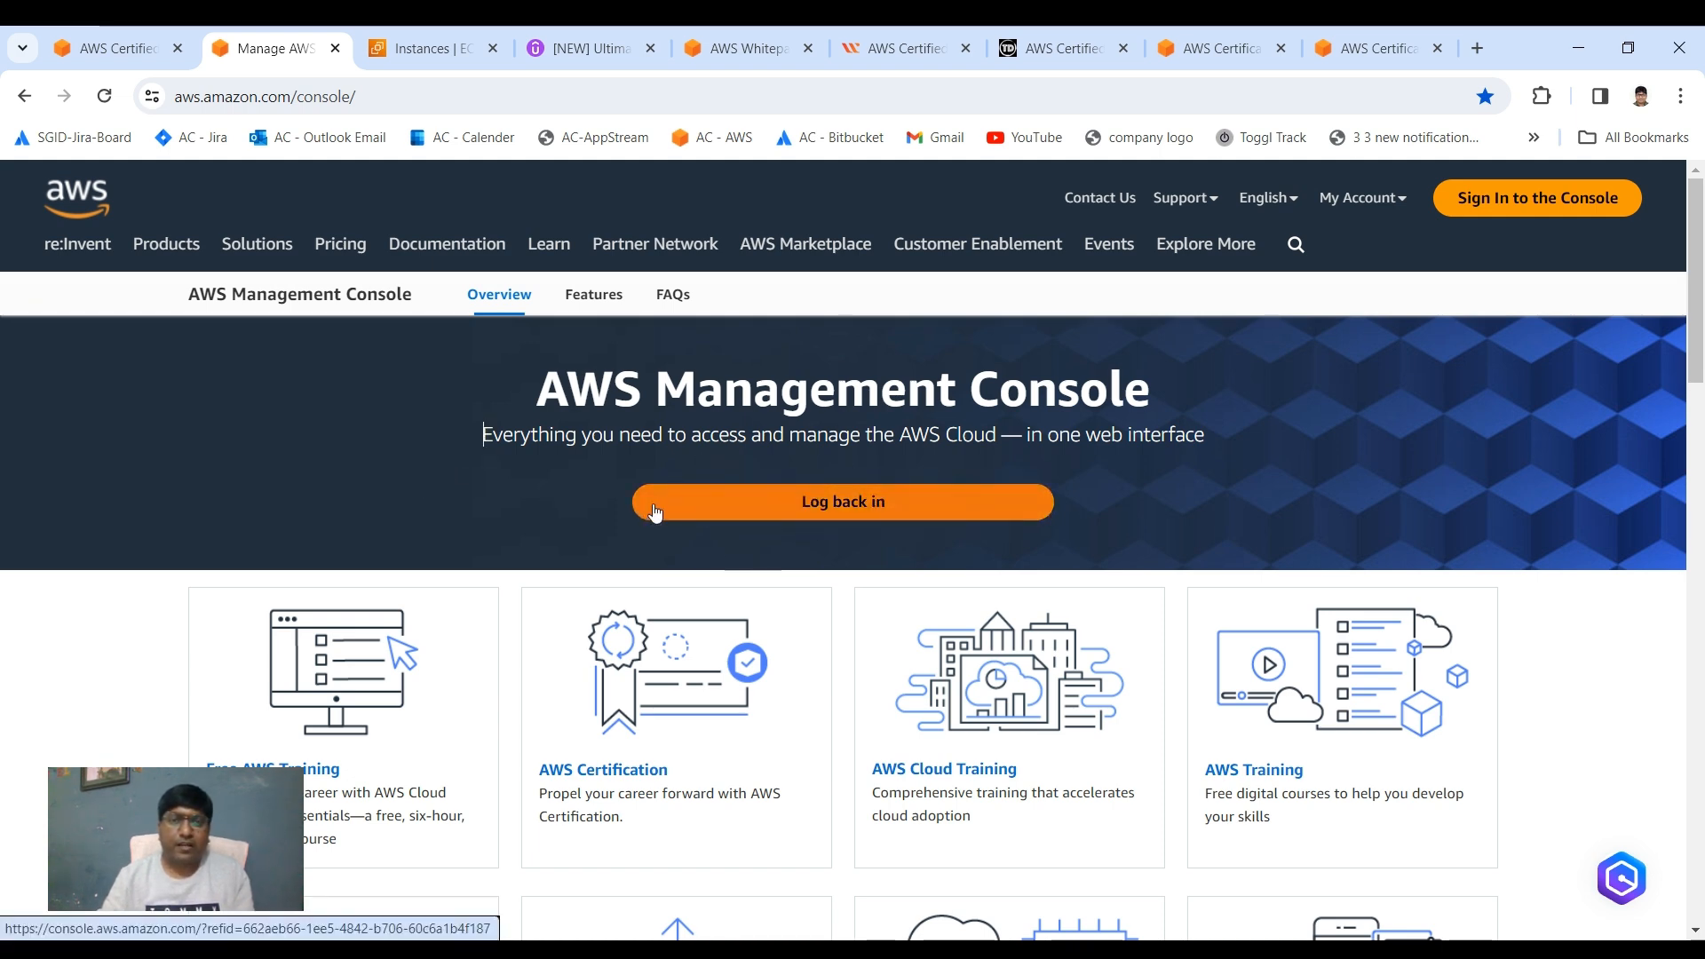
pyautogui.moveTo(701, 432)
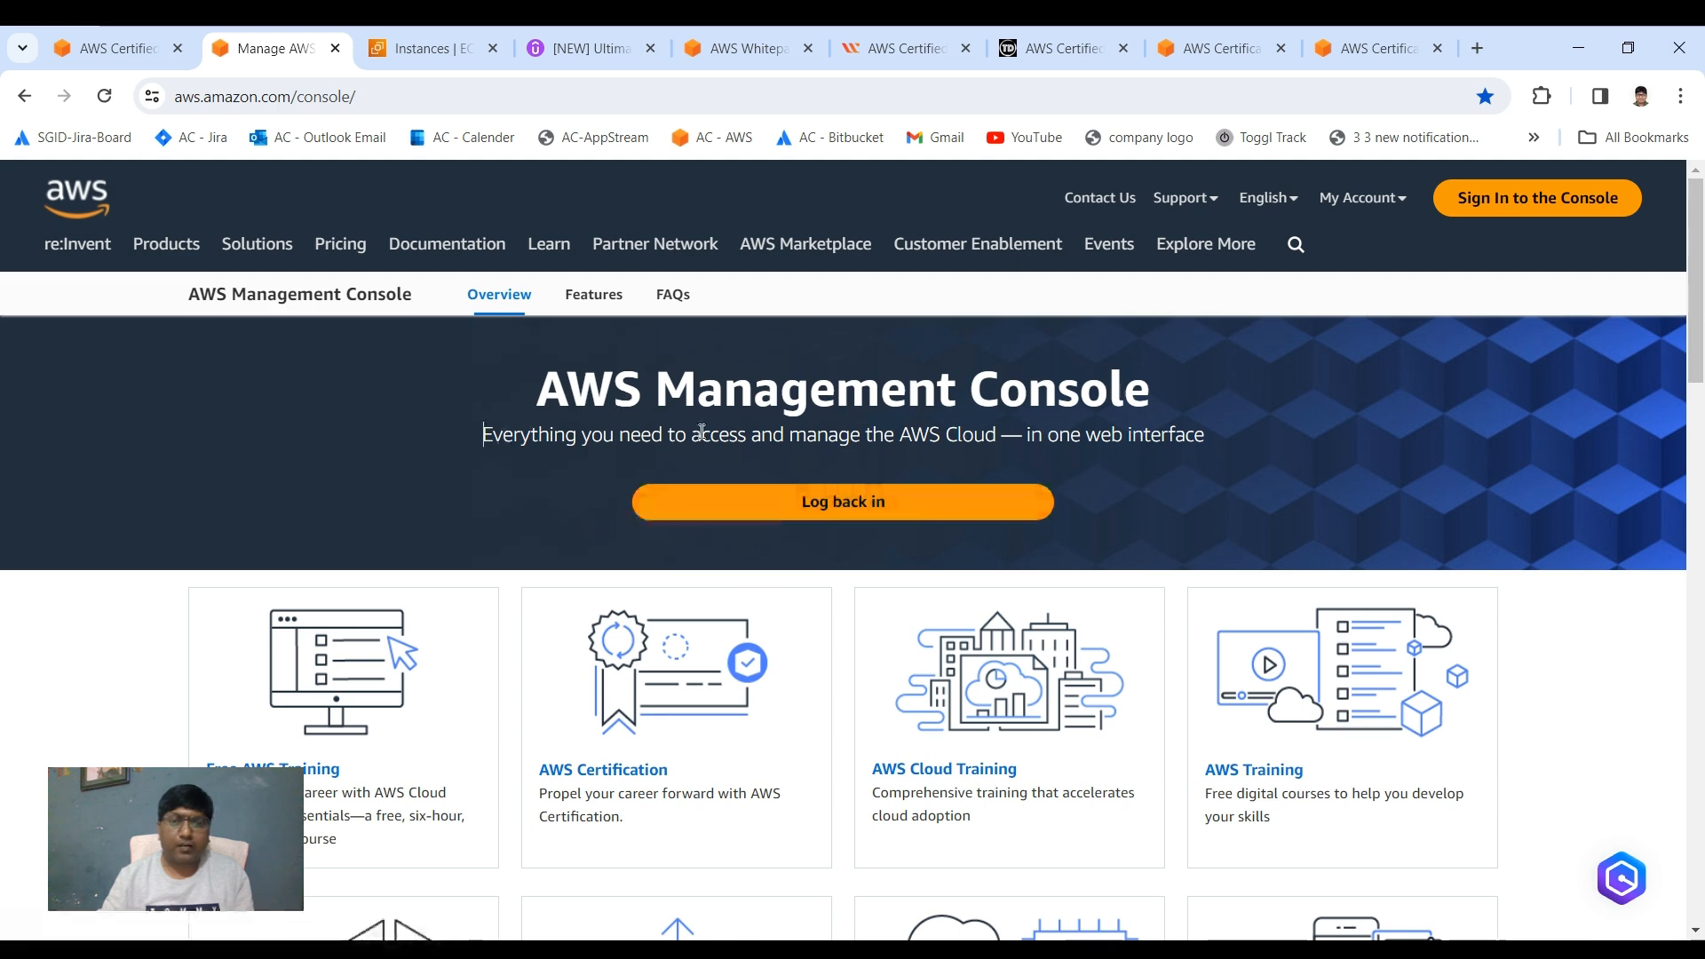
pyautogui.moveTo(470, 170)
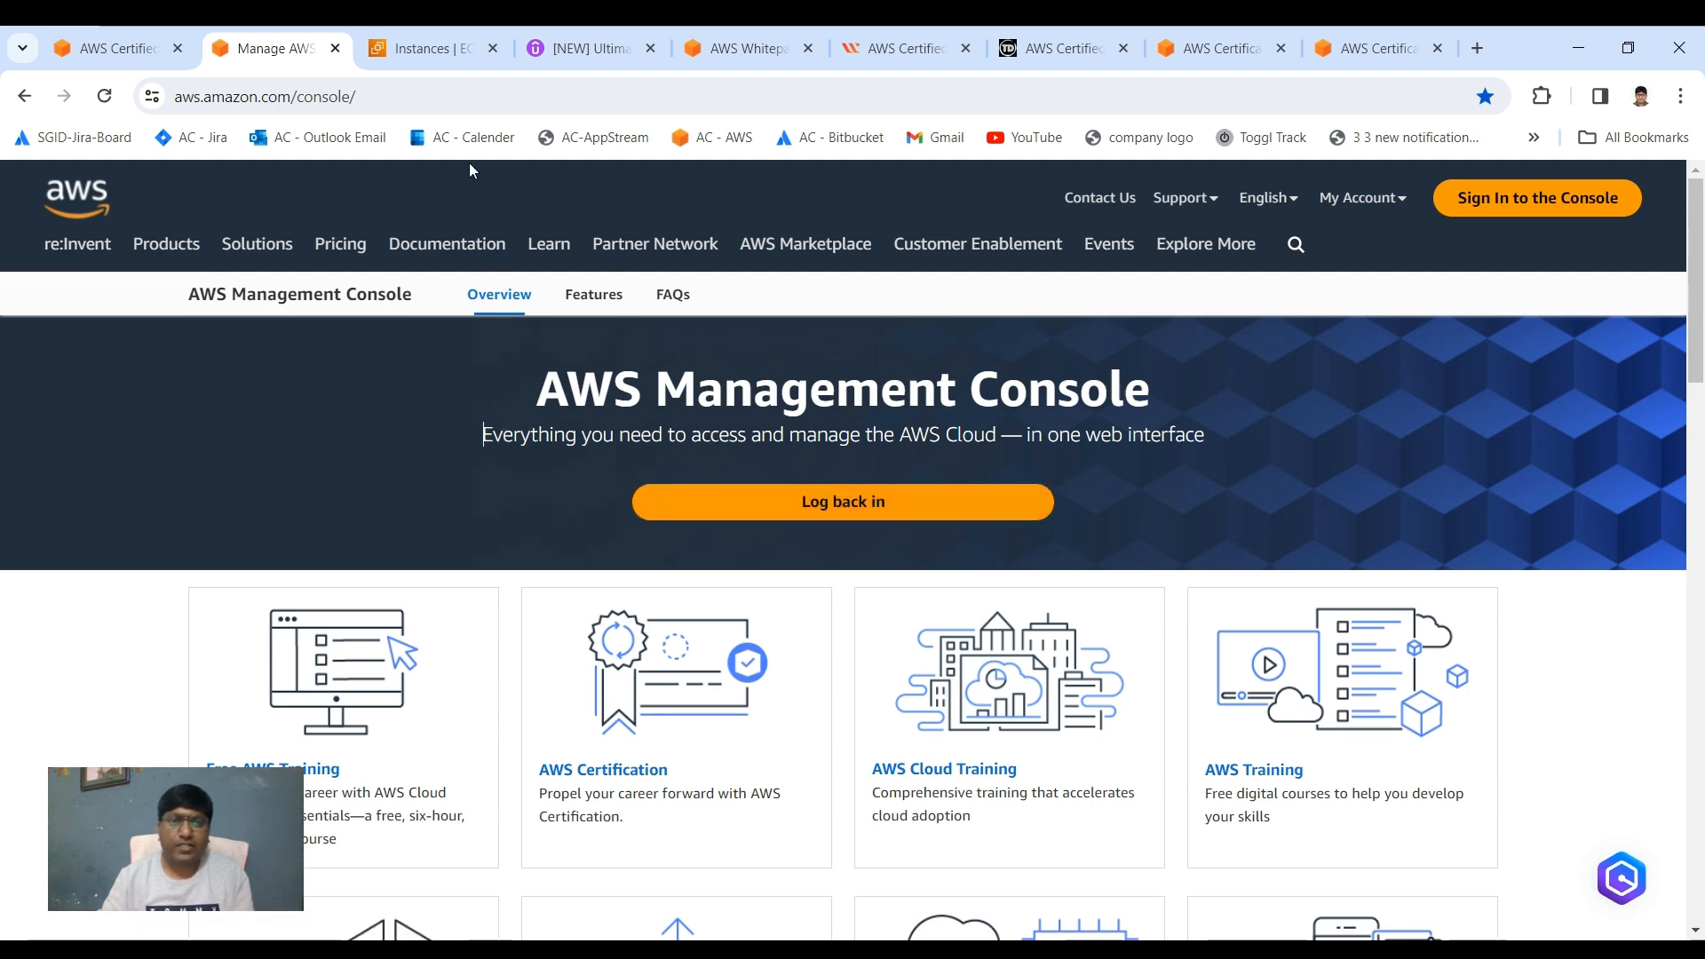
# Switch to the 'Instances | EC2' tab showing the N. Virginia instances list.
pyautogui.click(430, 48)
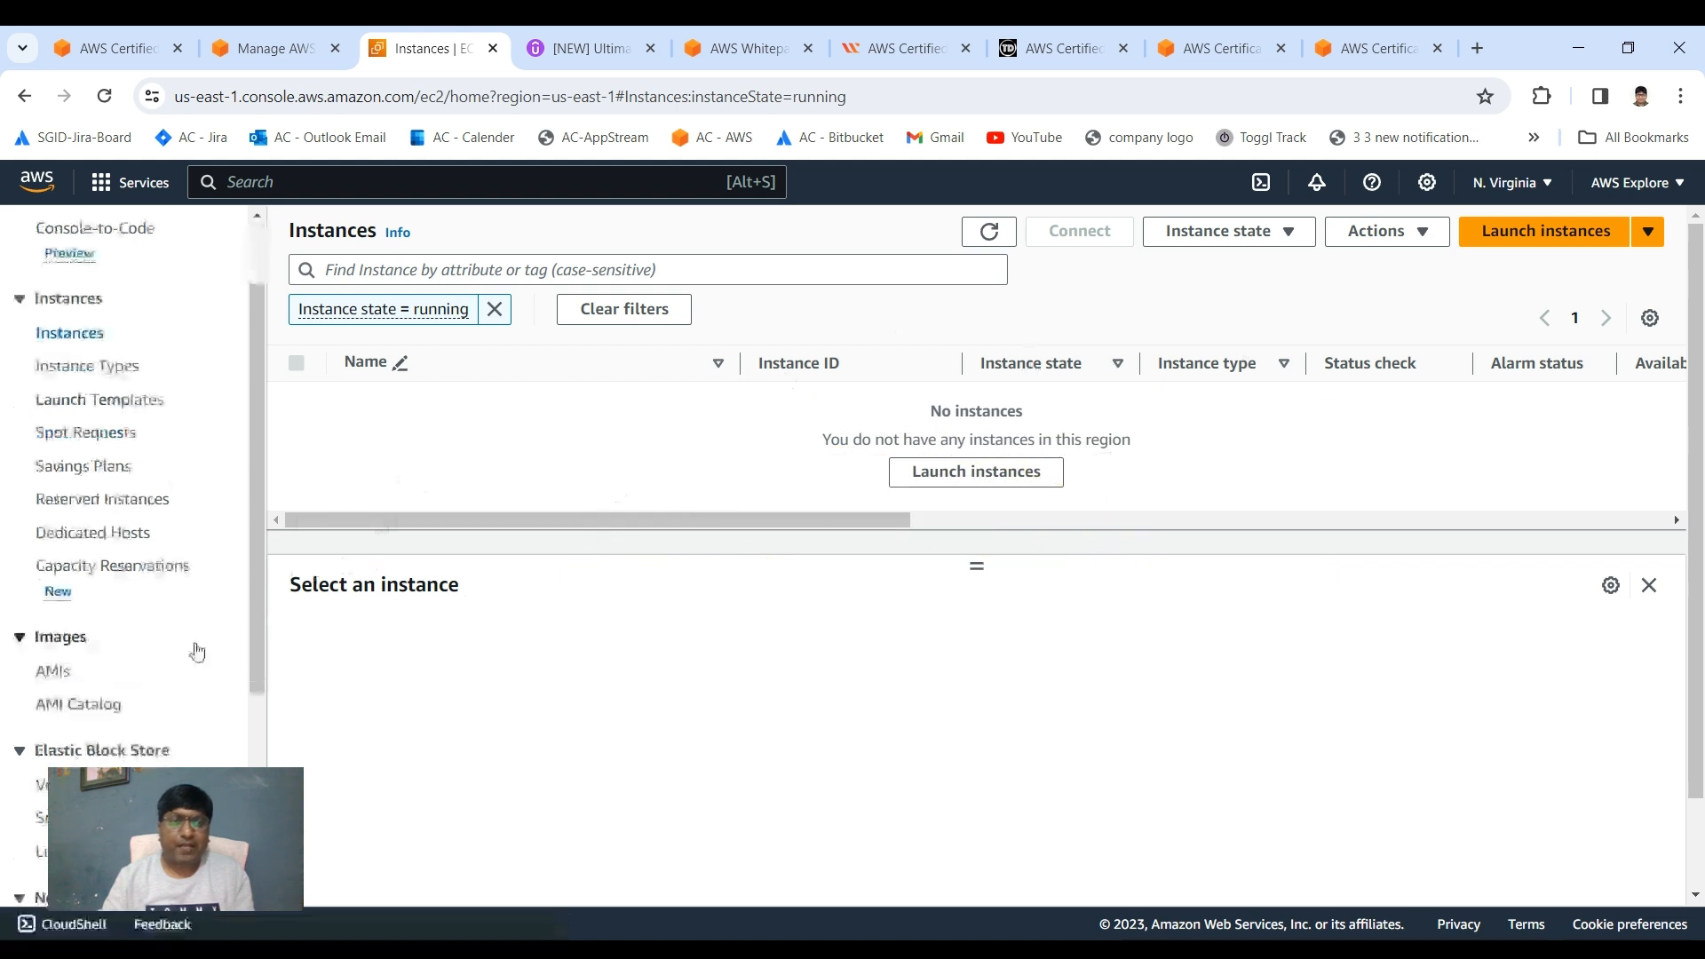
pyautogui.moveTo(323, 543)
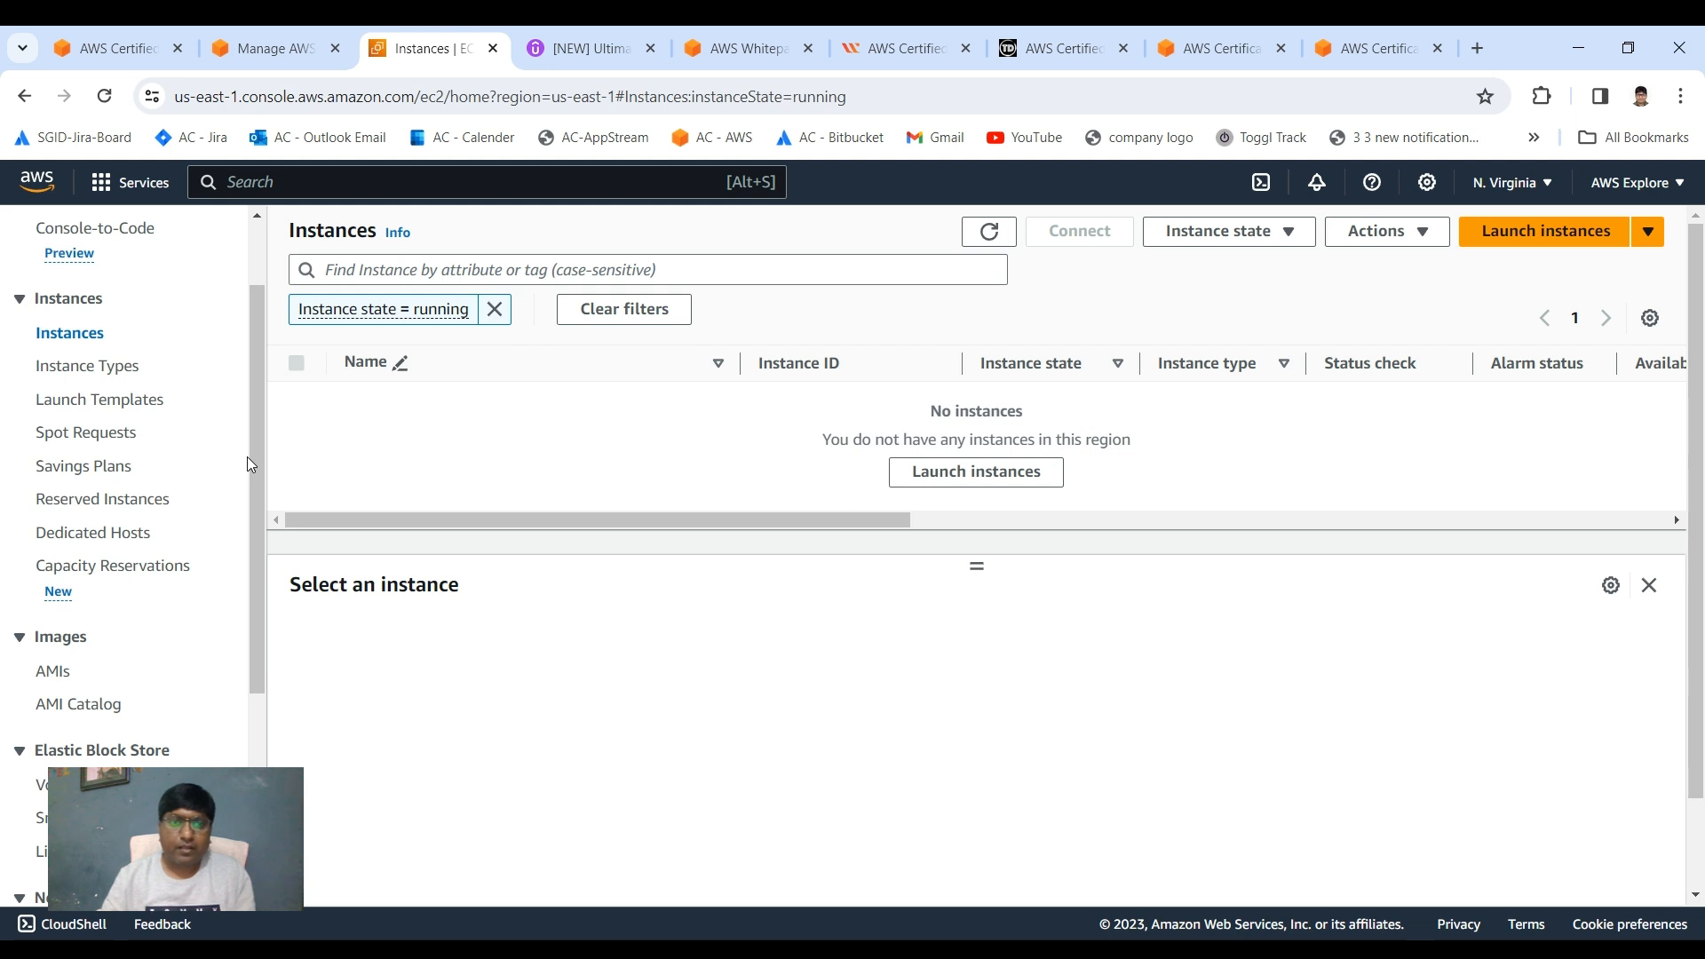
# Scroll the empty EC2 instances page, then bring up the Udemy CLF-C02 course tab.
pyautogui.scroll(3)
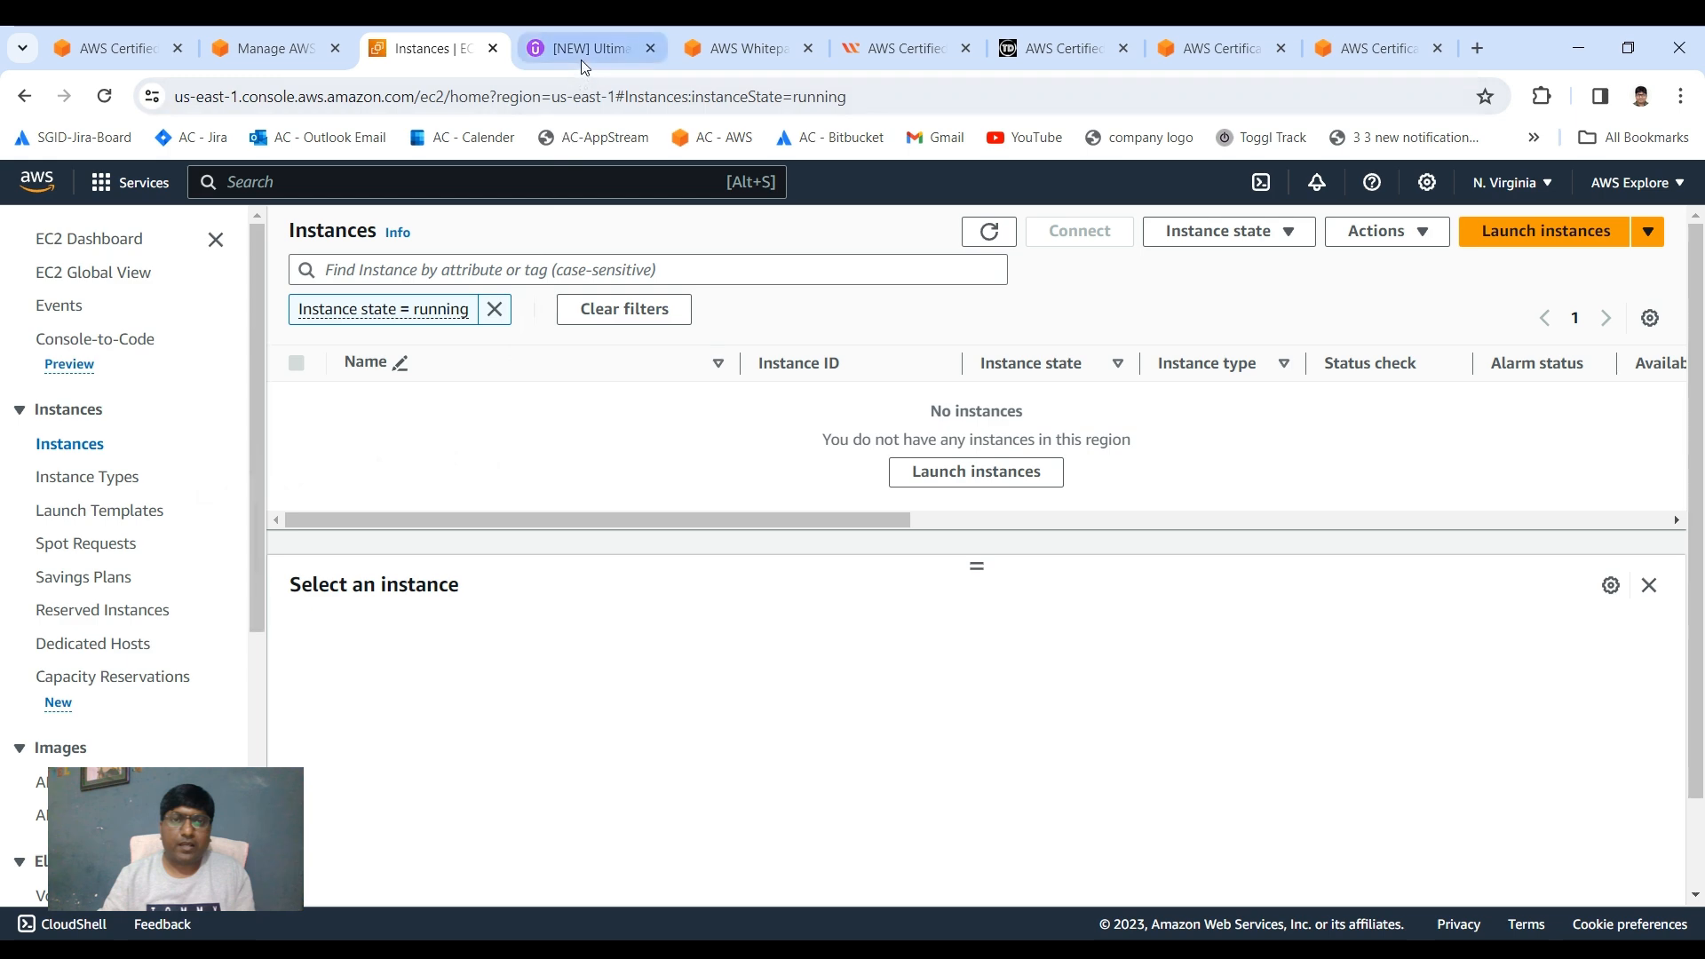
pyautogui.moveTo(587, 48)
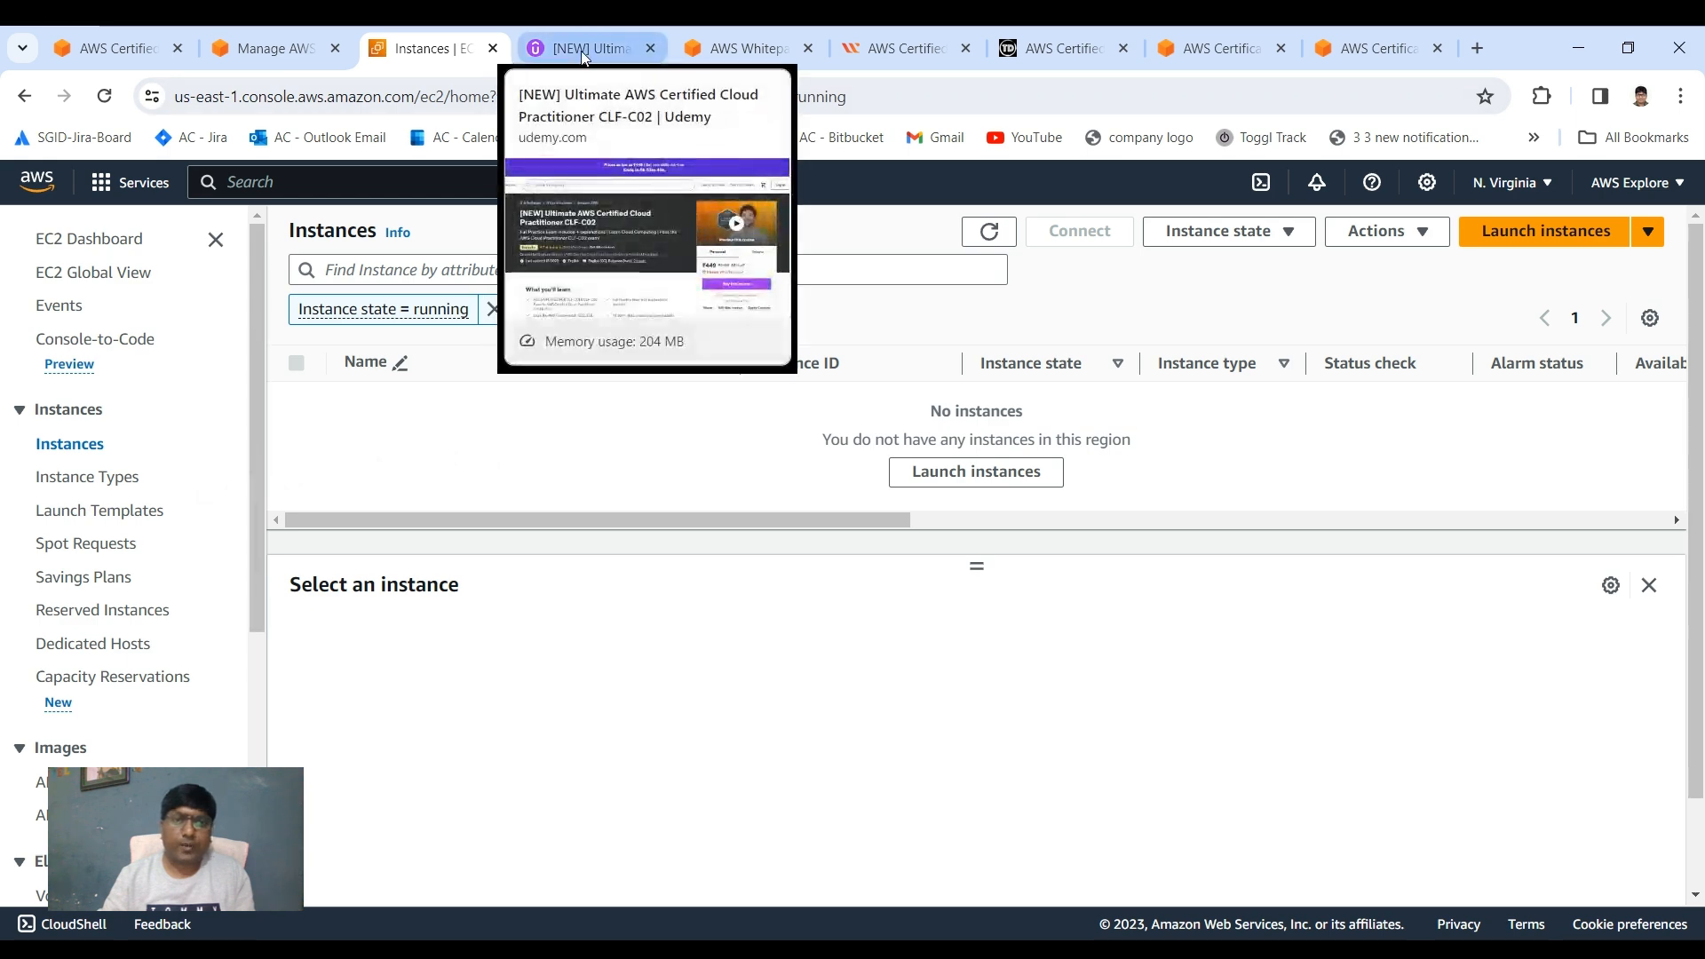
pyautogui.click(587, 48)
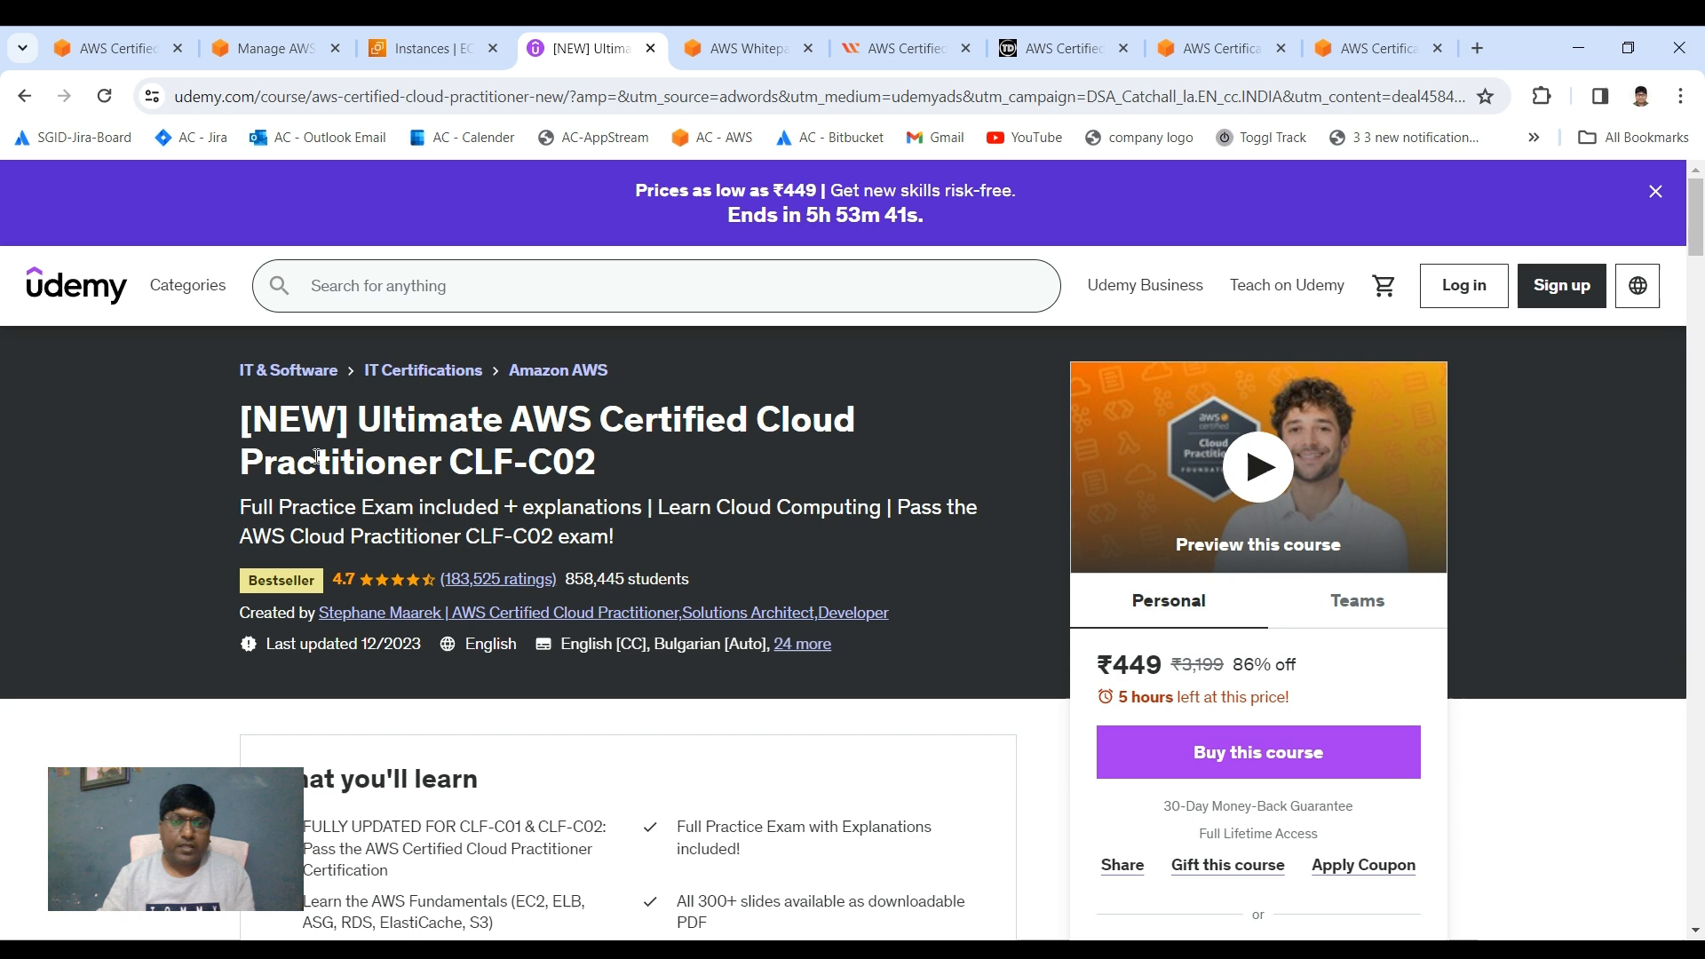
# Browse the Udemy CLF-C02 course overview and content, then switch to AWS Whitepapers & Guides.
pyautogui.scroll(-3)
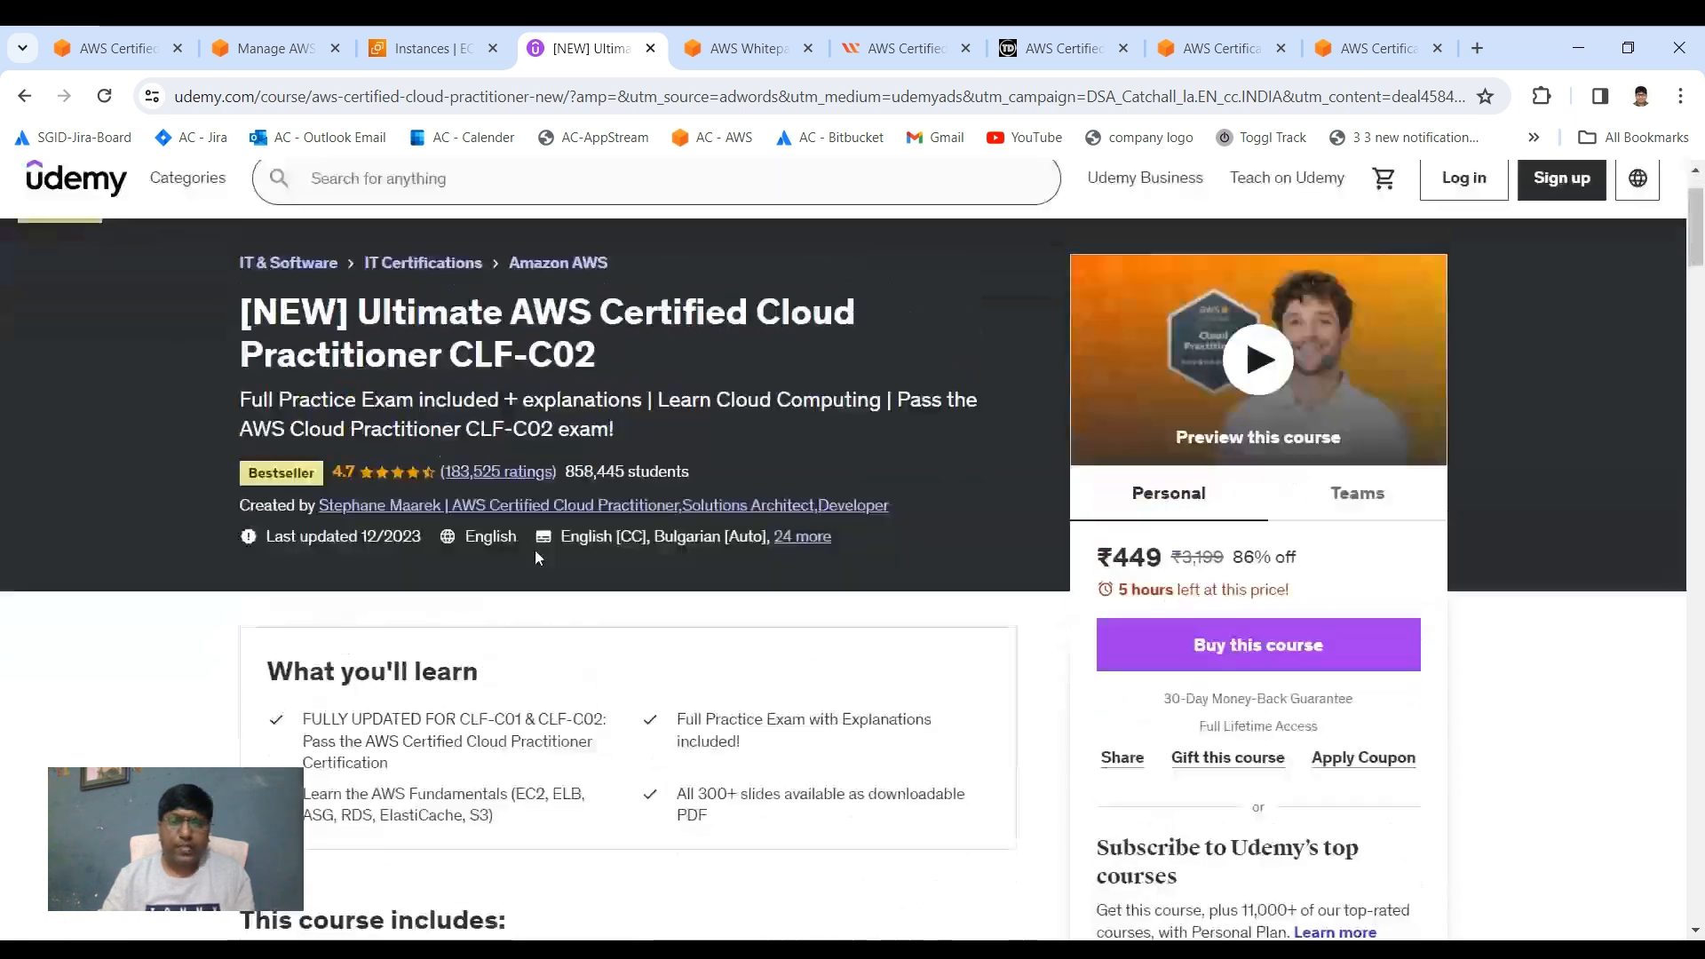
pyautogui.scroll(-3)
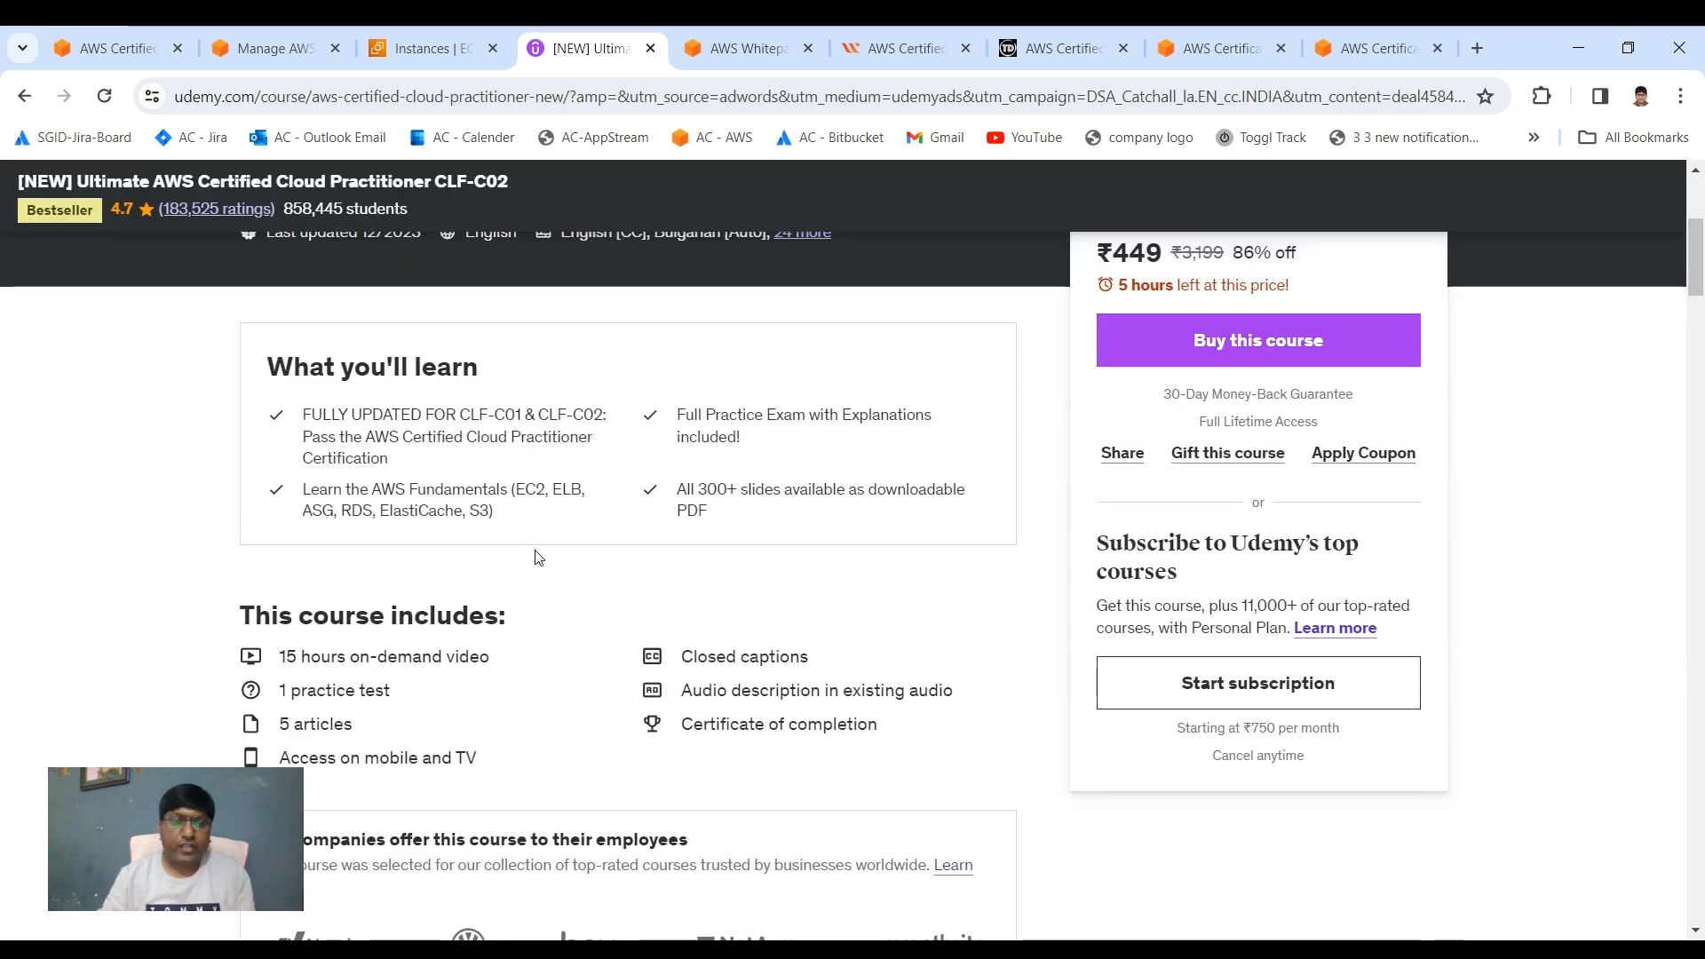
pyautogui.scroll(-3)
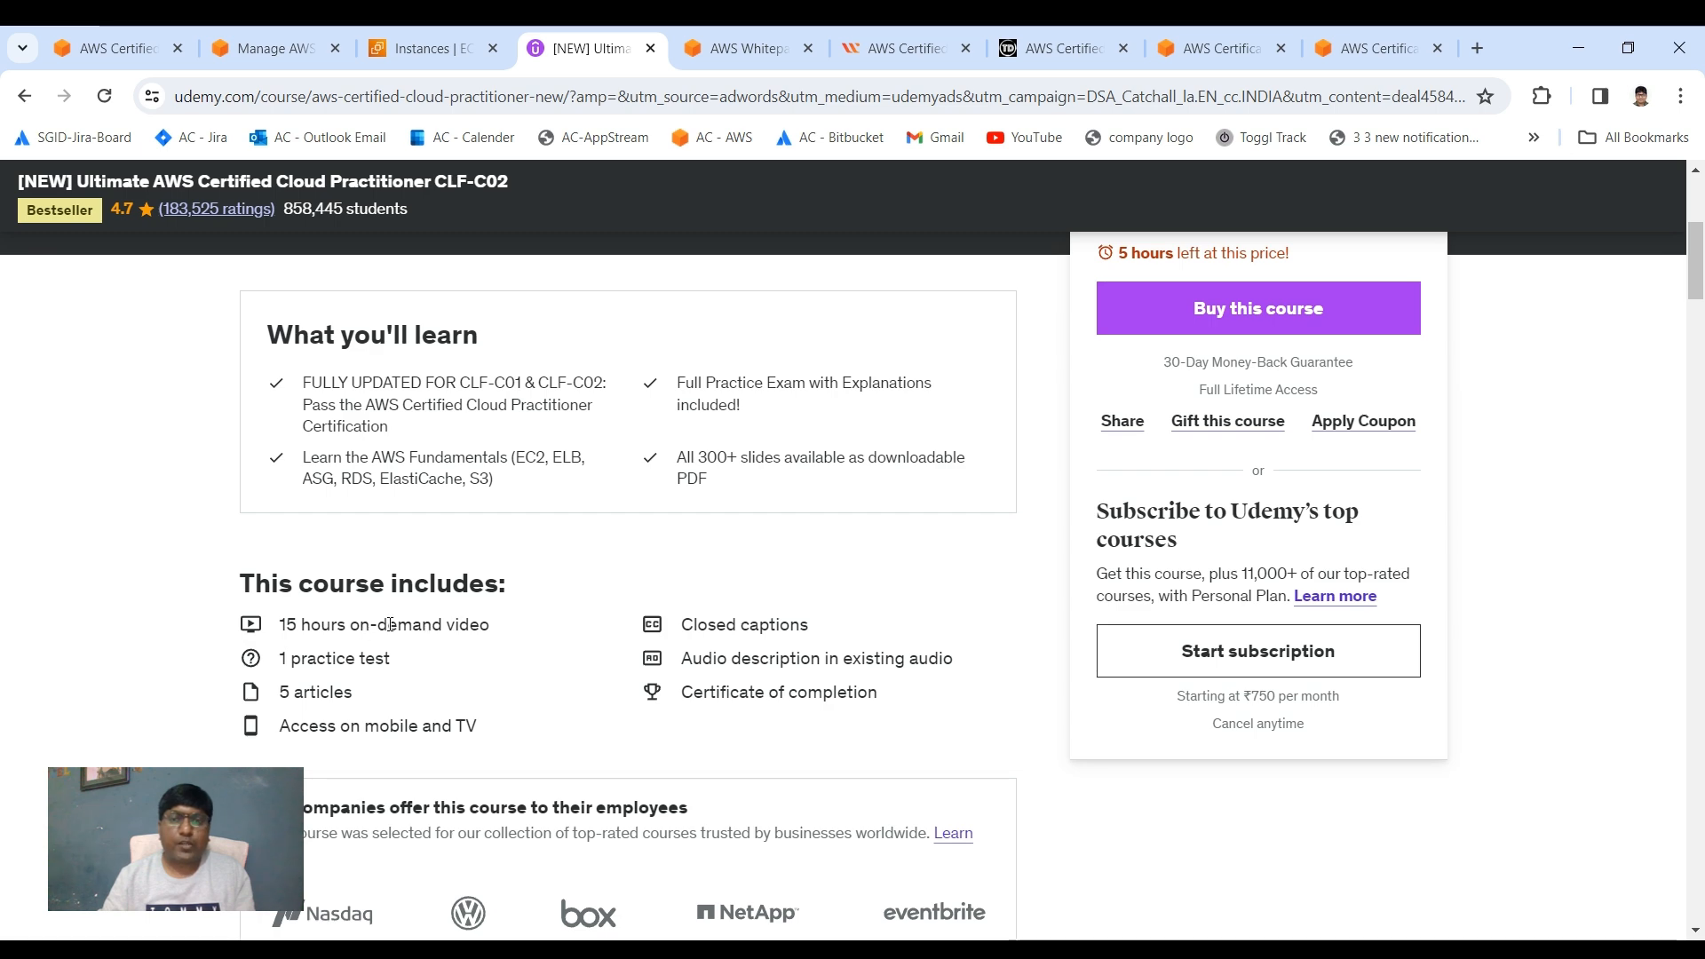
pyautogui.scroll(3)
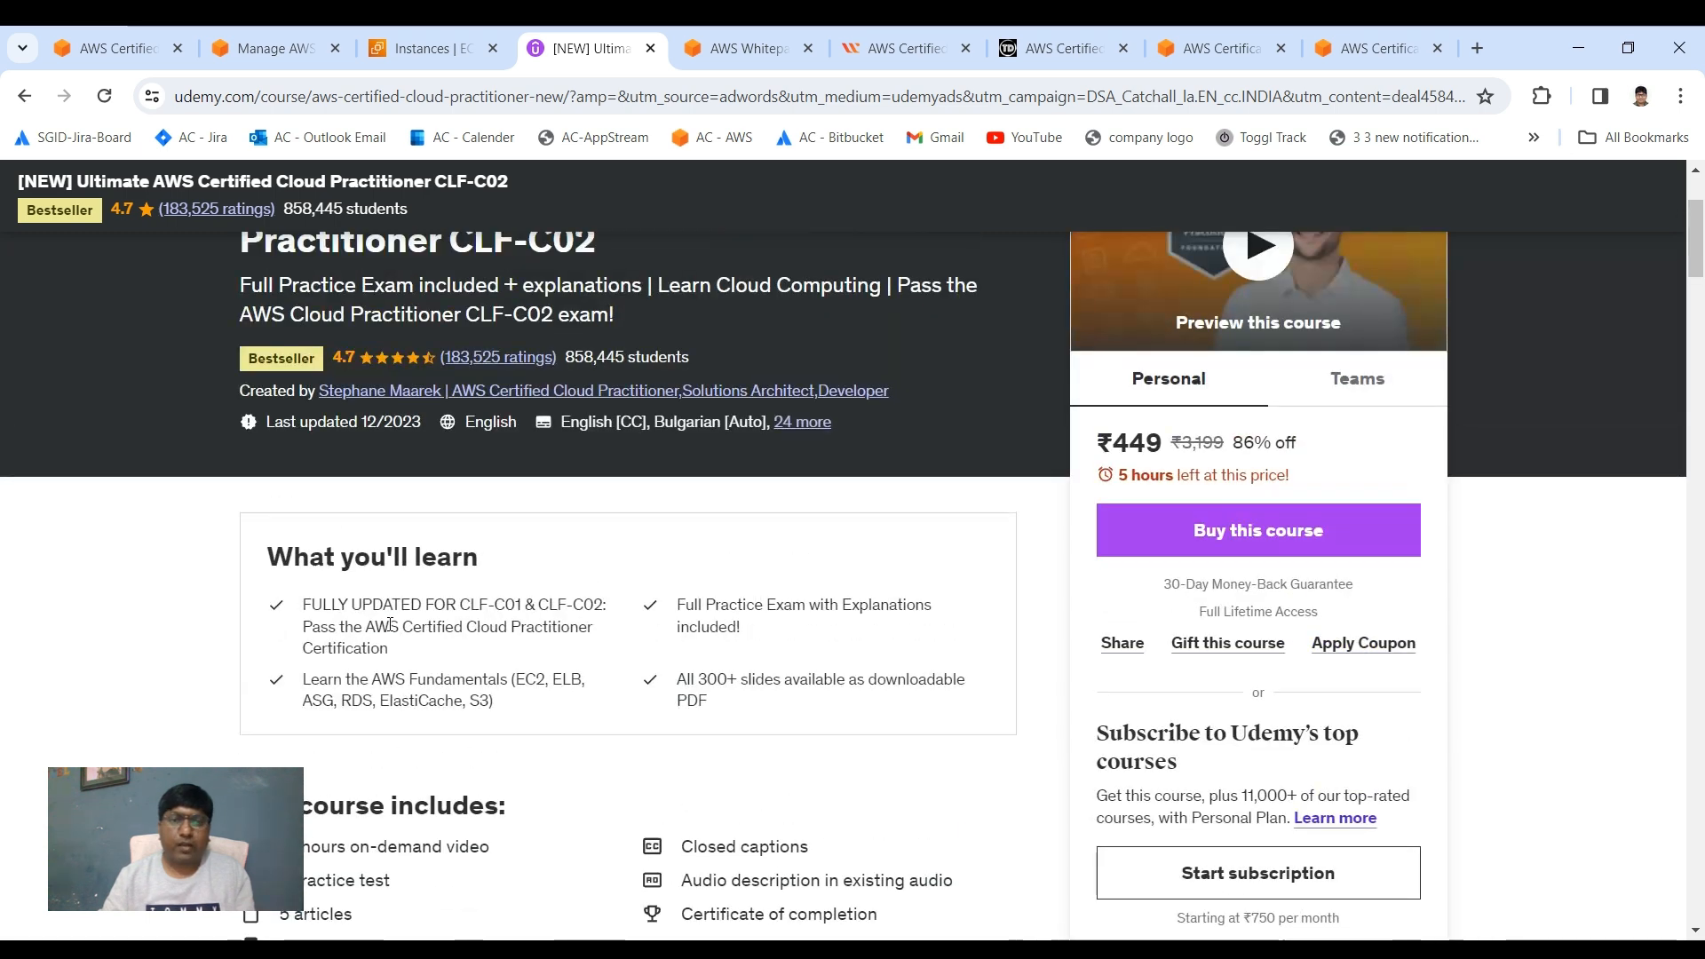
pyautogui.scroll(3)
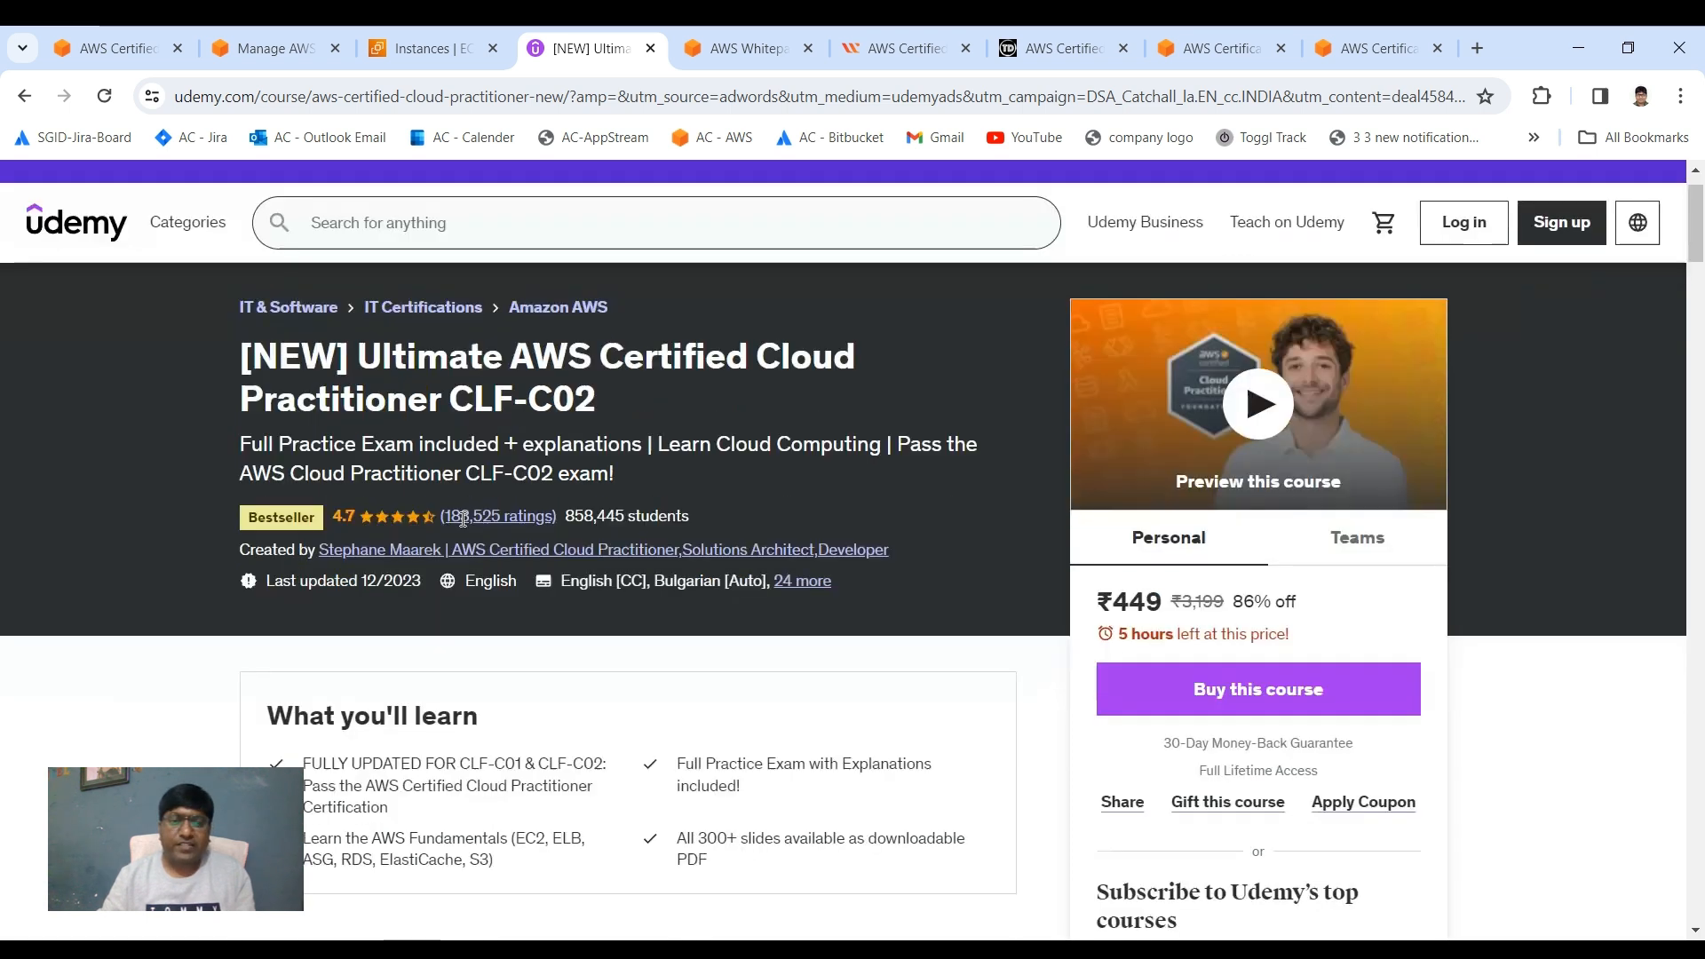
pyautogui.scroll(-3)
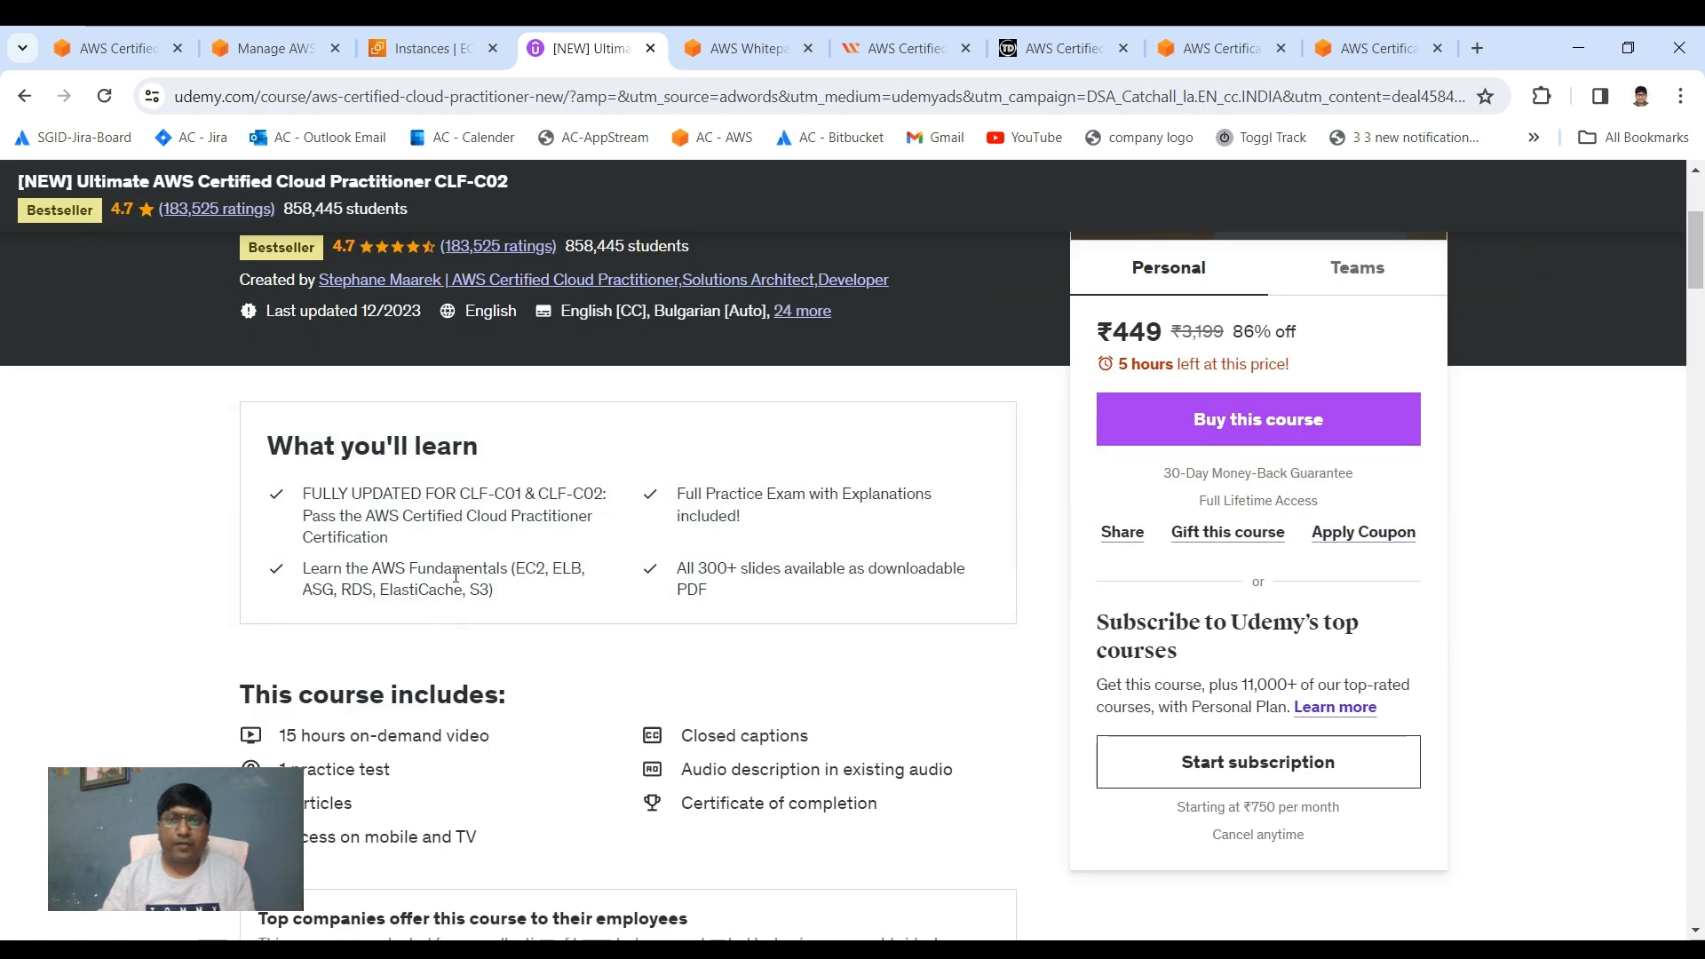
pyautogui.click(747, 48)
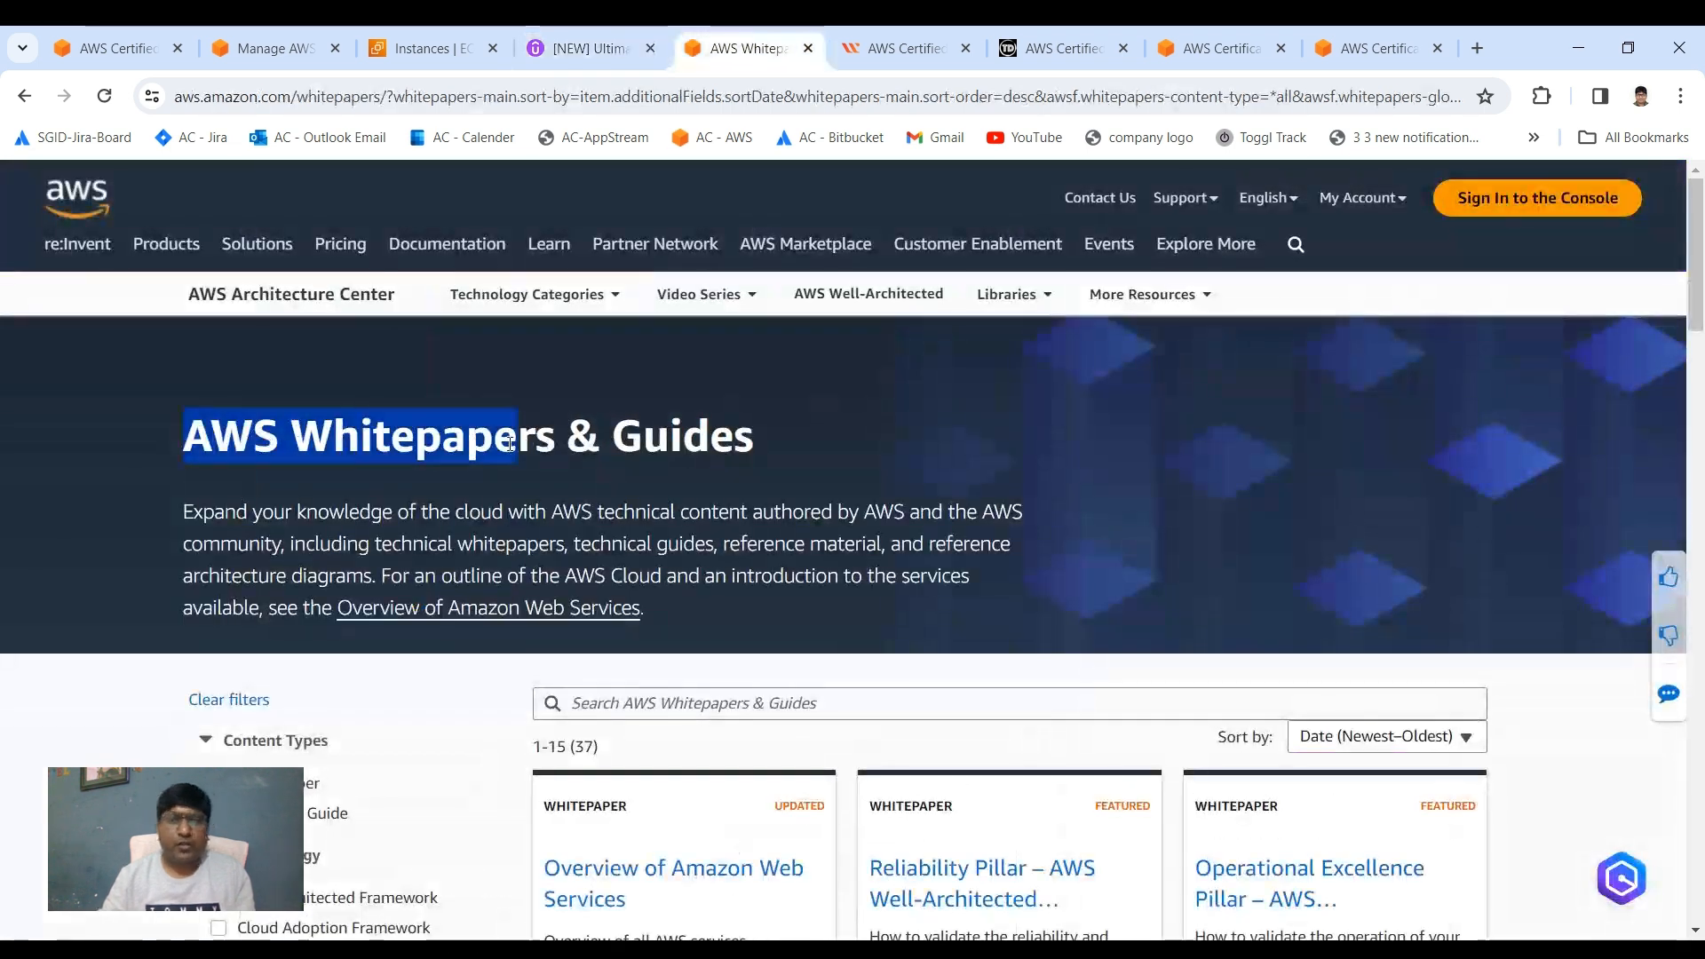
# Browse the AWS Whitepapers & Guides listings, then move to the Whizlabs Cloud Practitioner course.
pyautogui.scroll(-3)
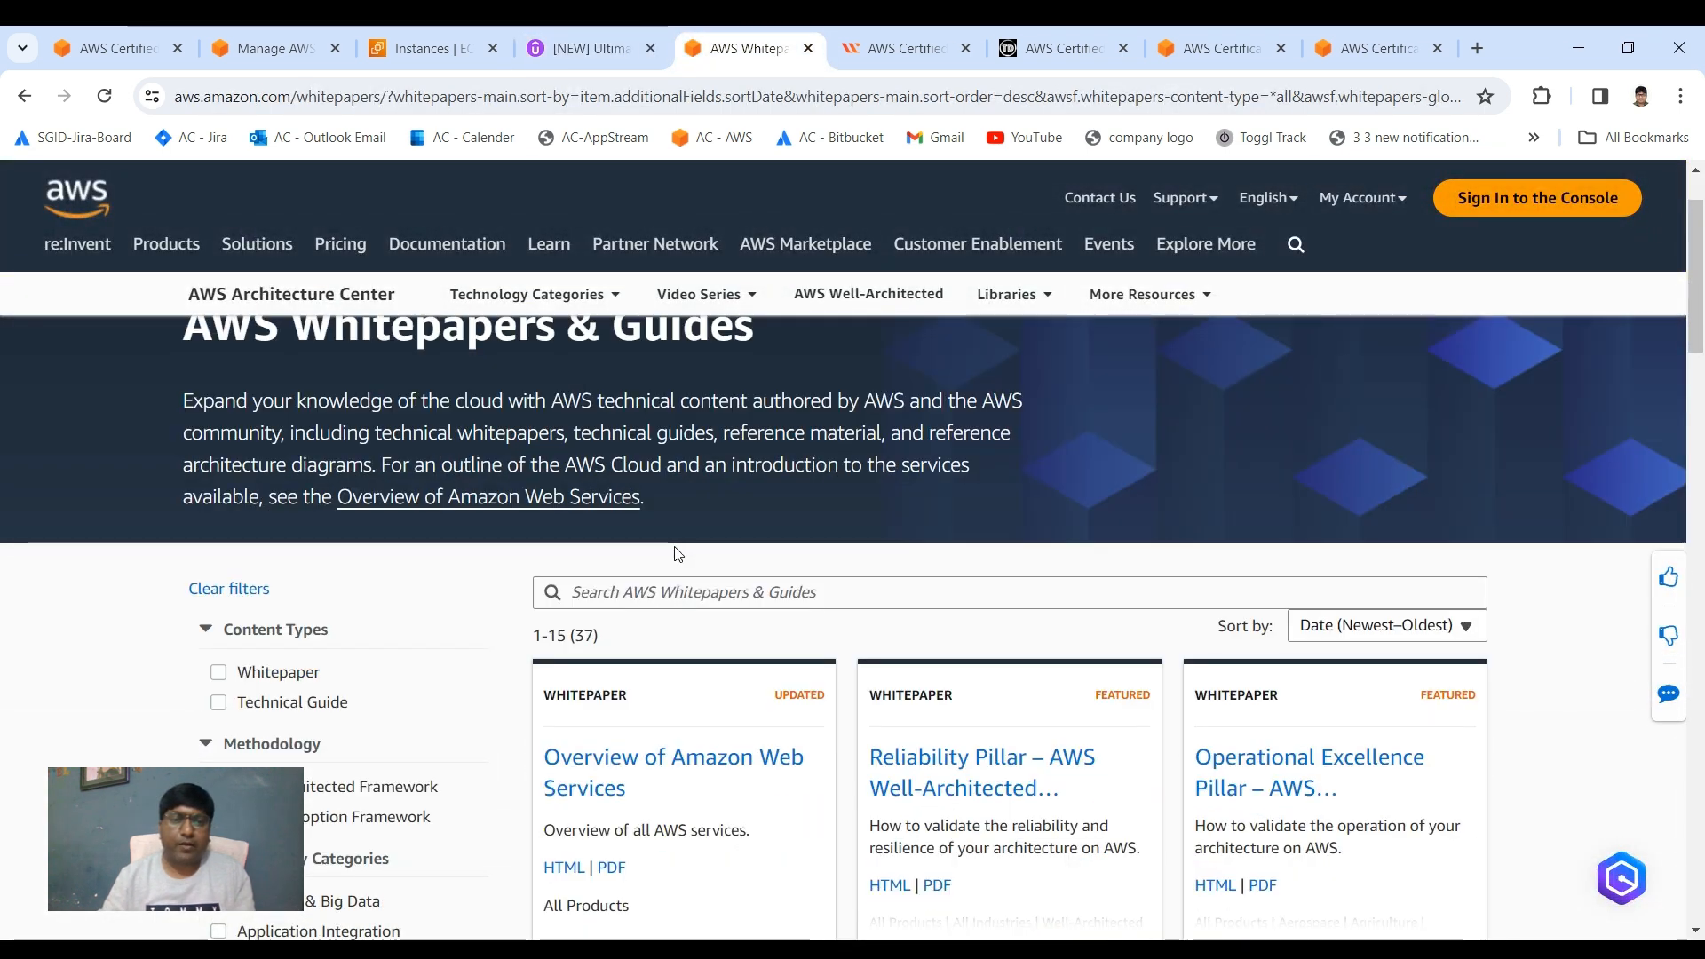
pyautogui.scroll(3)
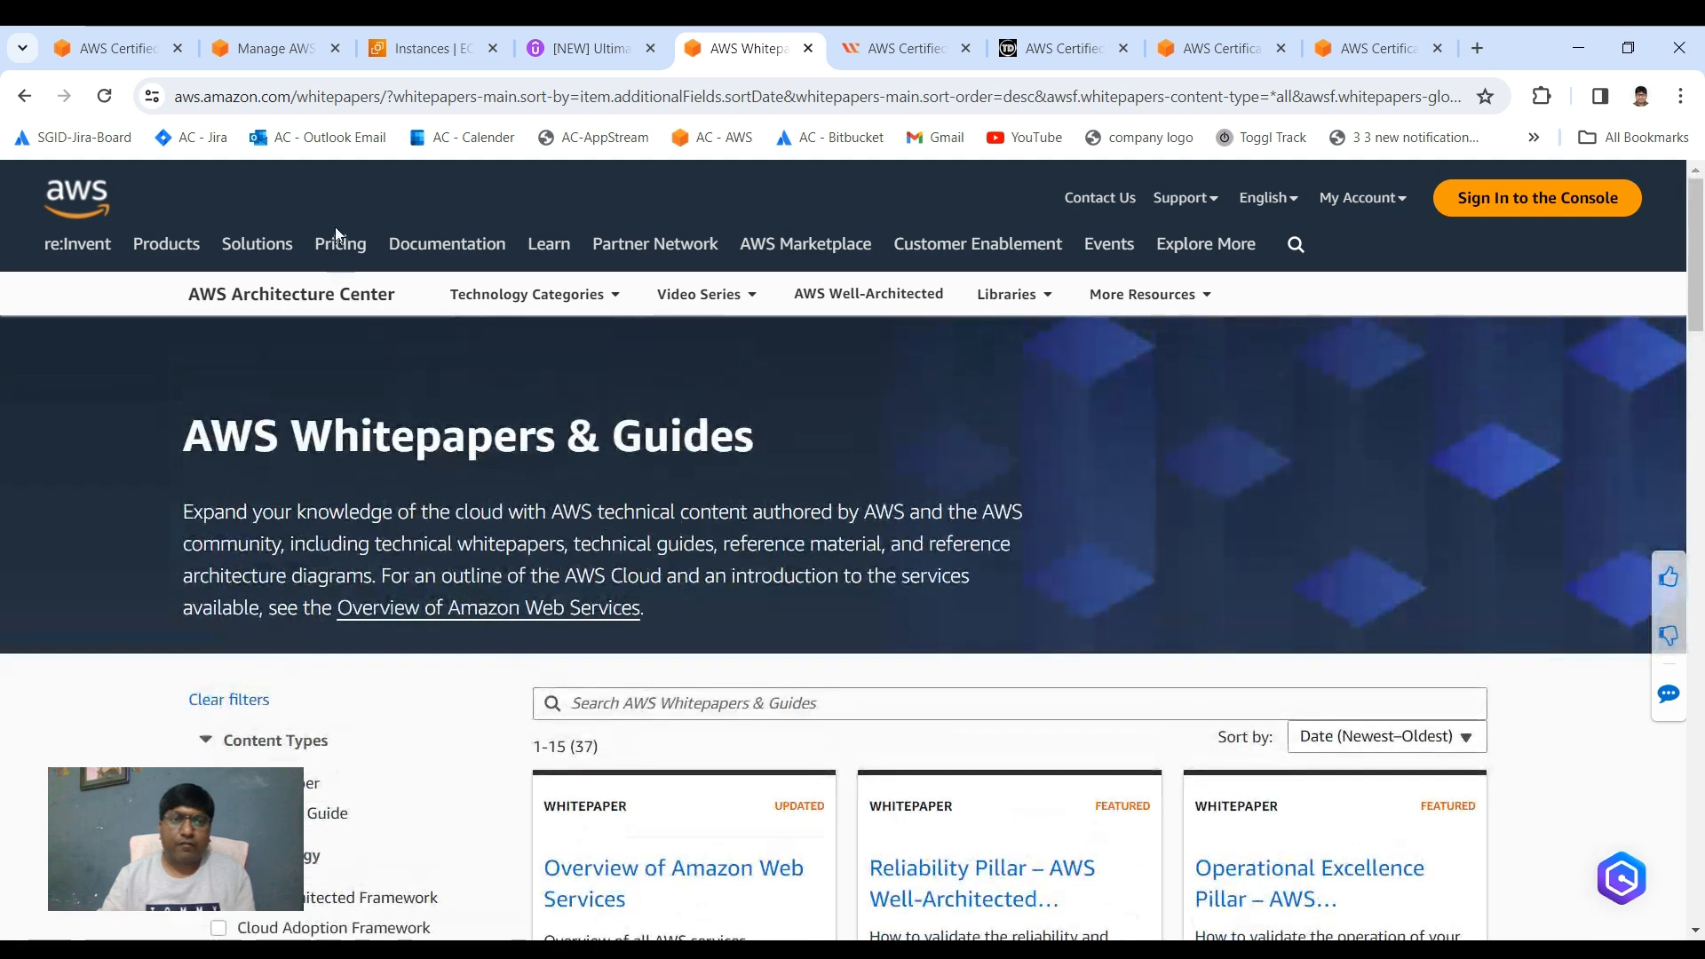
pyautogui.scroll(-3)
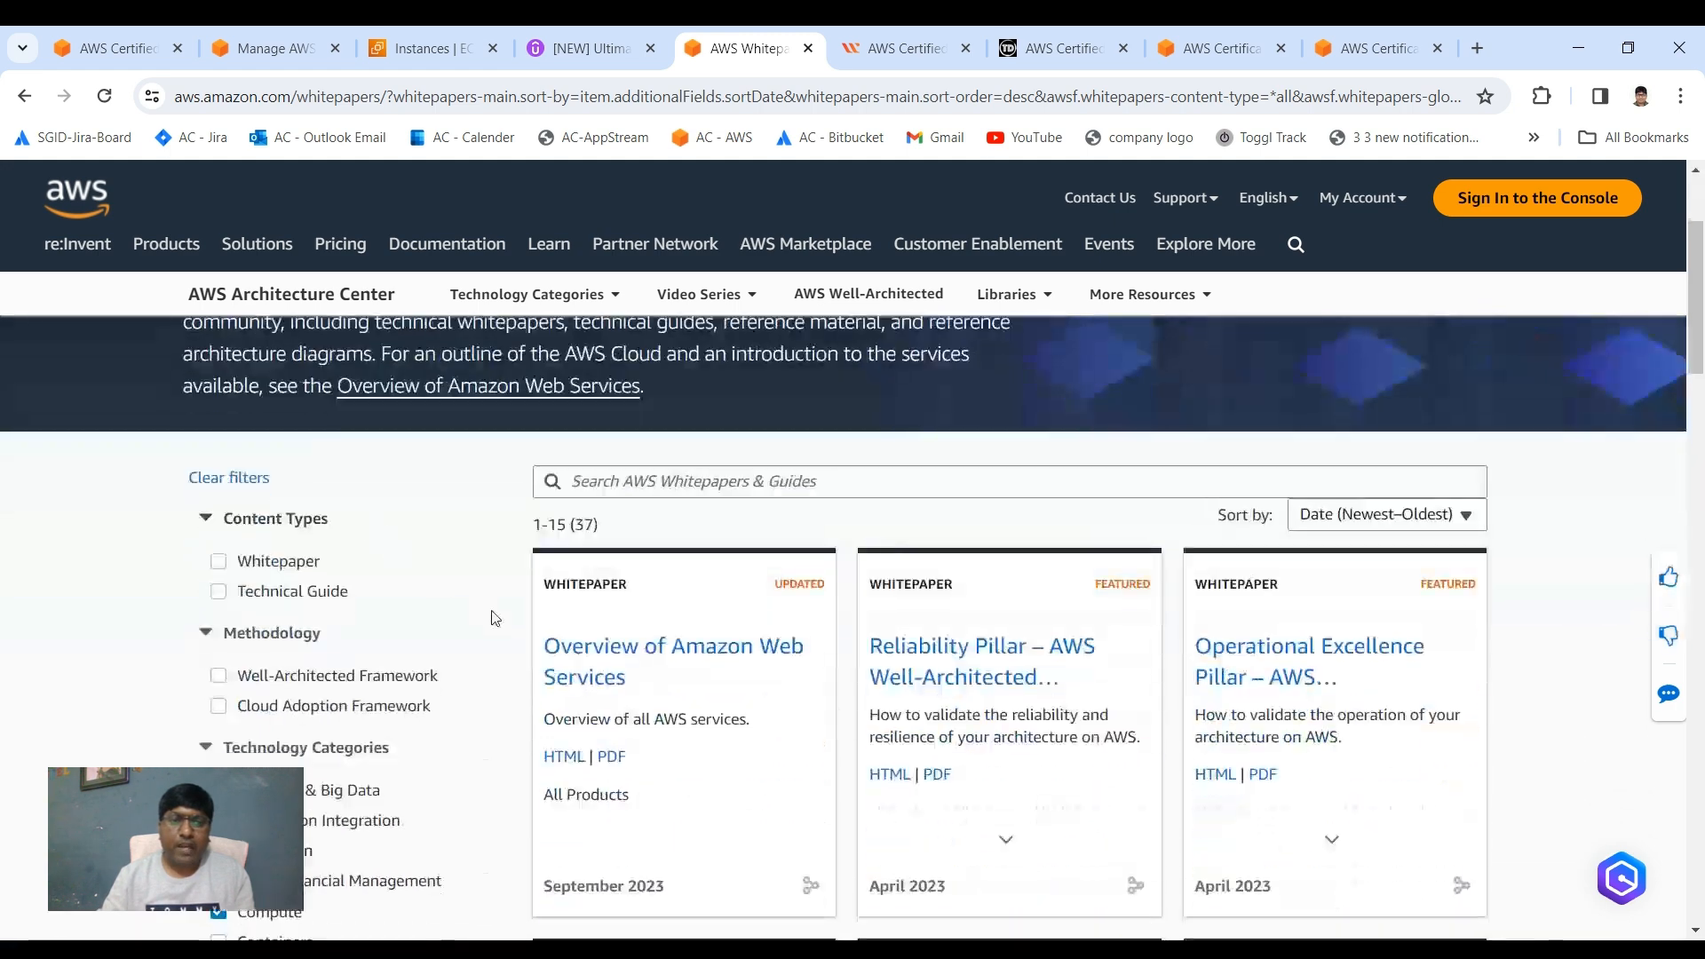
pyautogui.click(218, 531)
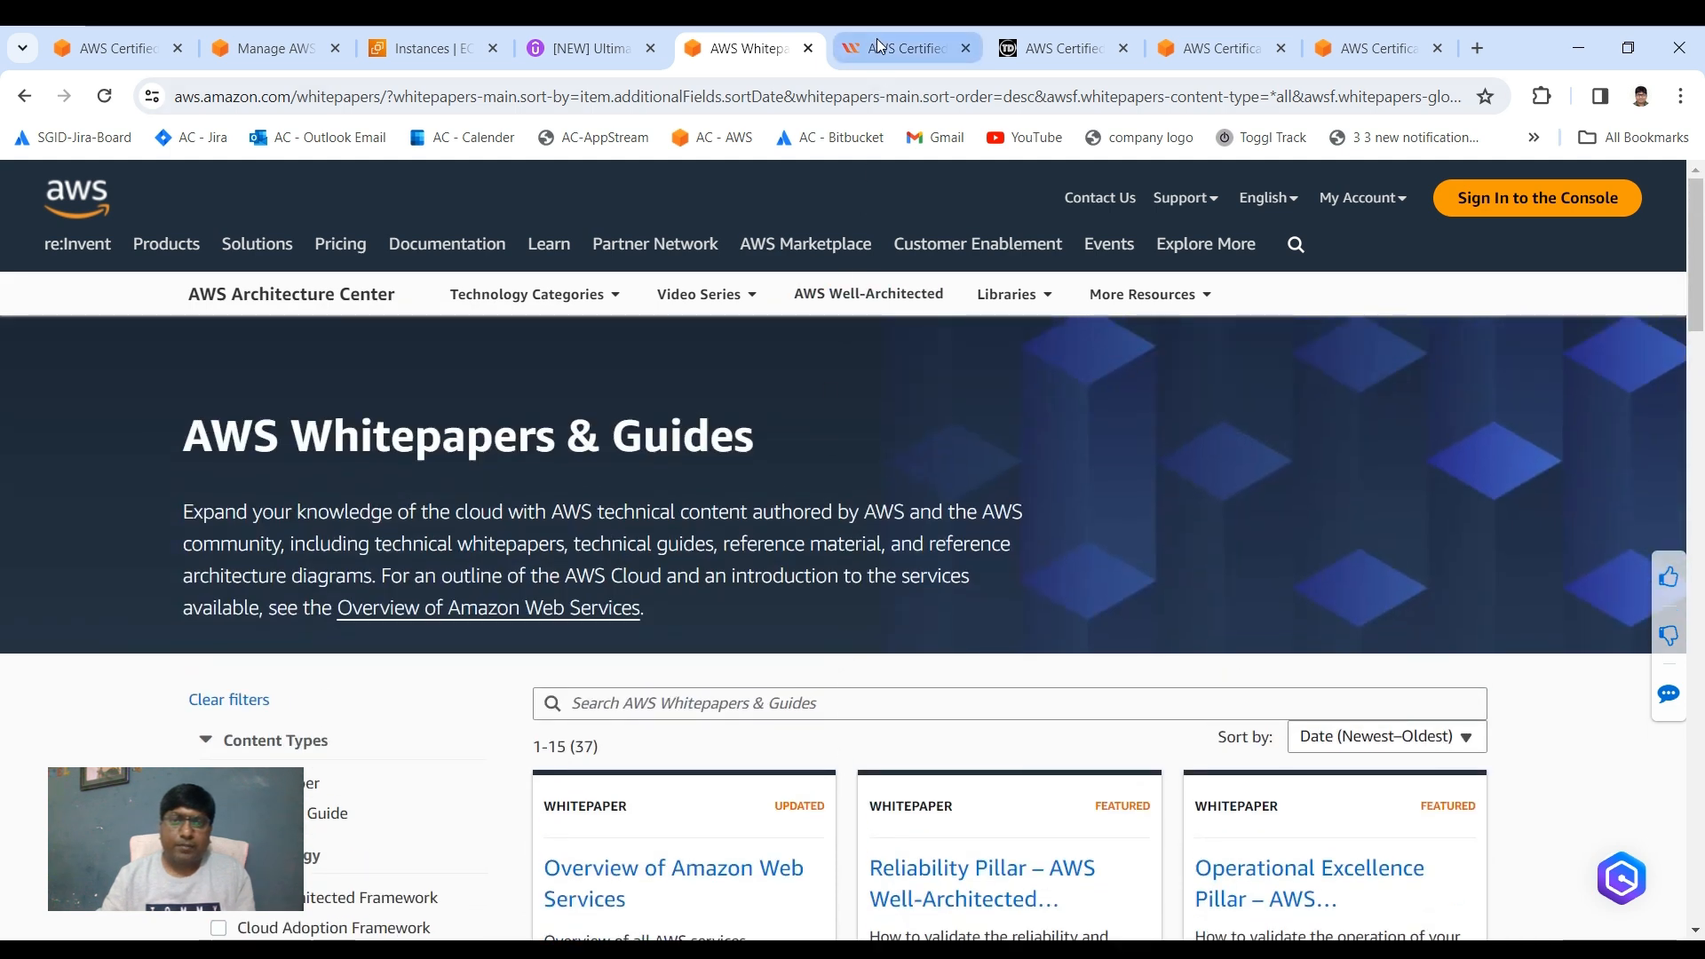
pyautogui.click(906, 48)
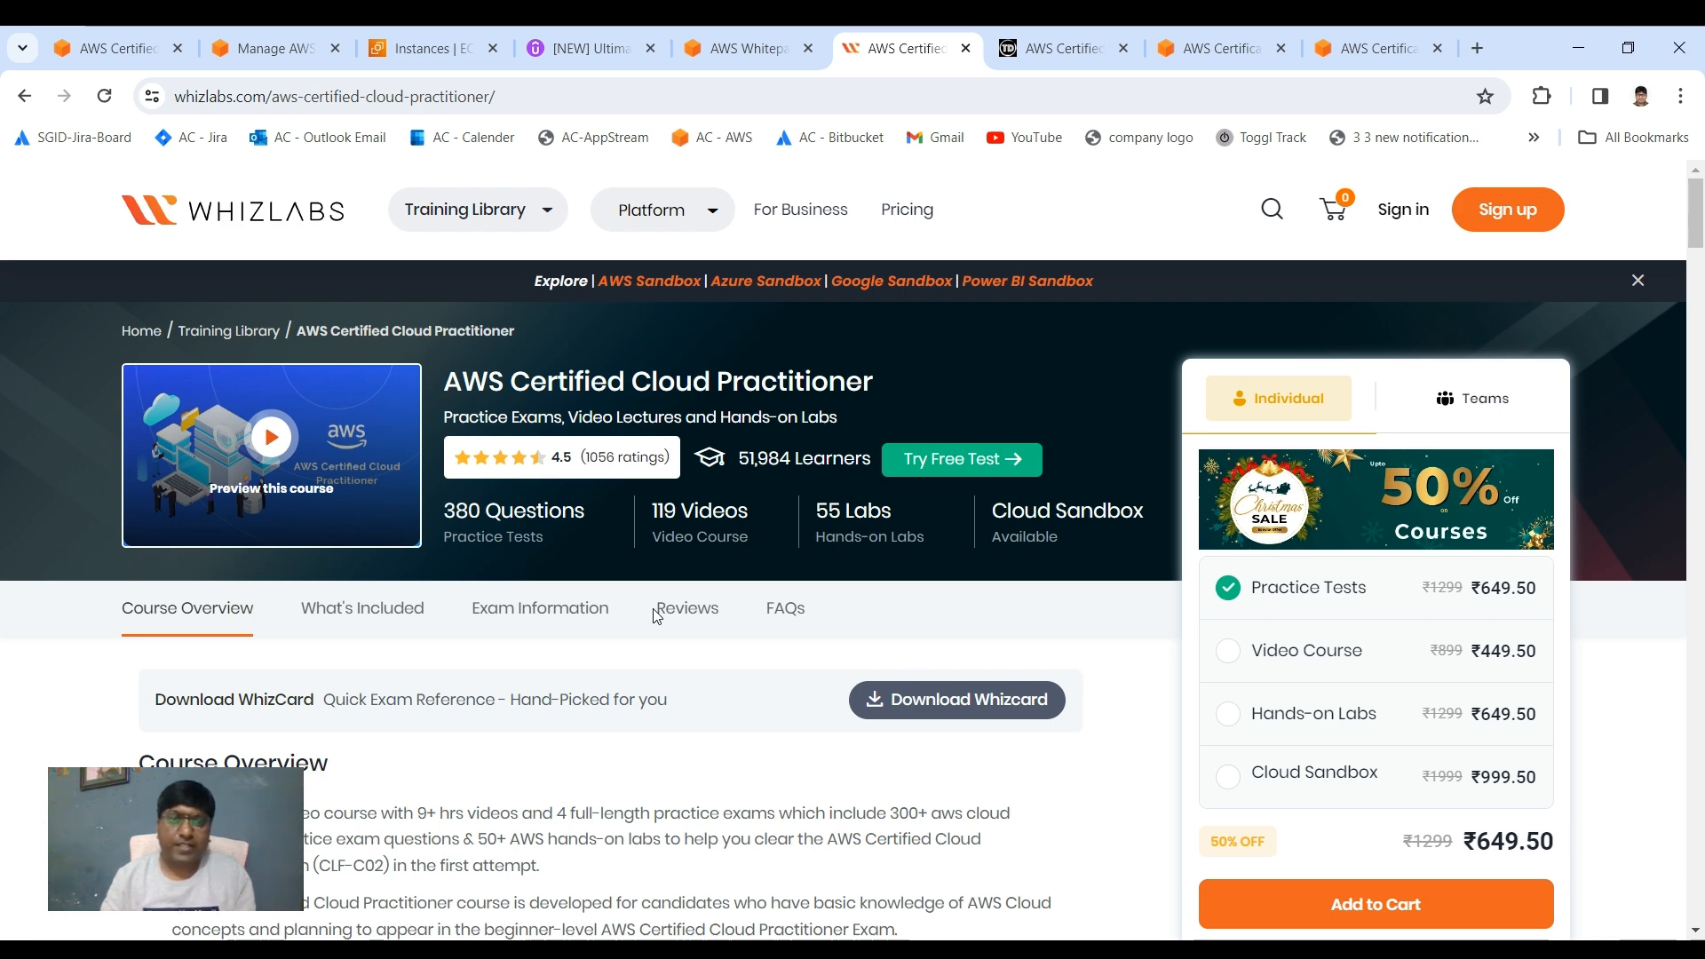
pyautogui.moveTo(571, 637)
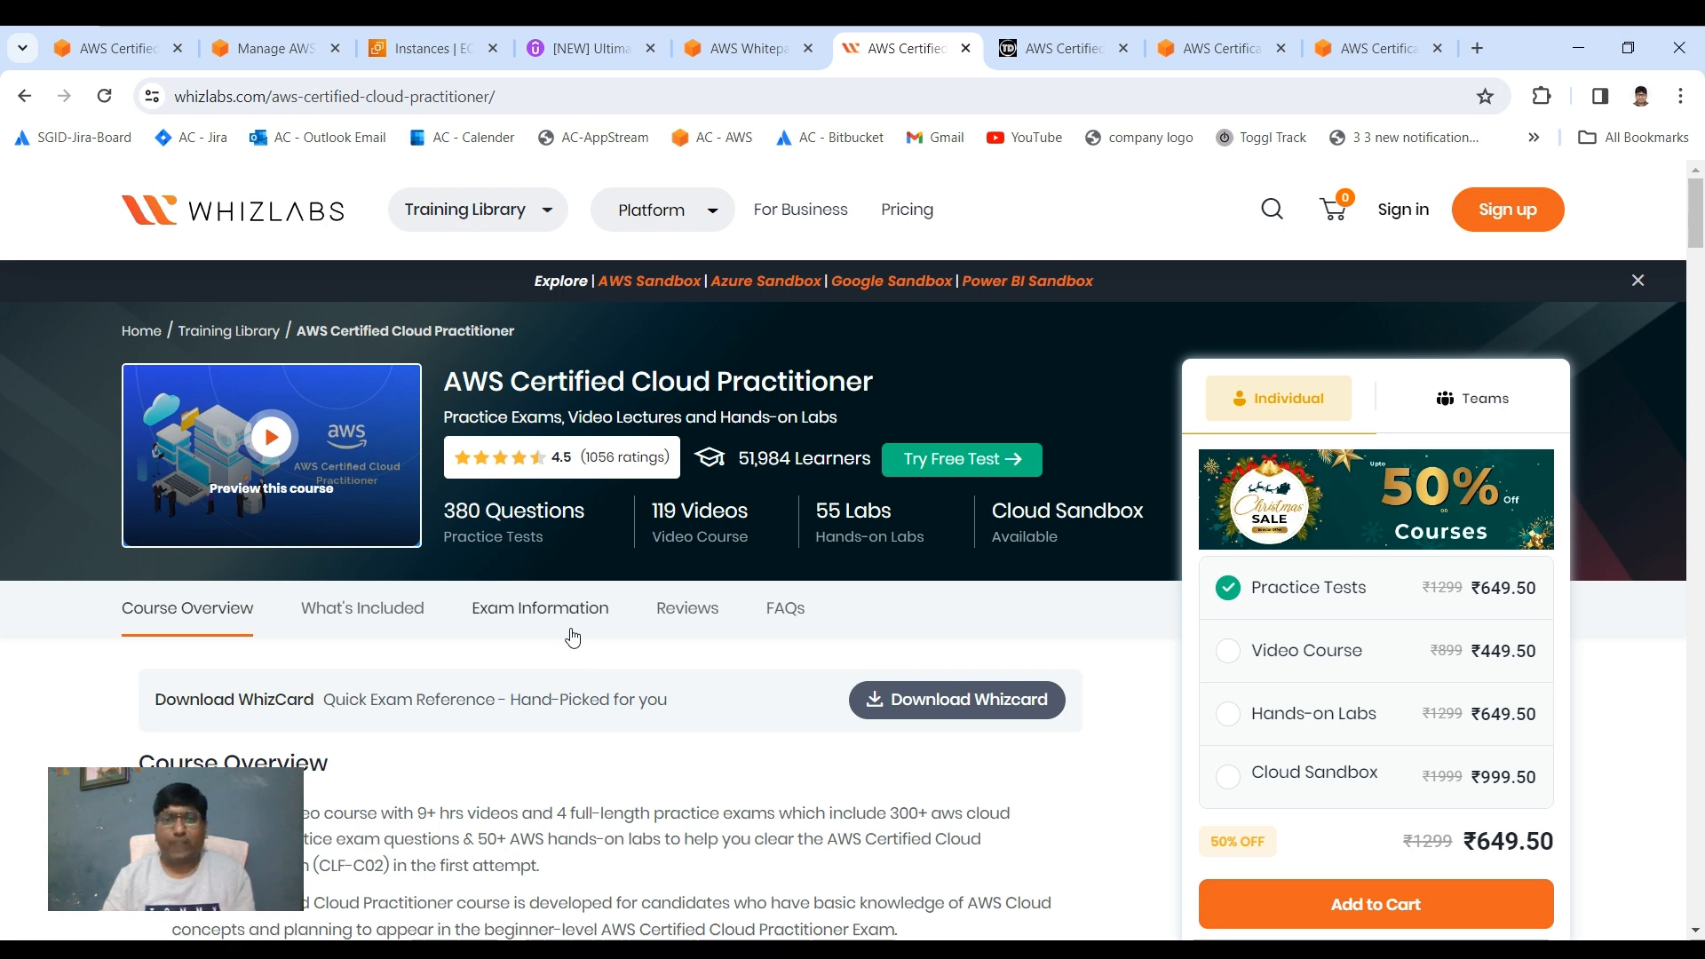
pyautogui.moveTo(554, 624)
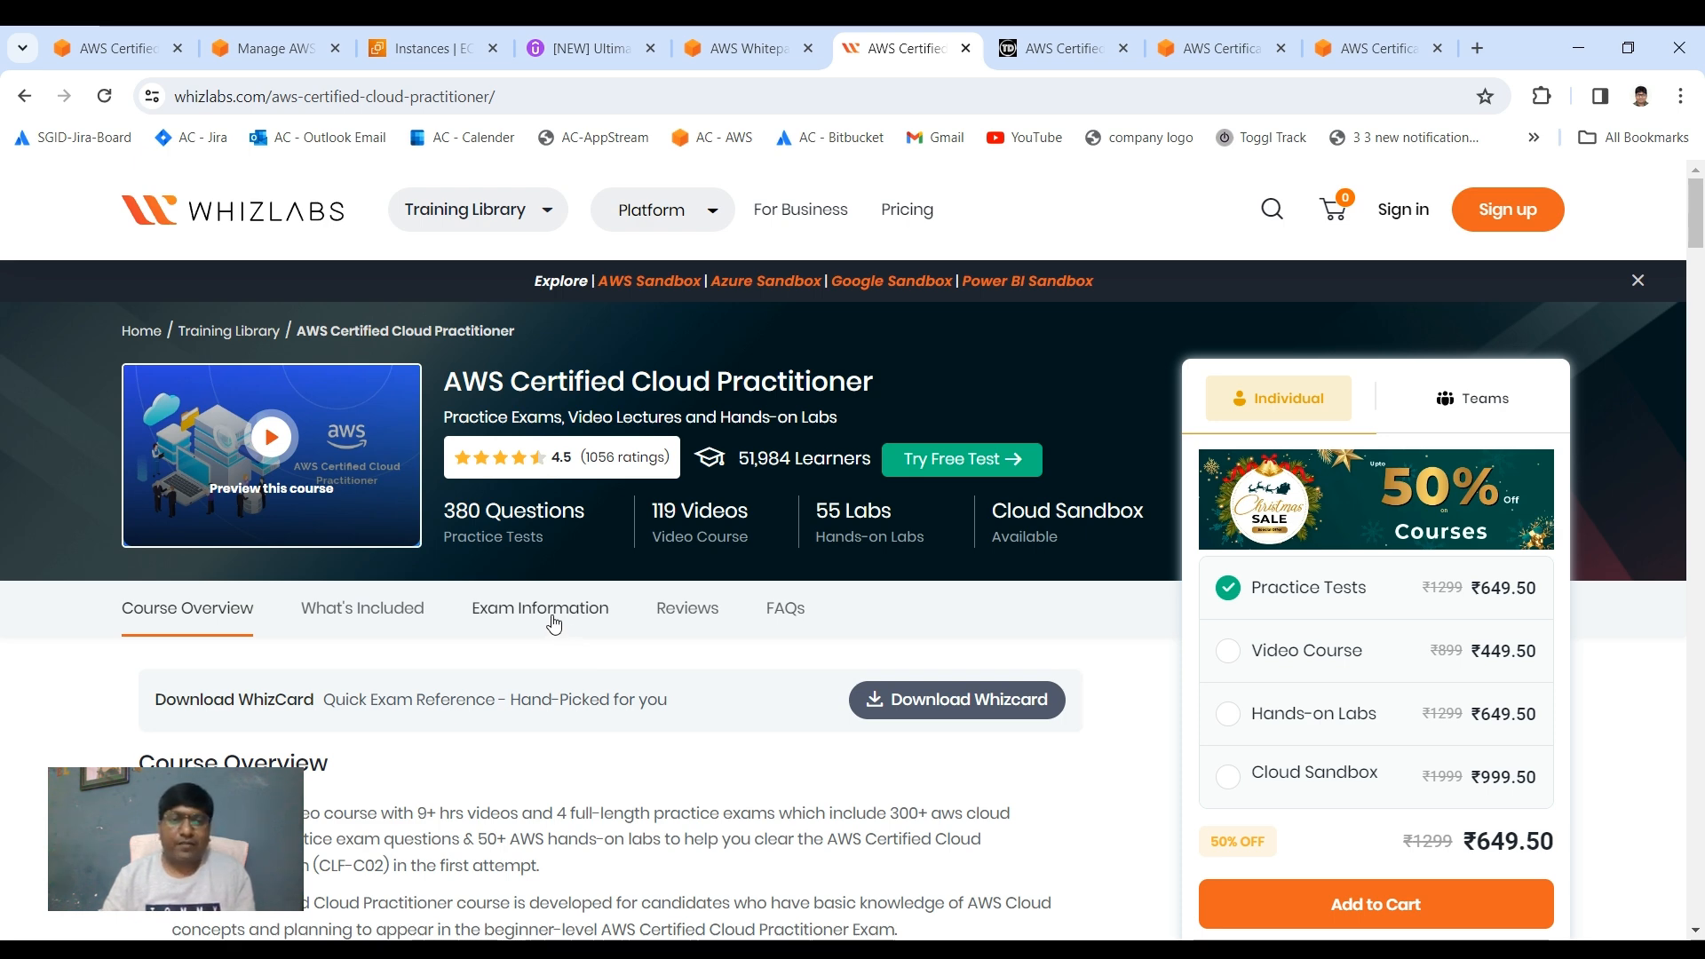
pyautogui.moveTo(551, 561)
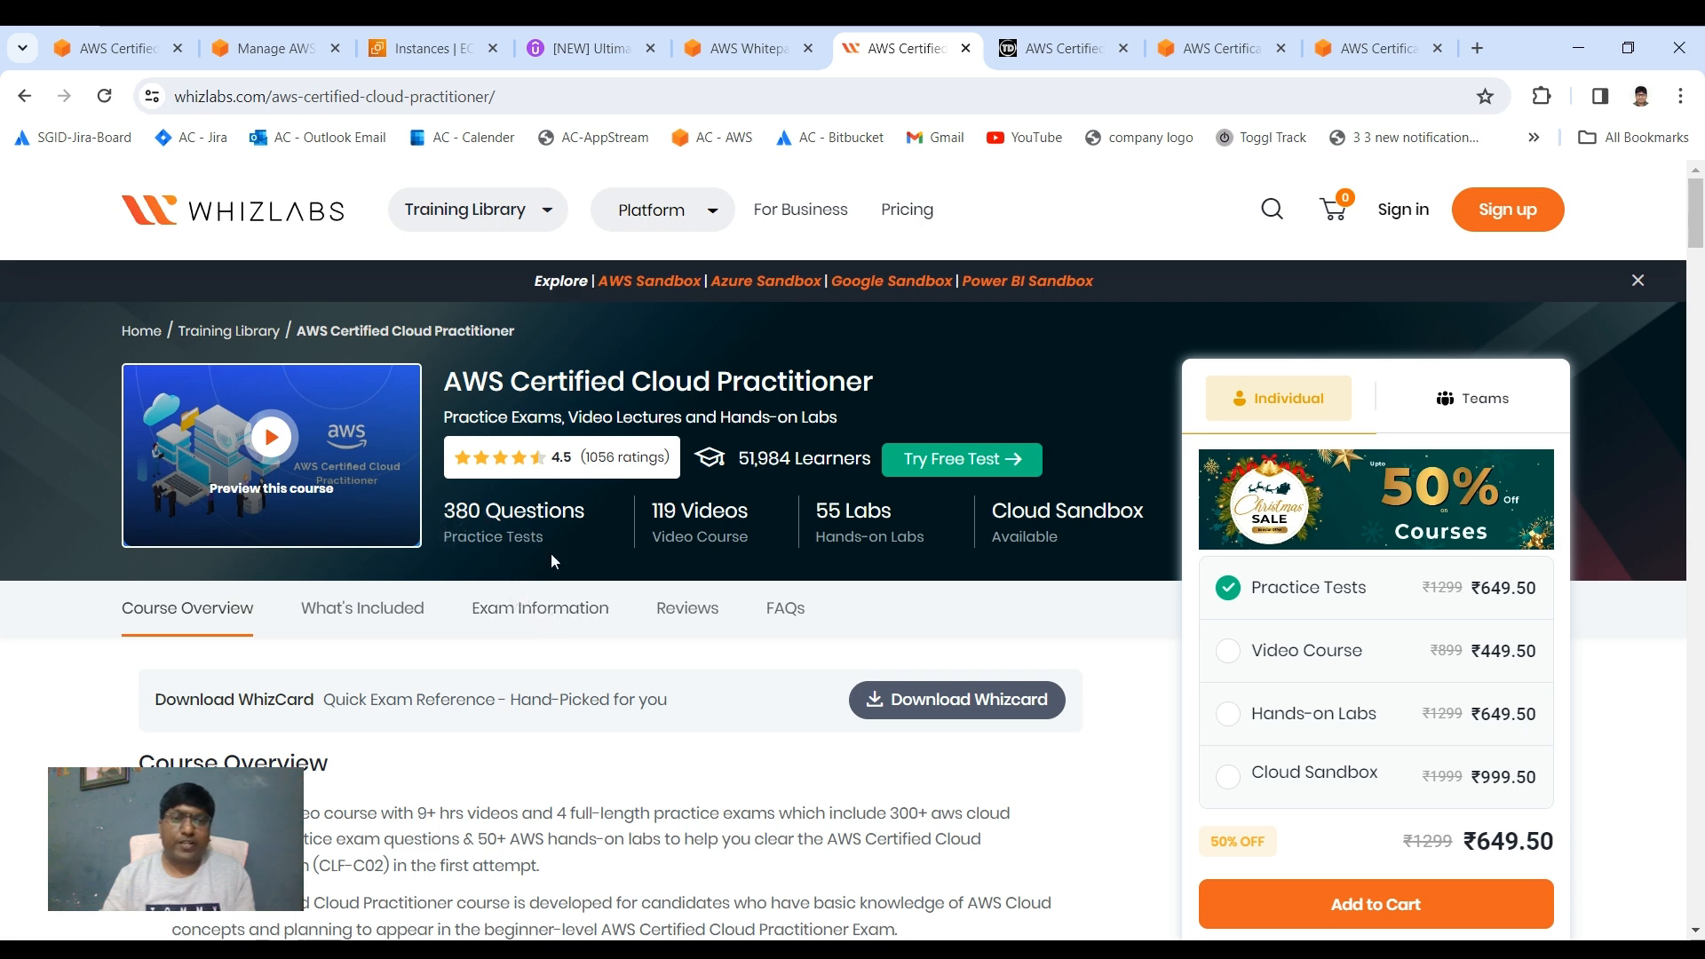
pyautogui.moveTo(562, 570)
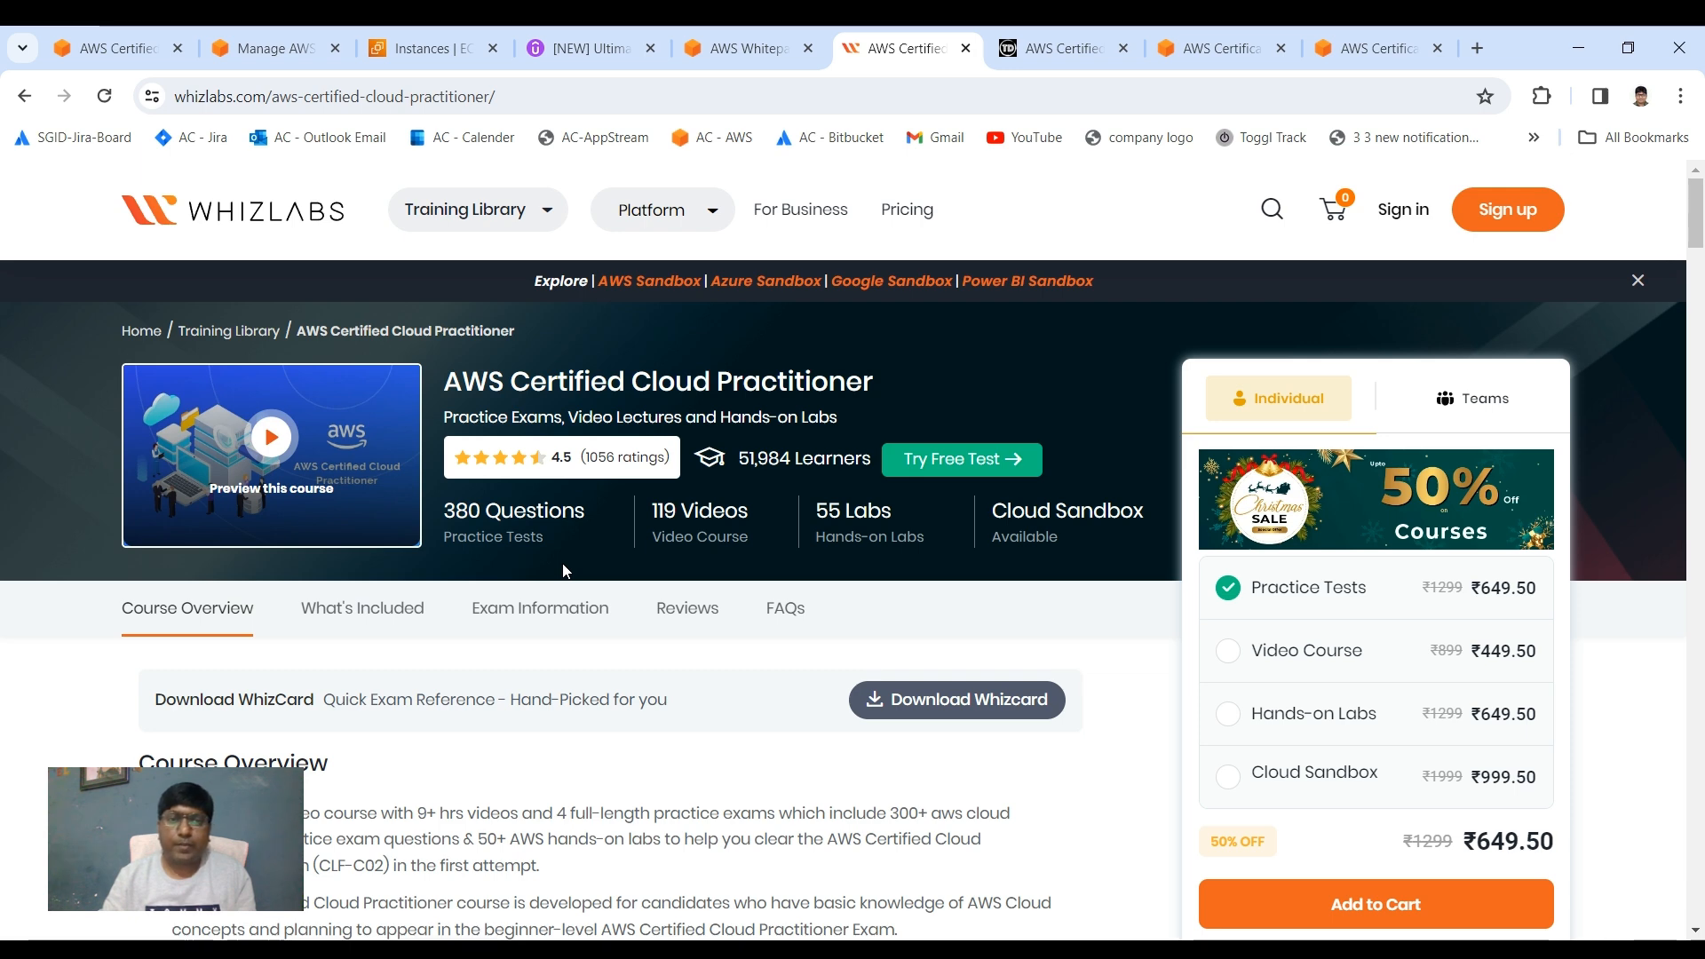
pyautogui.moveTo(717, 512)
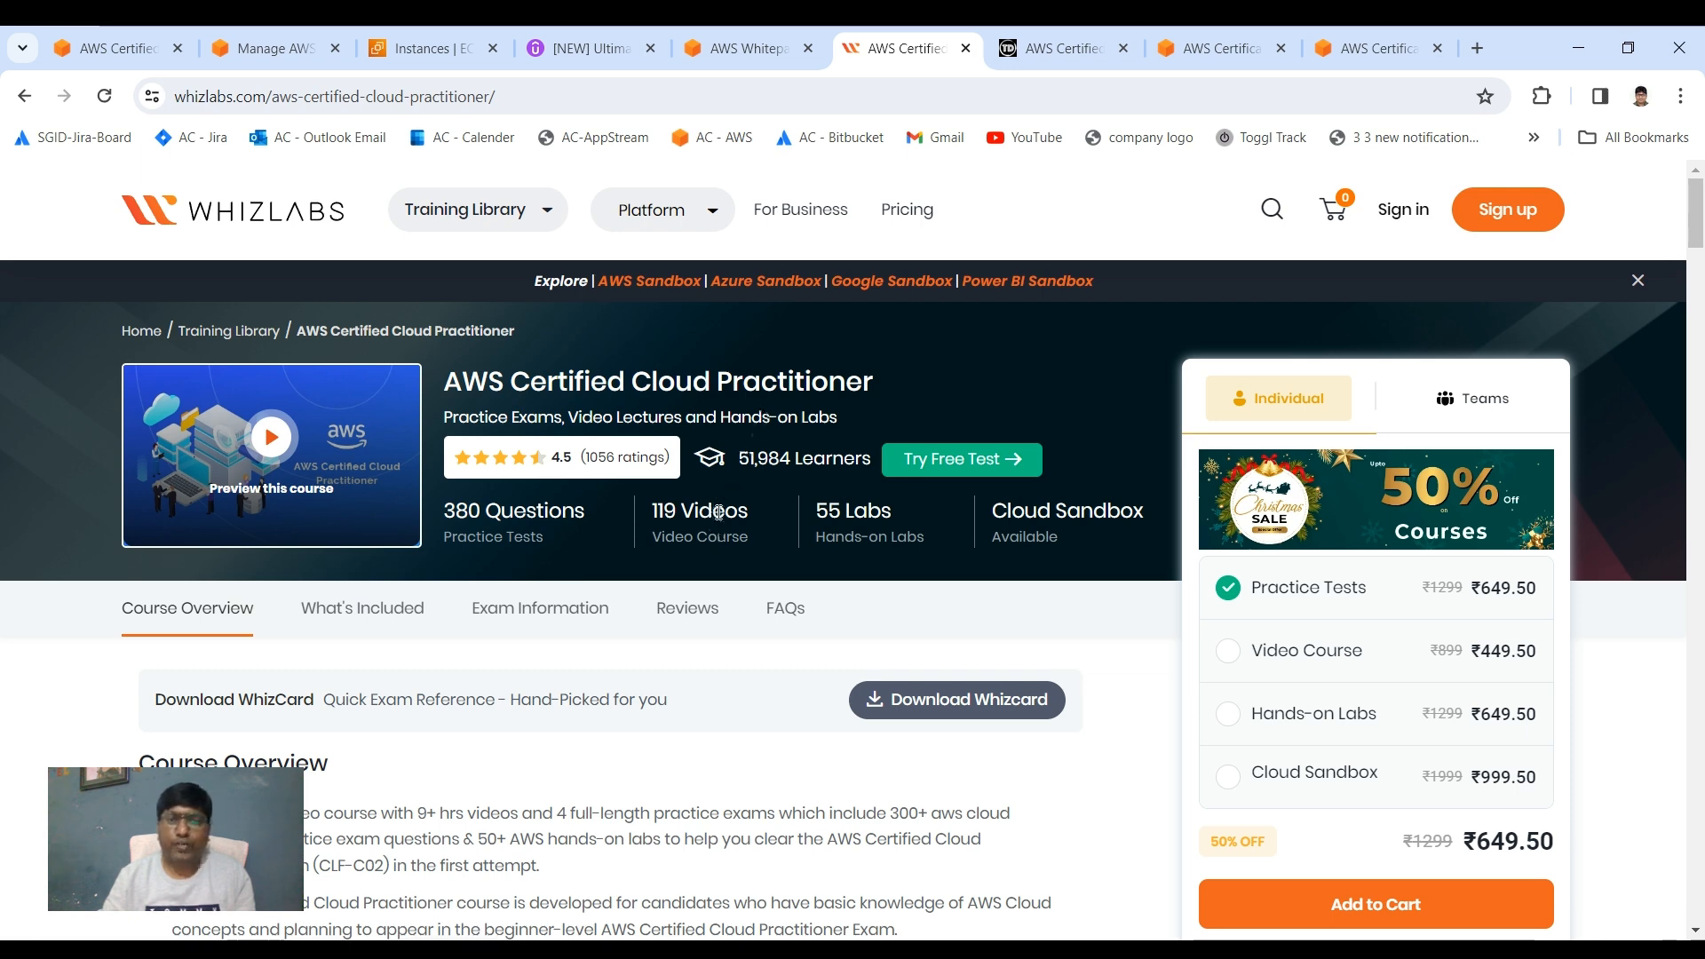
pyautogui.moveTo(707, 314)
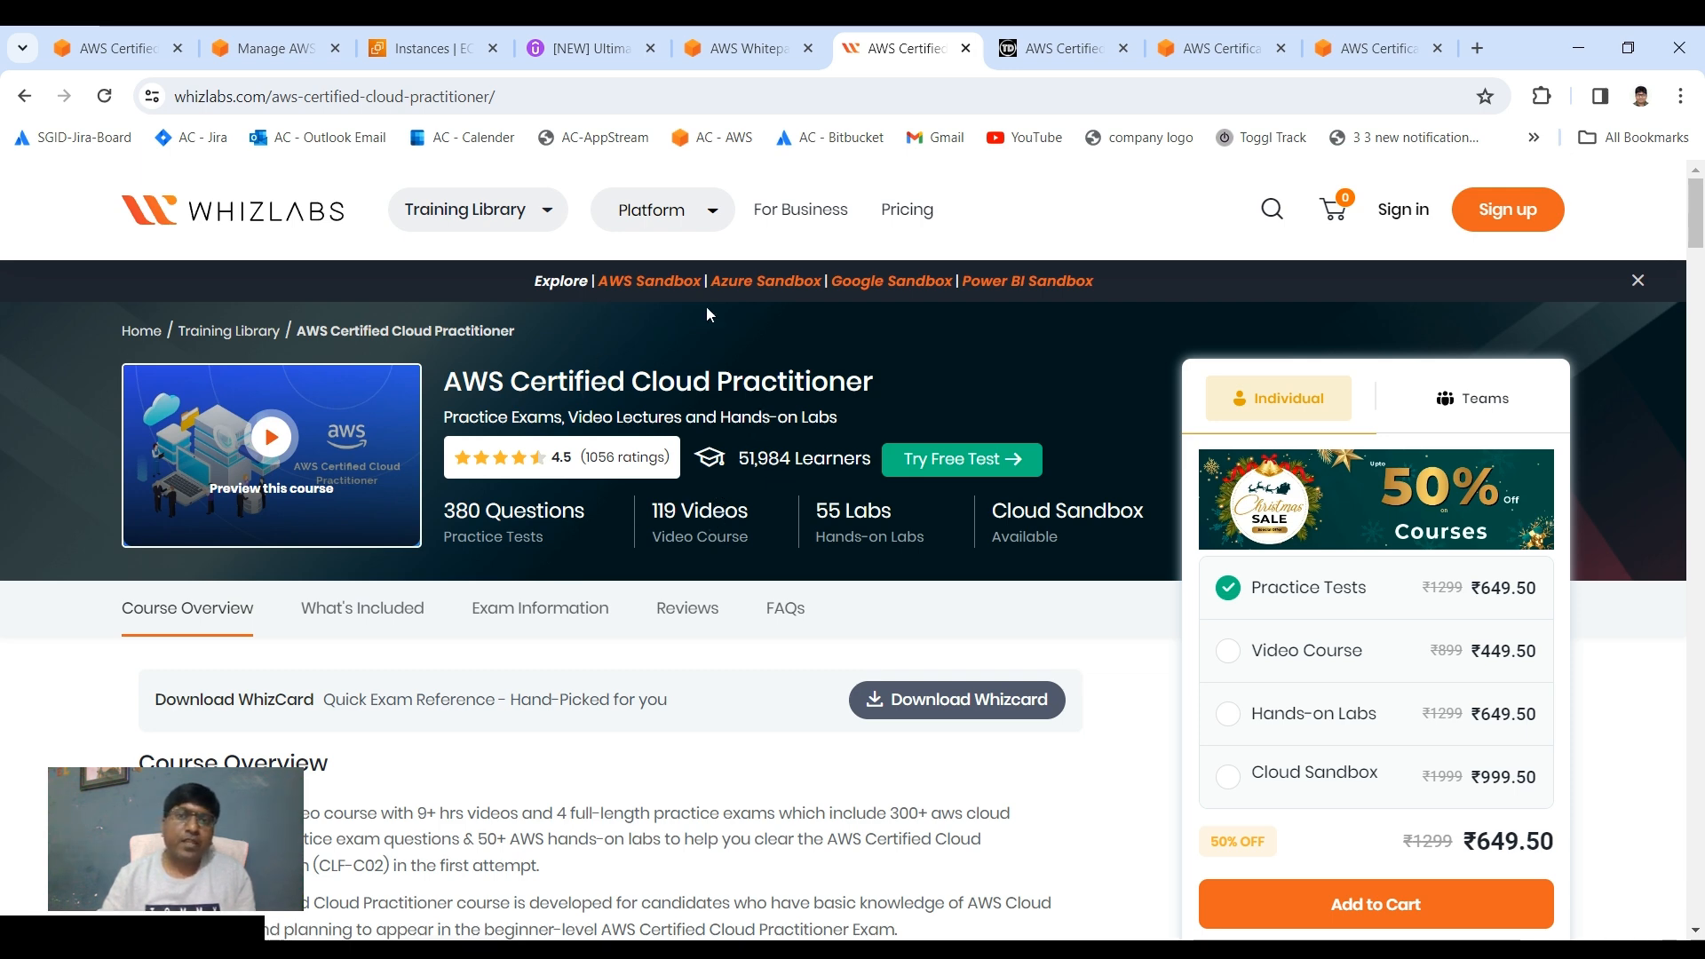
pyautogui.moveTo(756, 410)
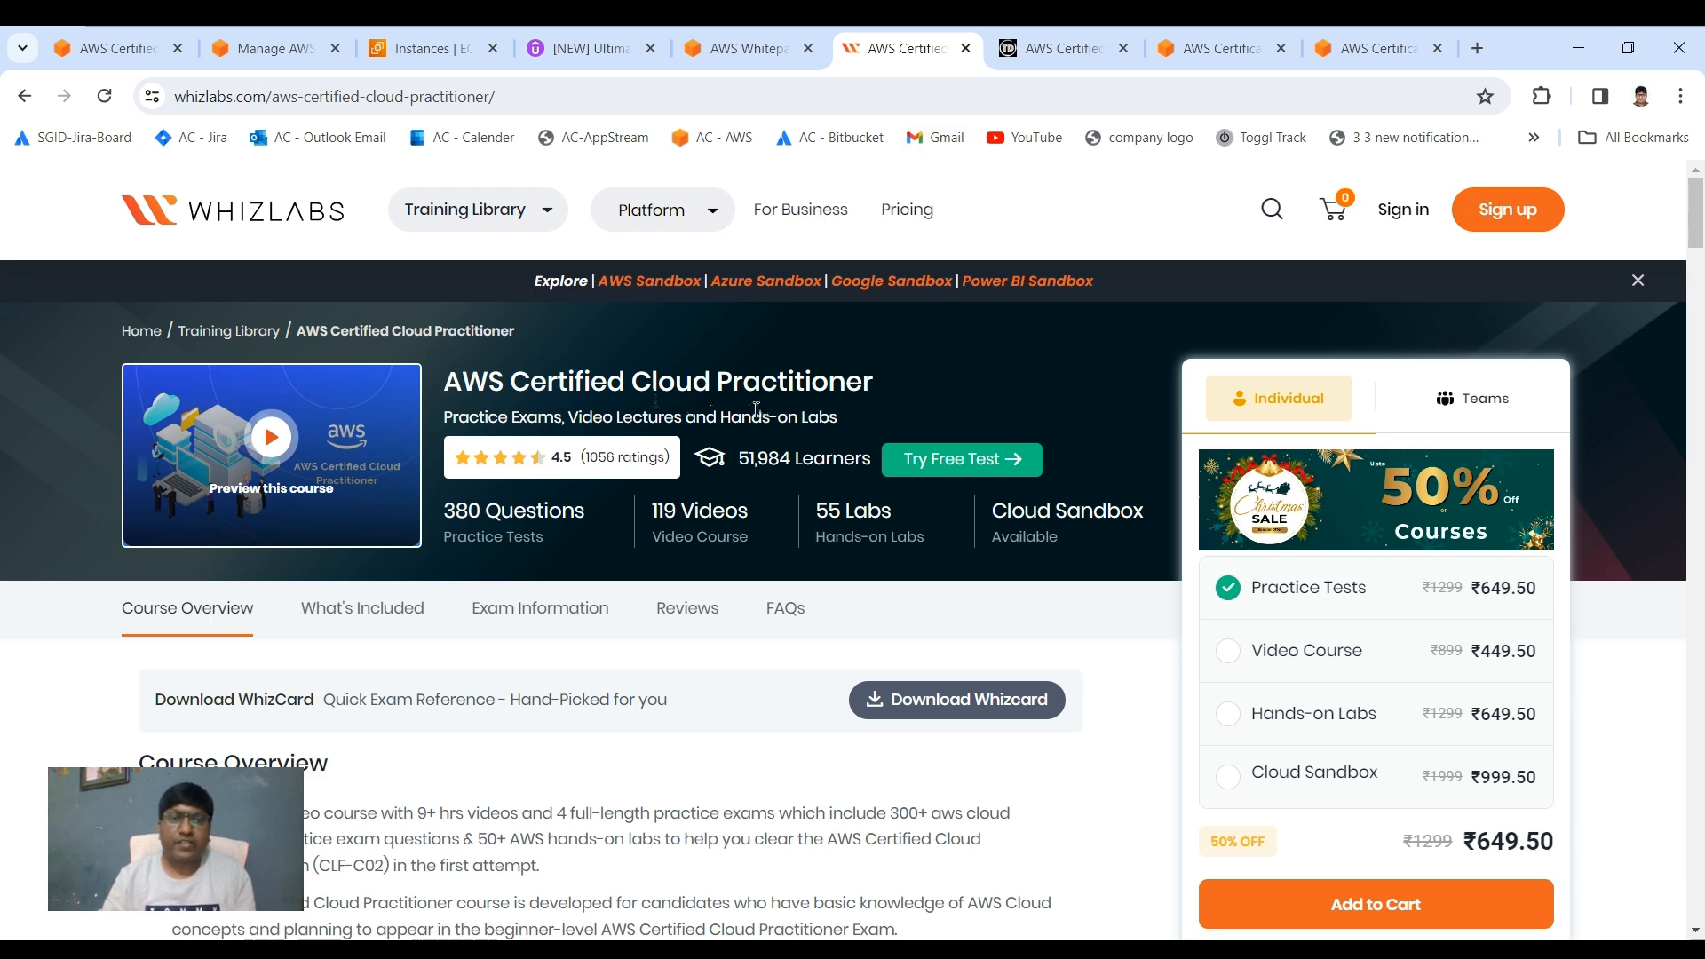
pyautogui.moveTo(1003, 314)
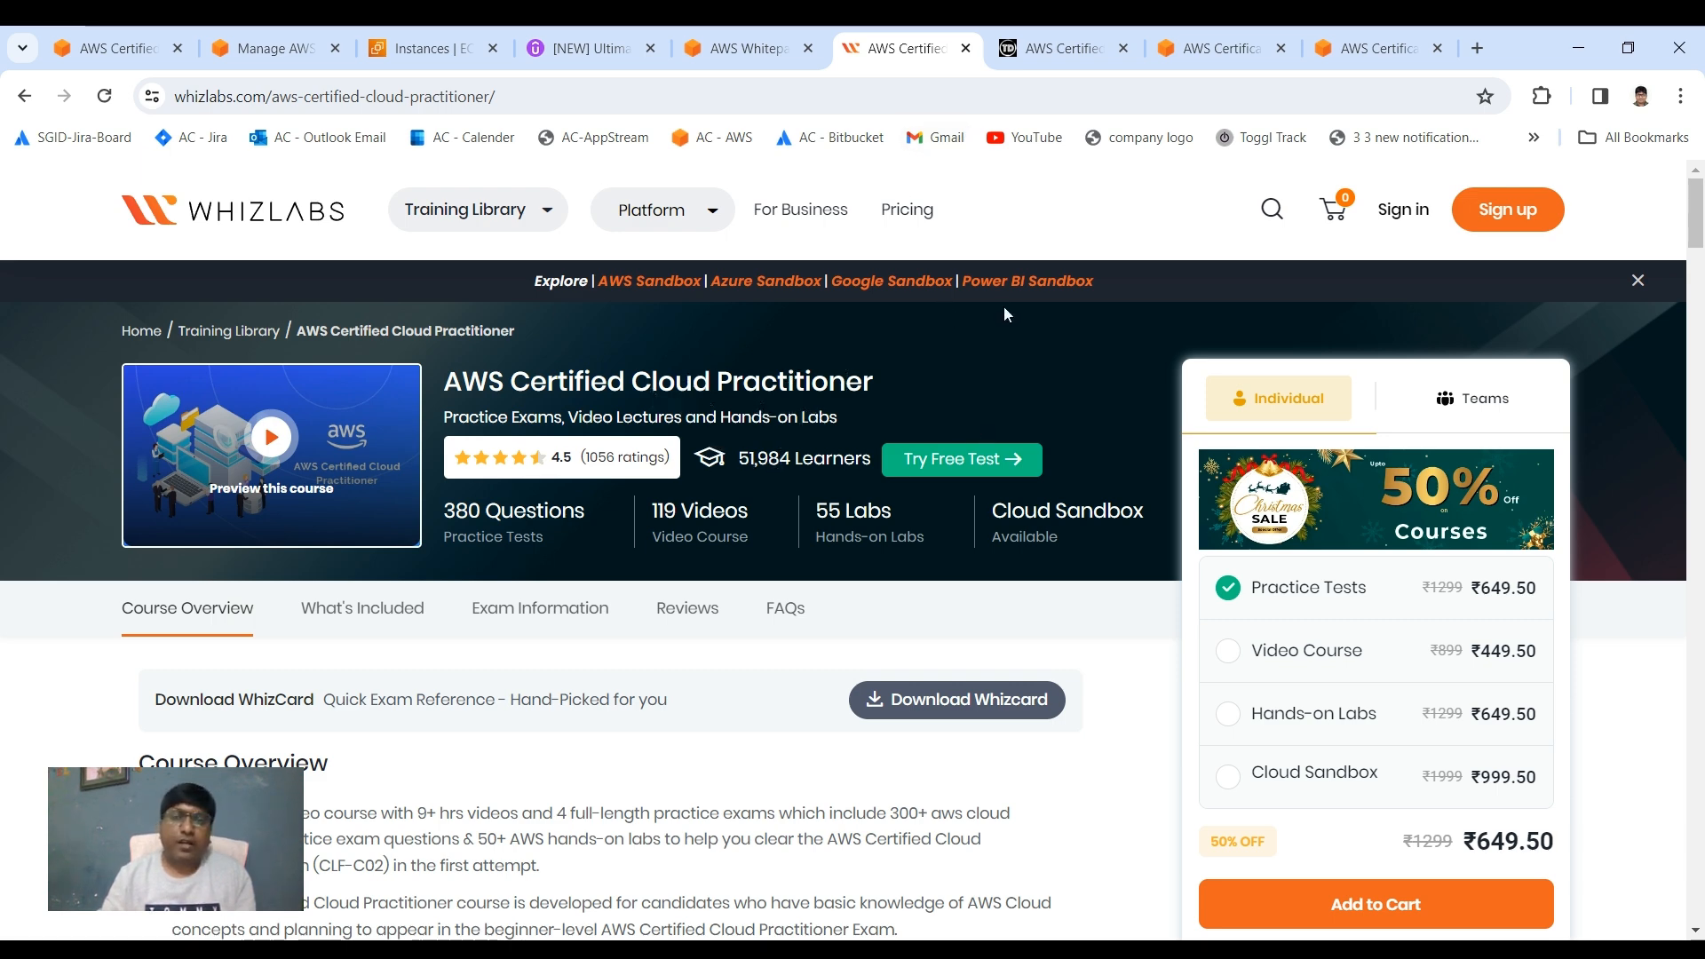
pyautogui.moveTo(1055, 48)
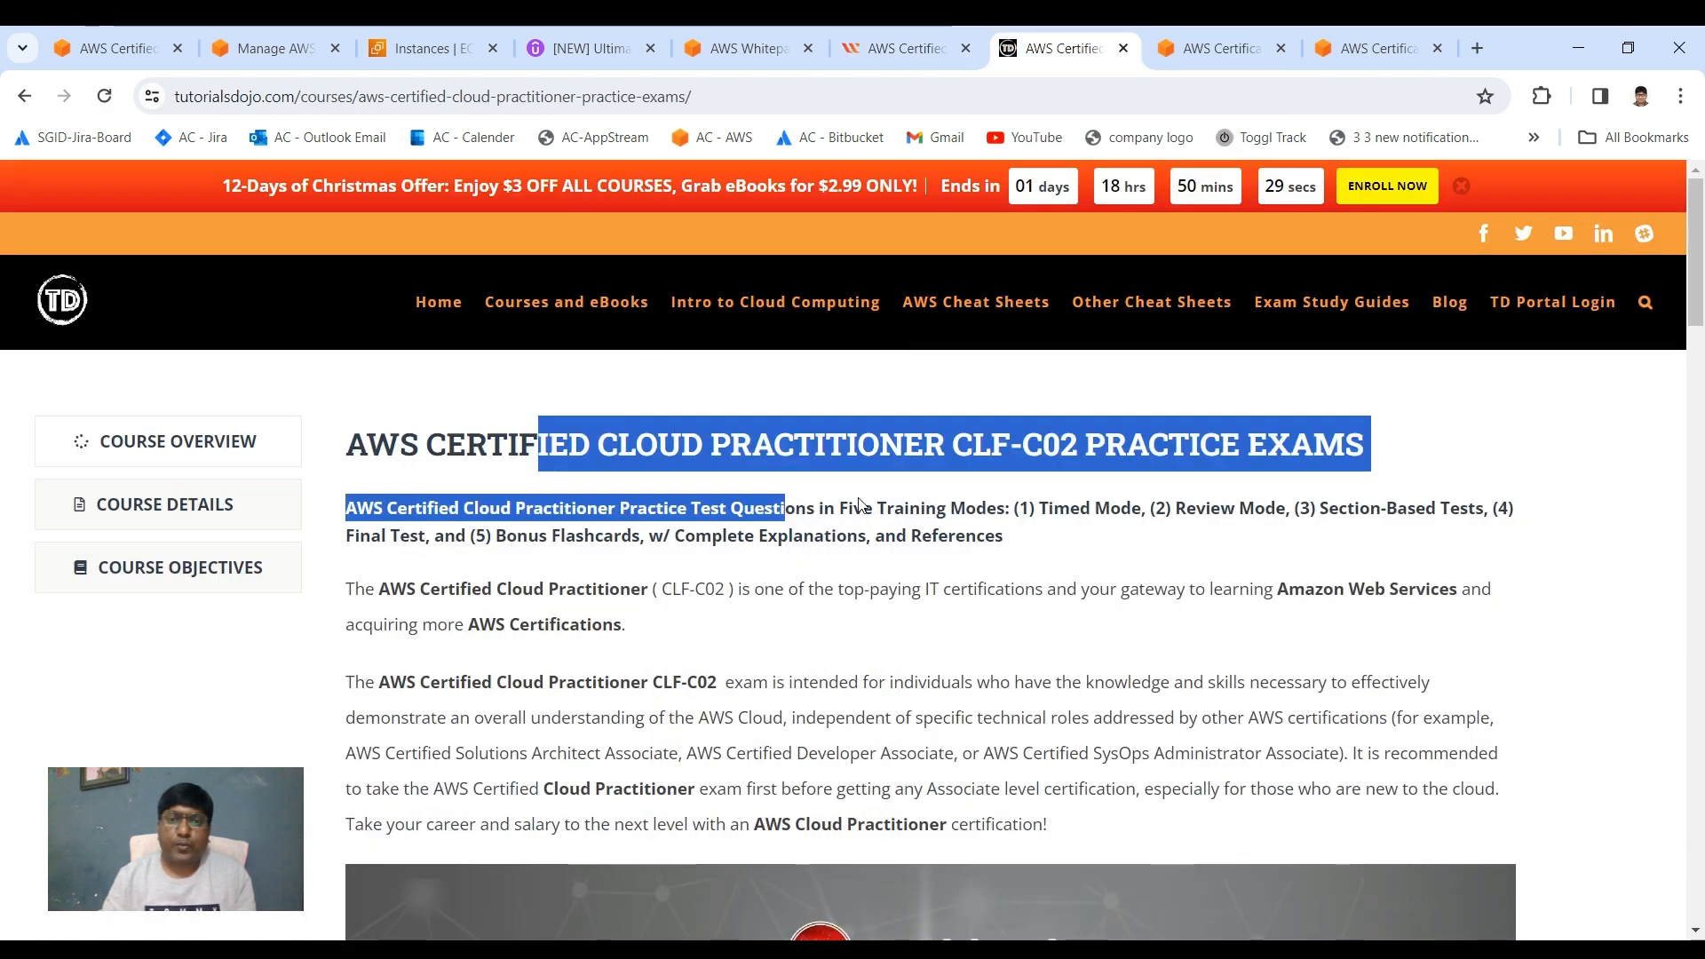
# Deselect the Tutorials Dojo course title, revisit Whizlabs, then go to the AWS Certification page.
pyautogui.click(1011, 494)
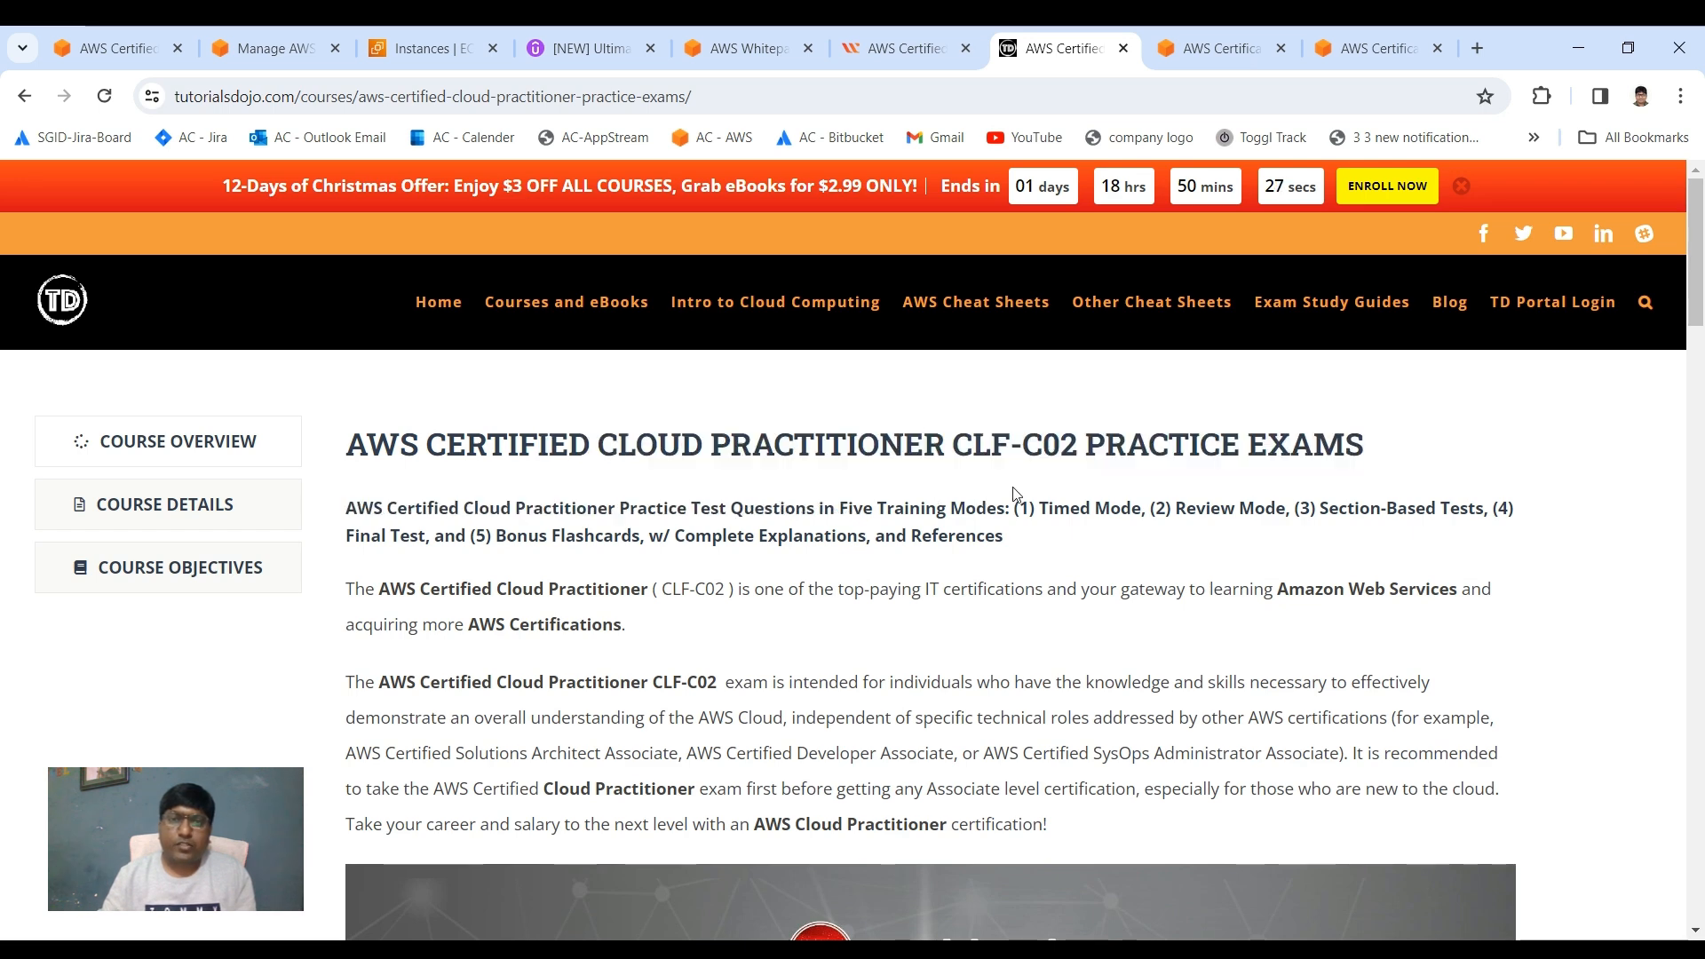
pyautogui.click(905, 48)
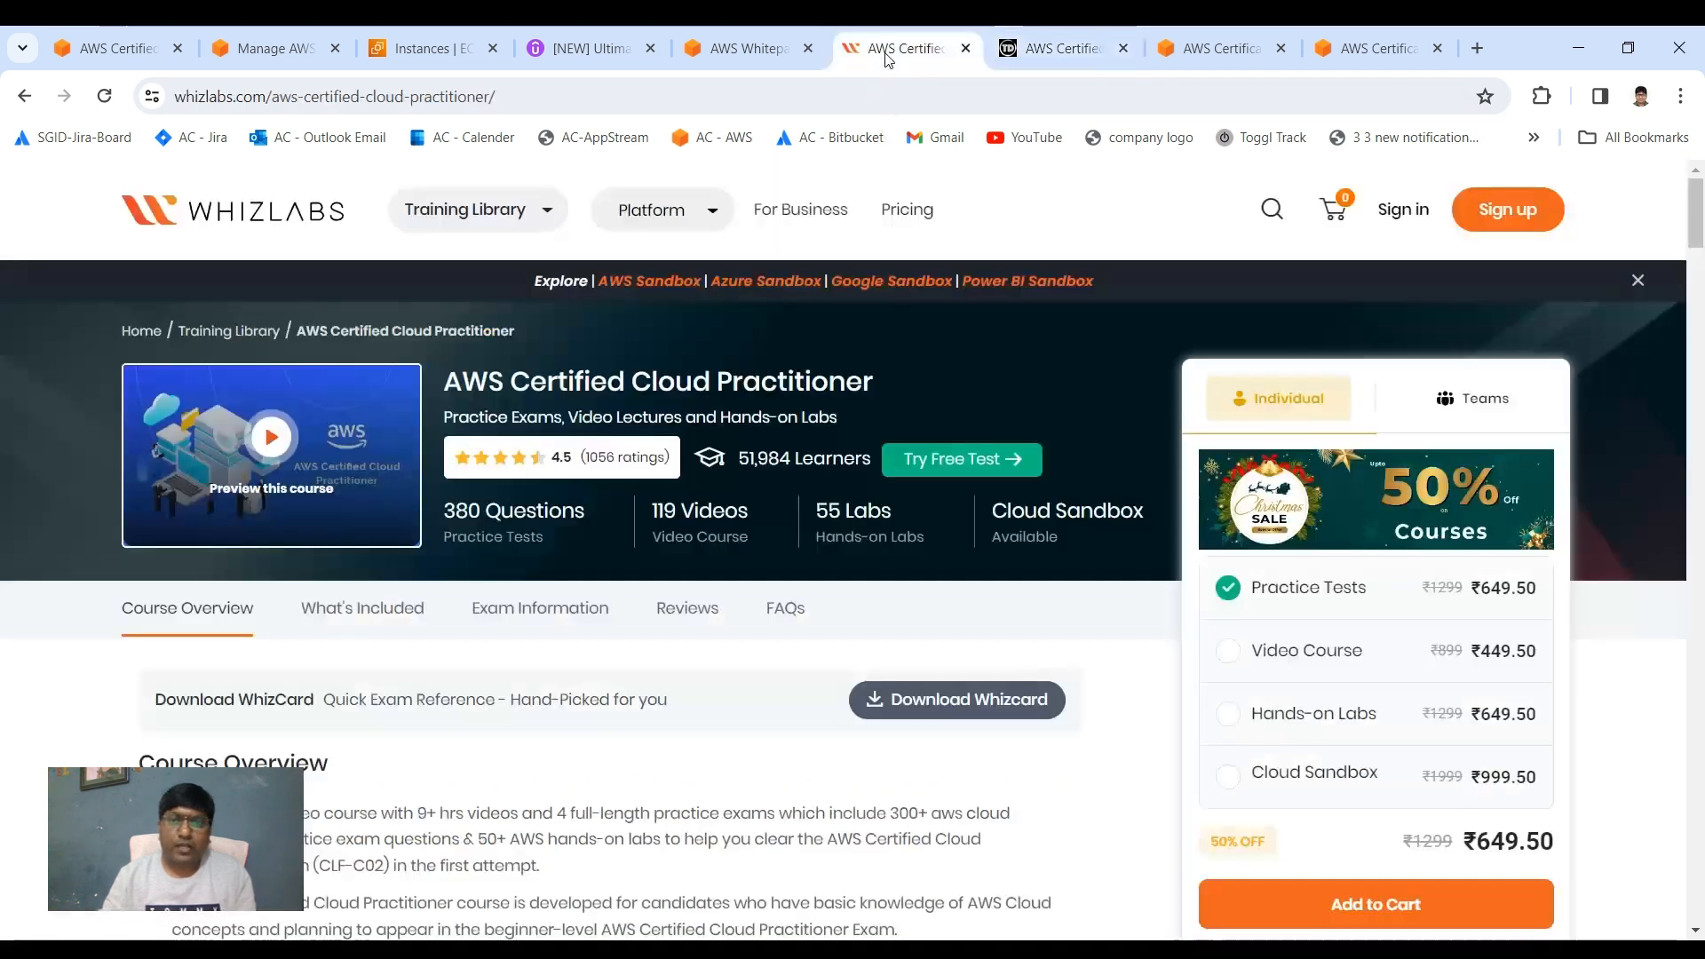
pyautogui.click(1055, 48)
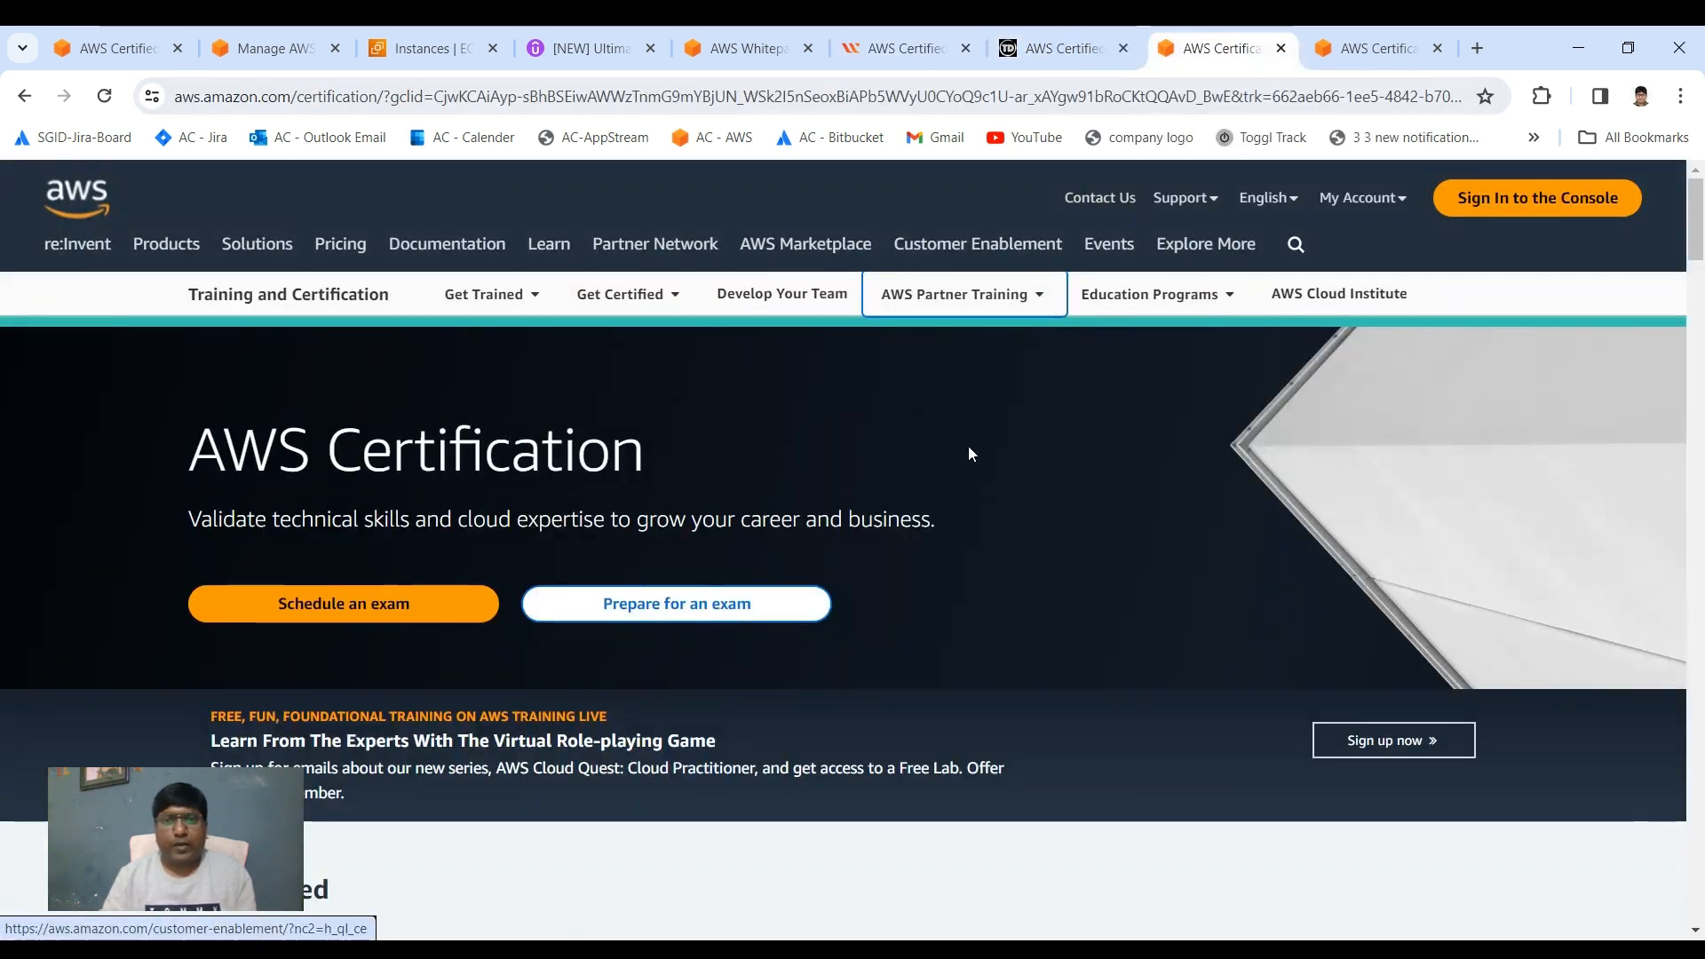
pyautogui.moveTo(964, 421)
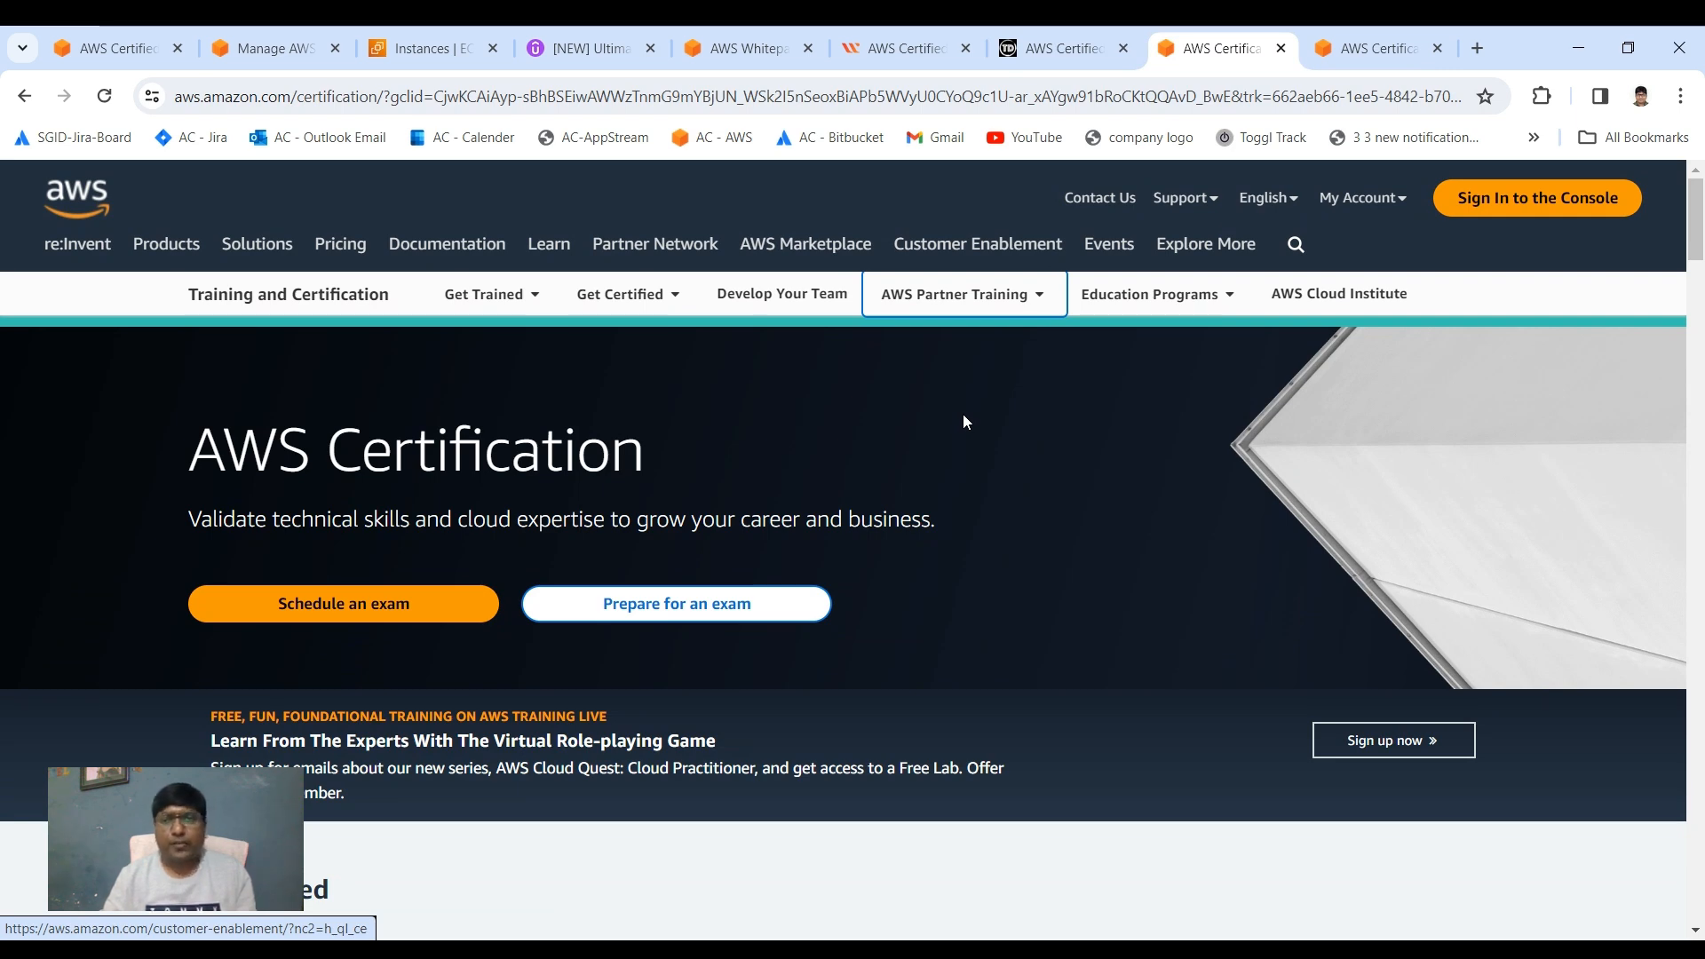
pyautogui.moveTo(962, 210)
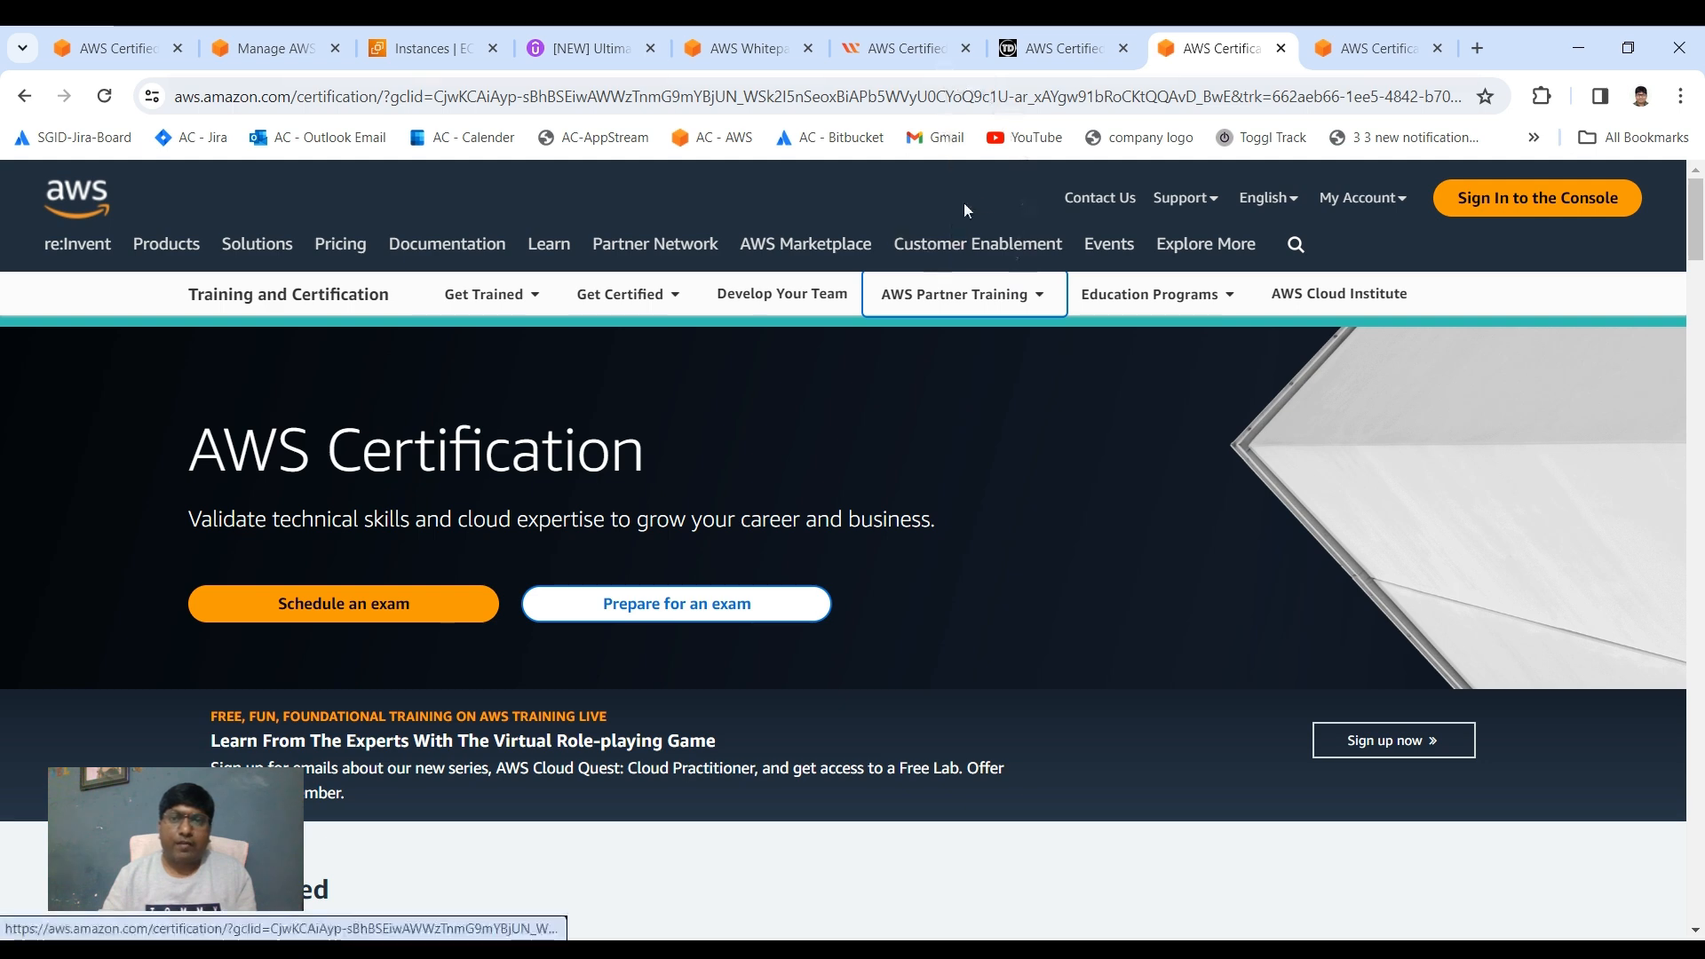
pyautogui.click(1050, 48)
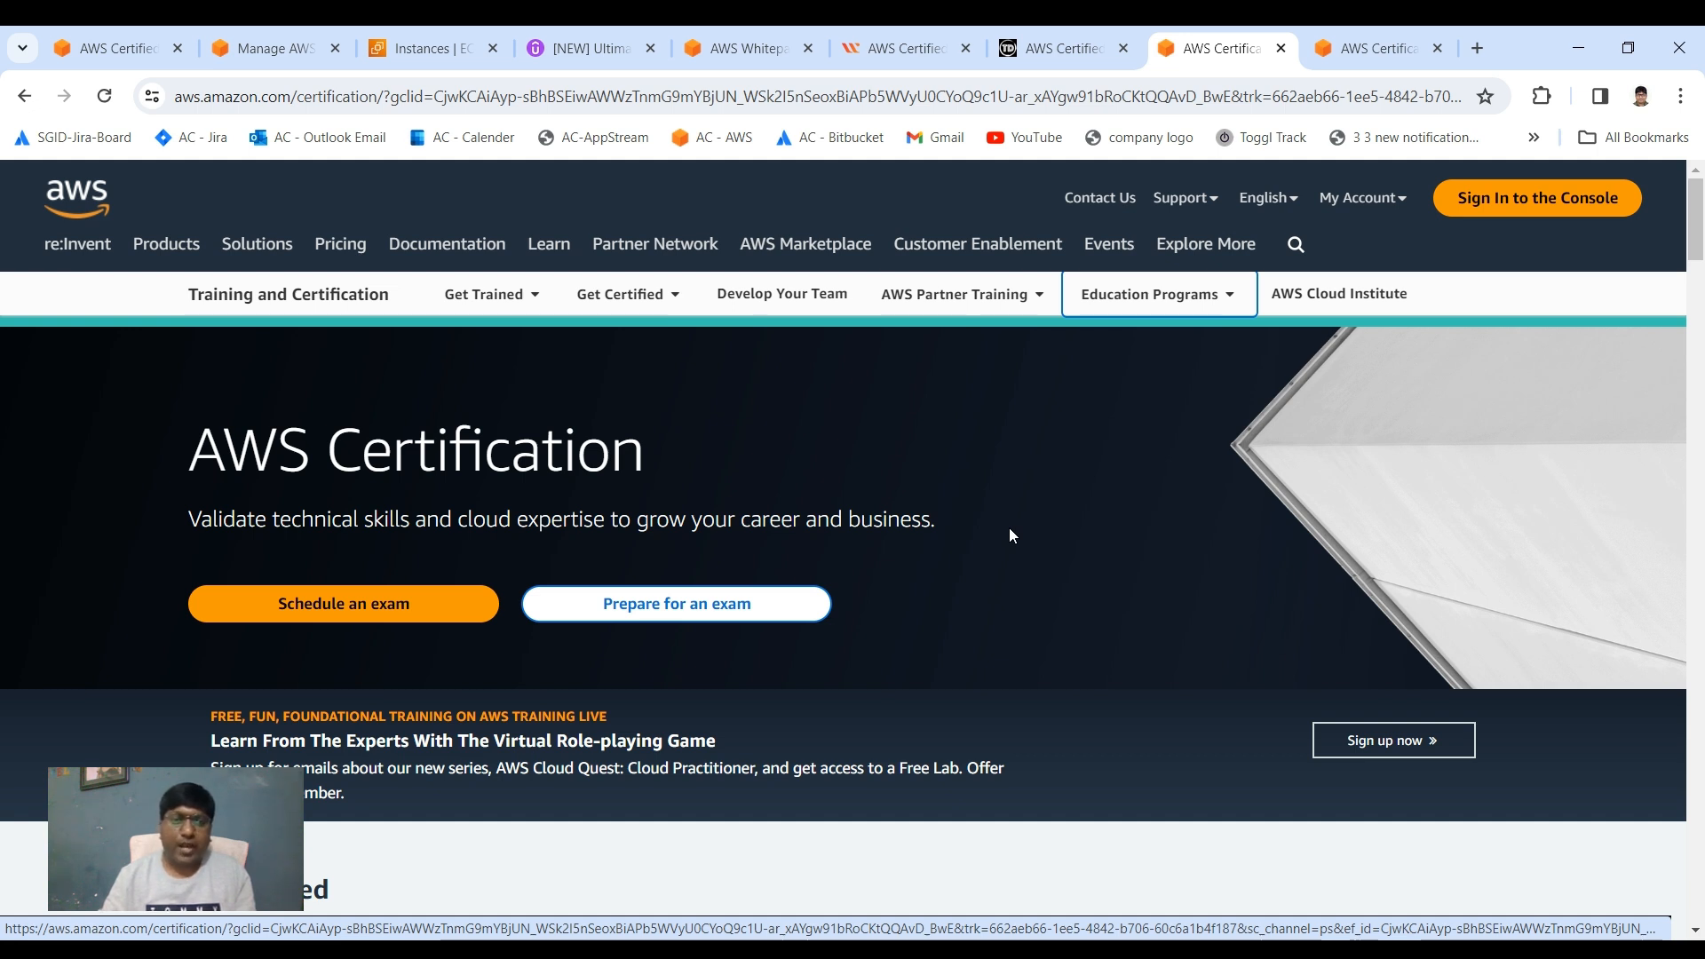
pyautogui.moveTo(938, 524)
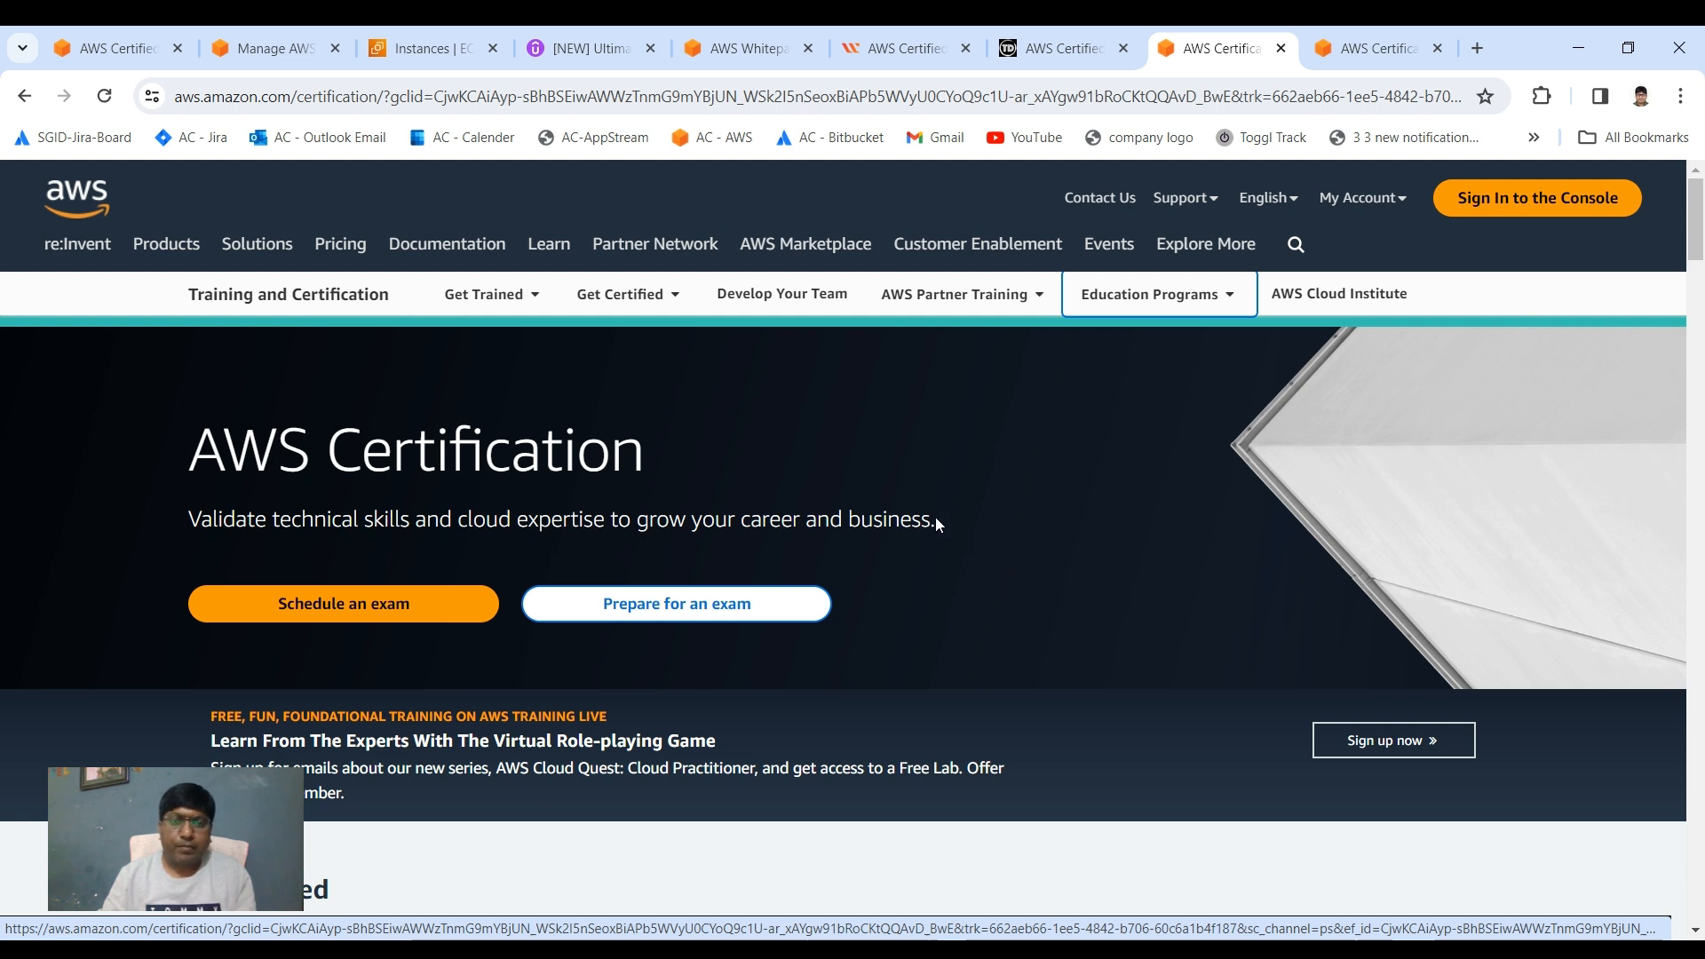
pyautogui.moveTo(959, 546)
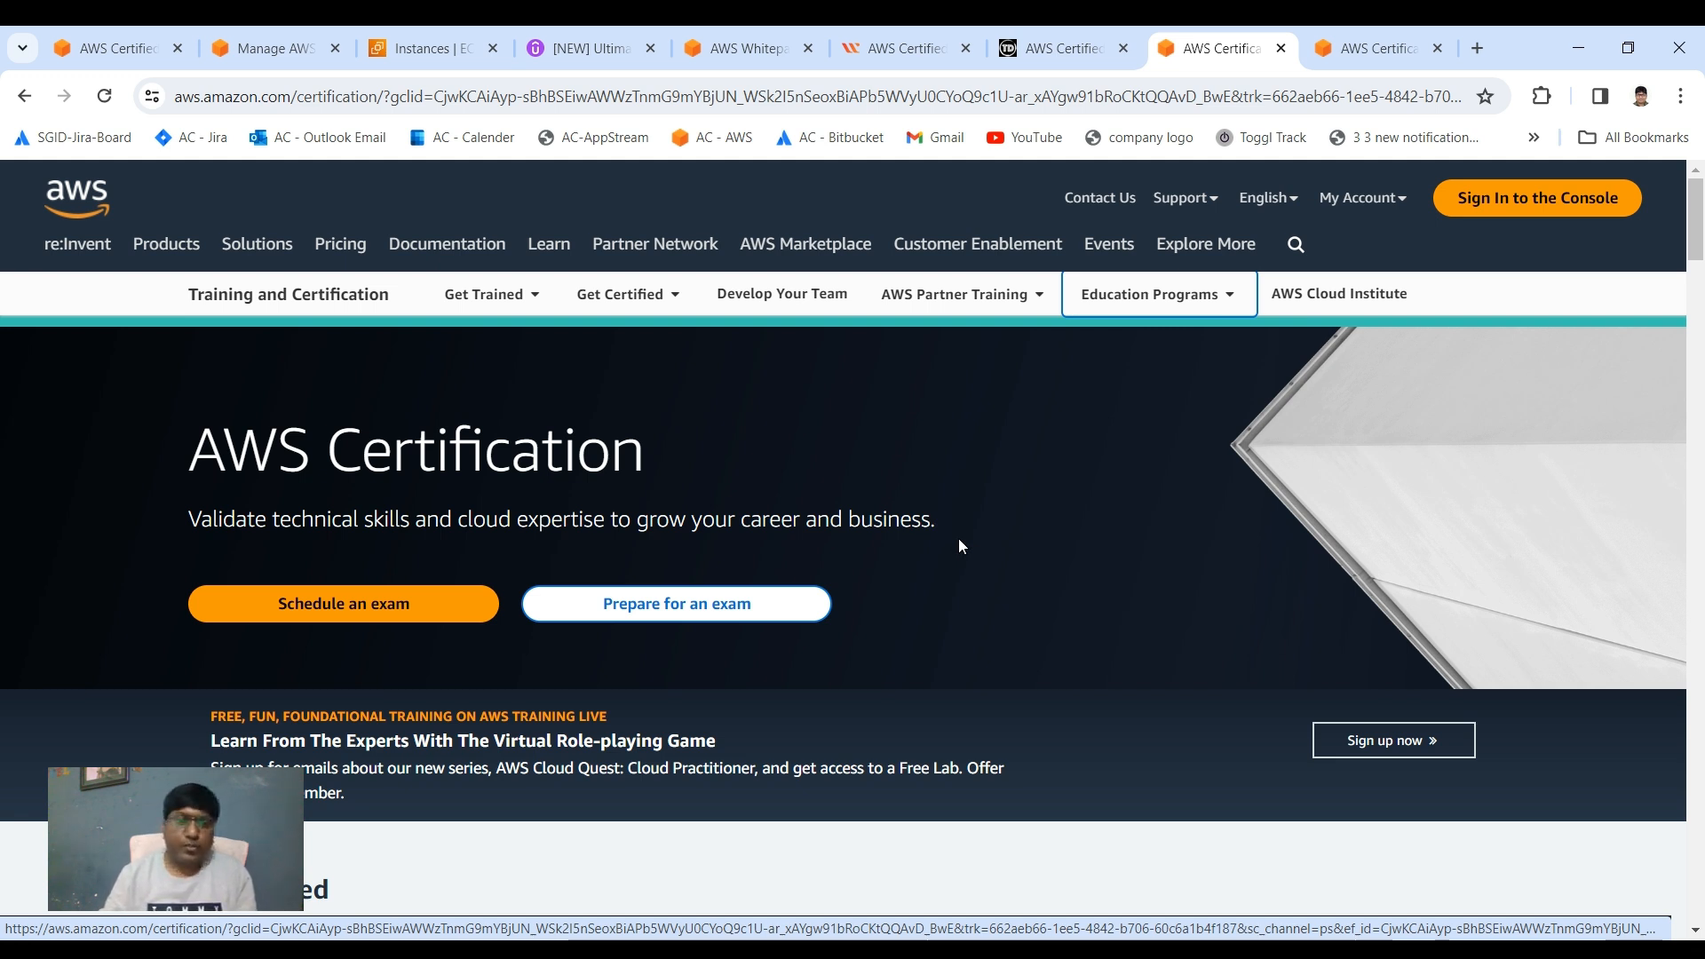
pyautogui.moveTo(531, 485)
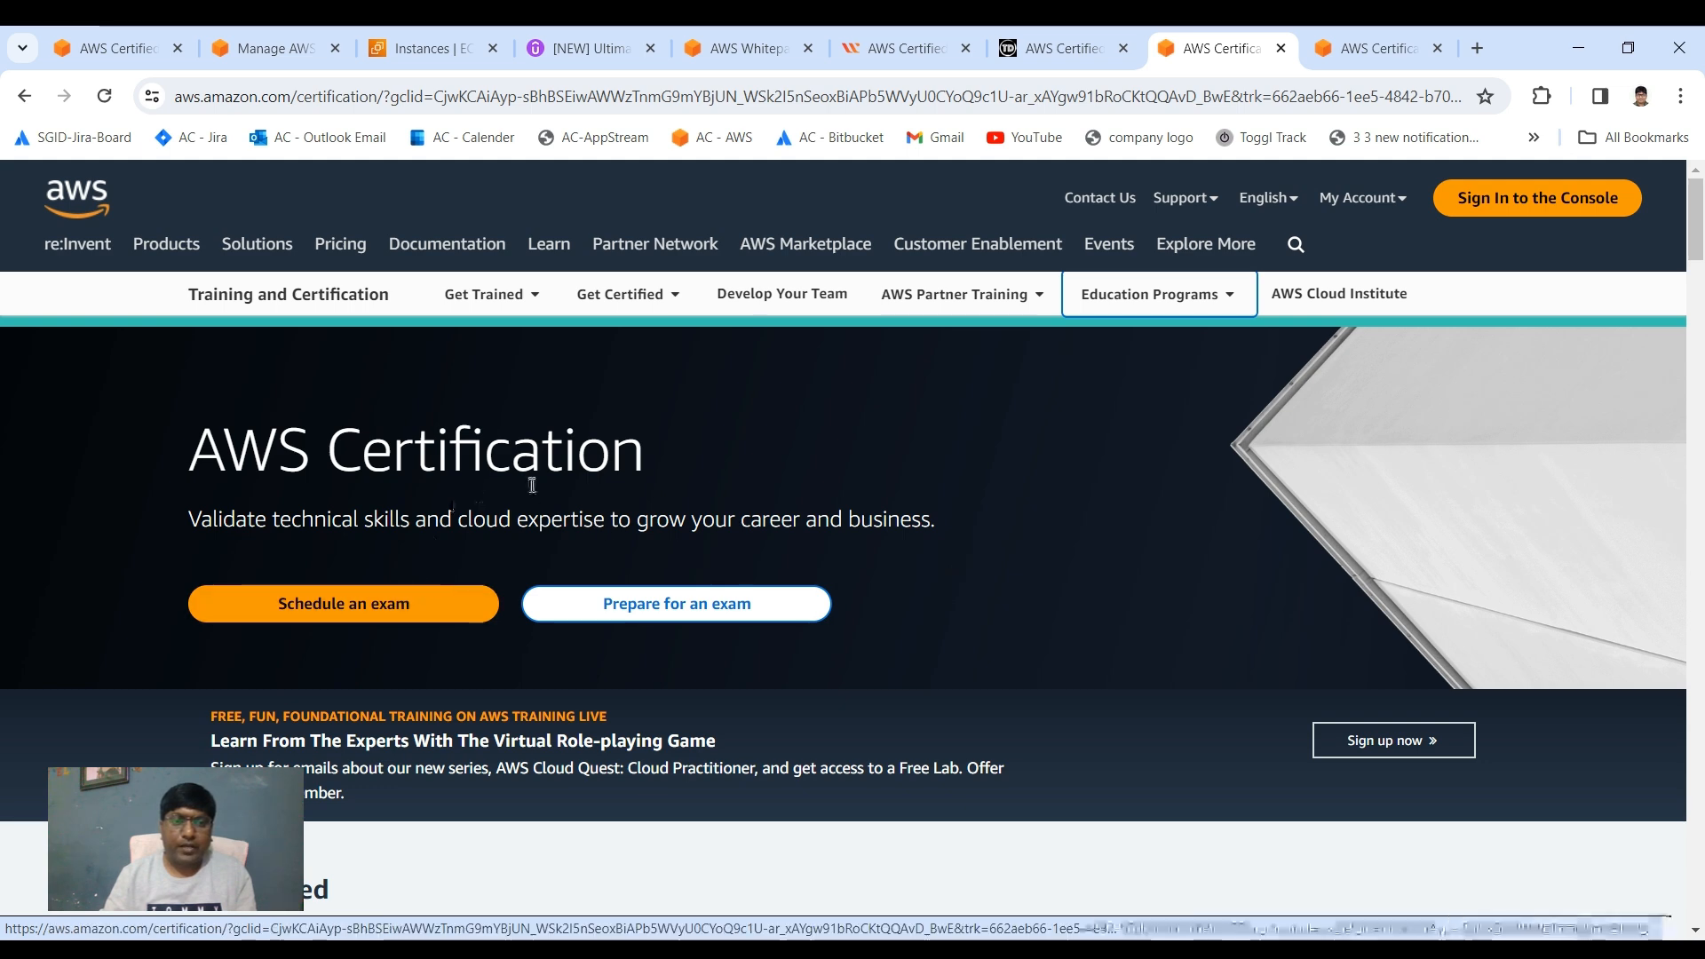
pyautogui.moveTo(663, 524)
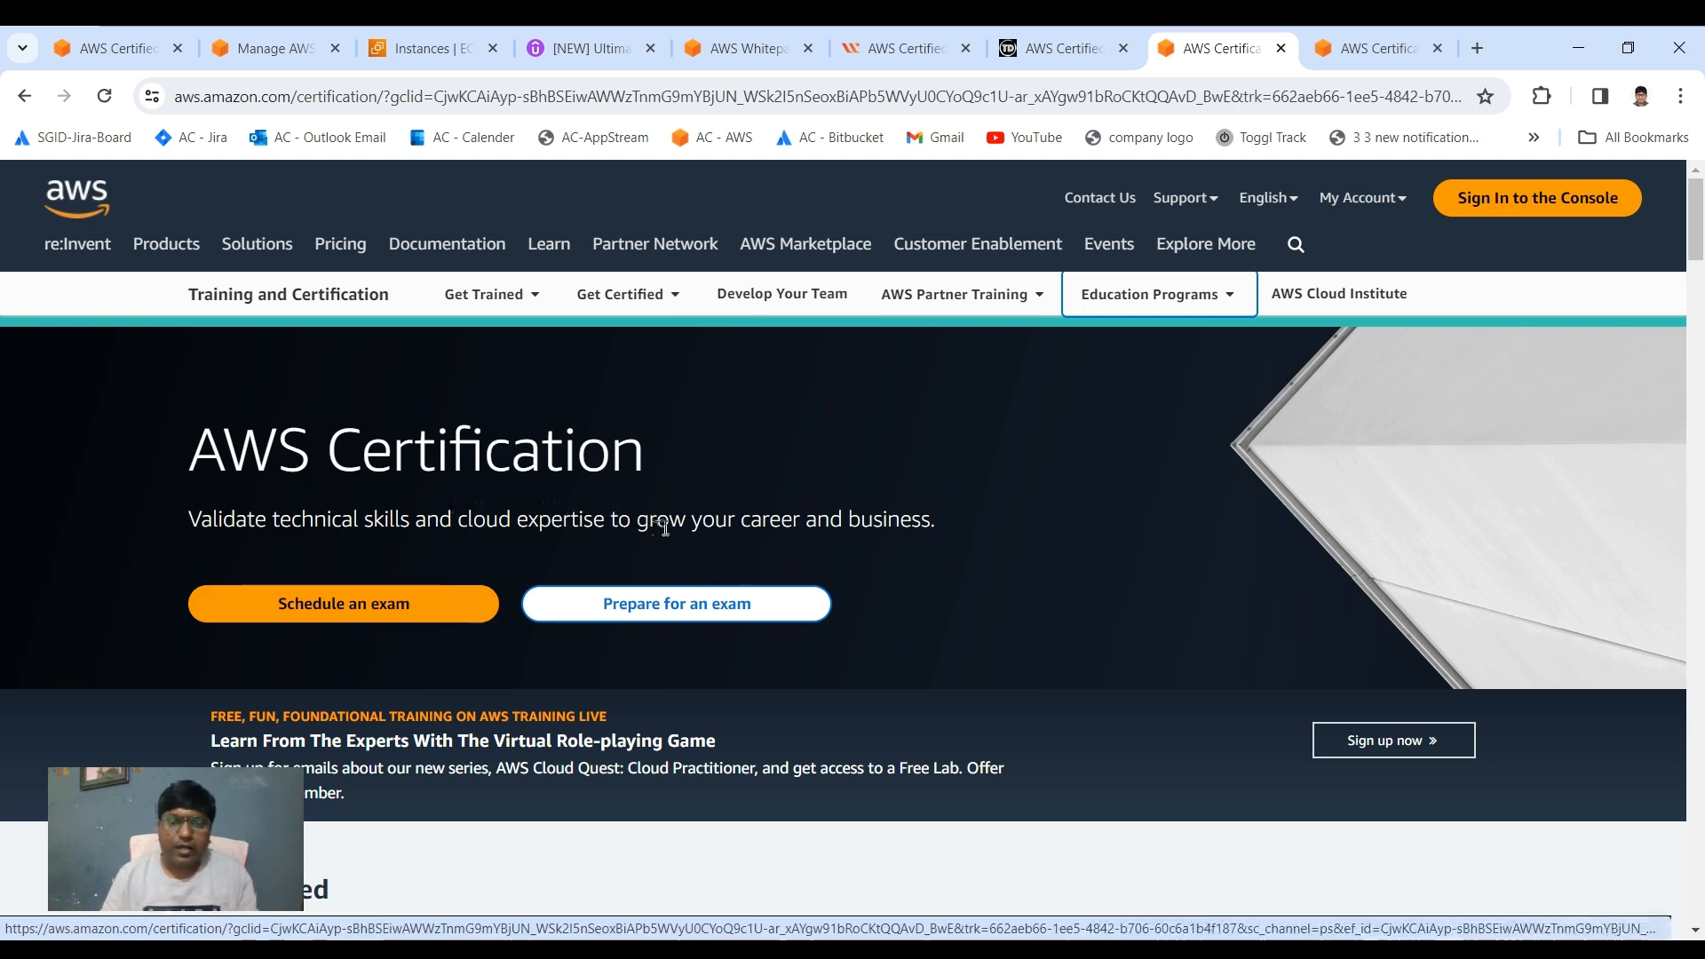
pyautogui.moveTo(696, 587)
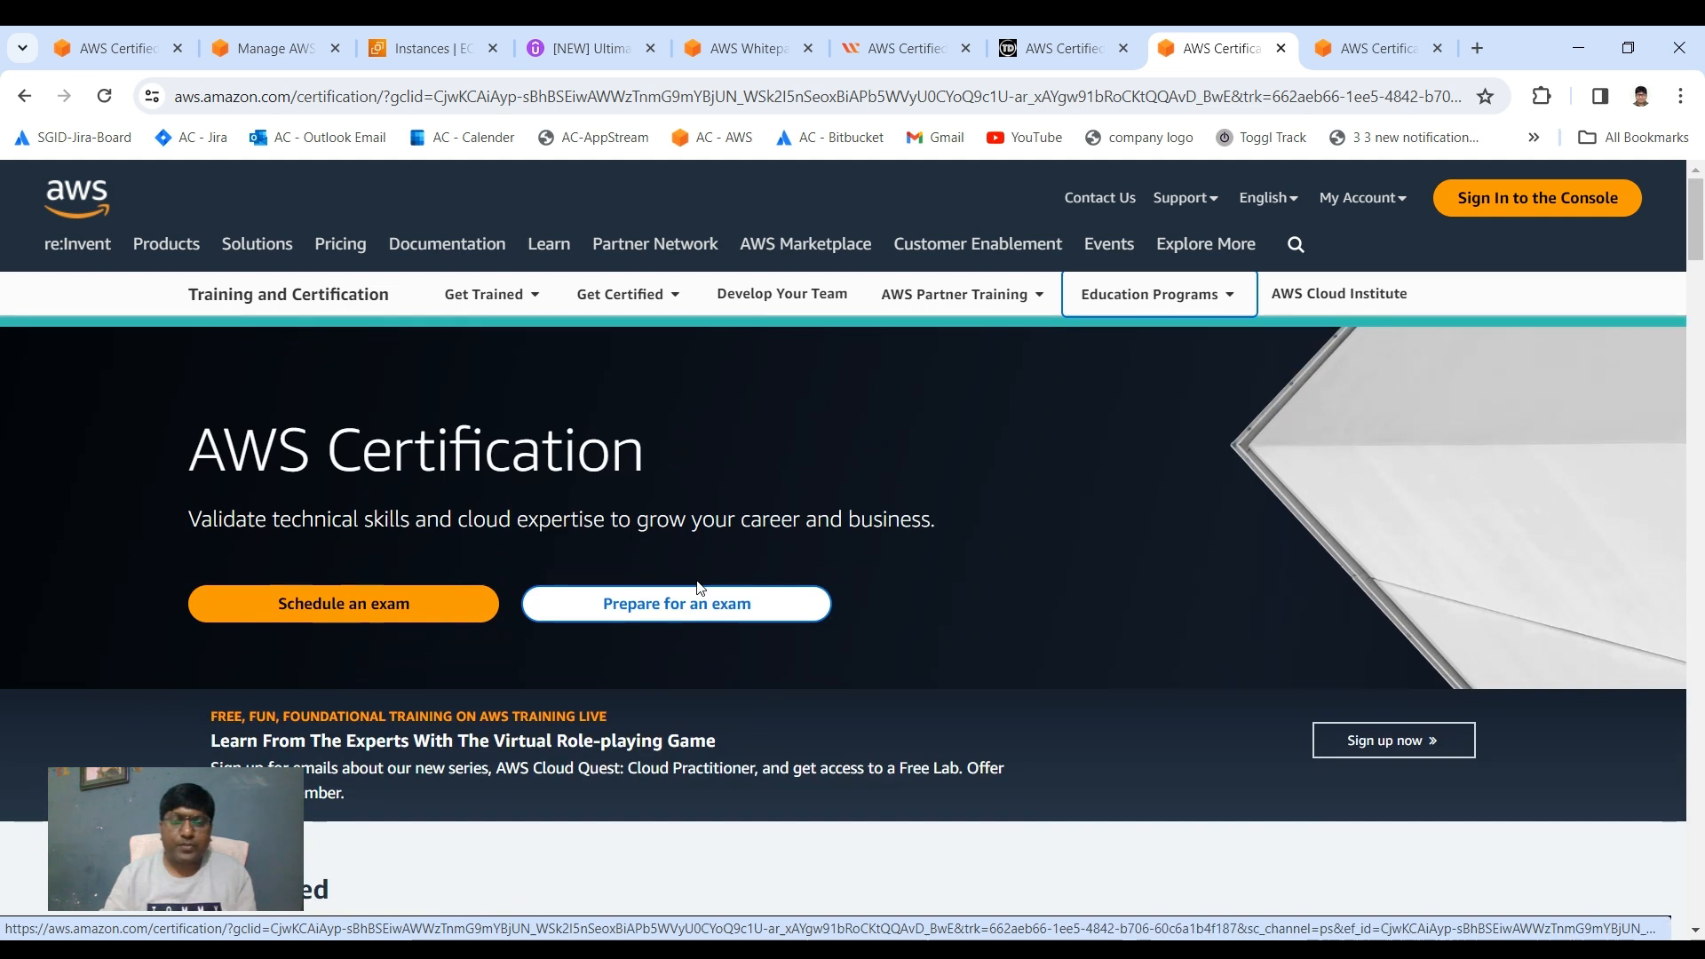
pyautogui.moveTo(932, 521)
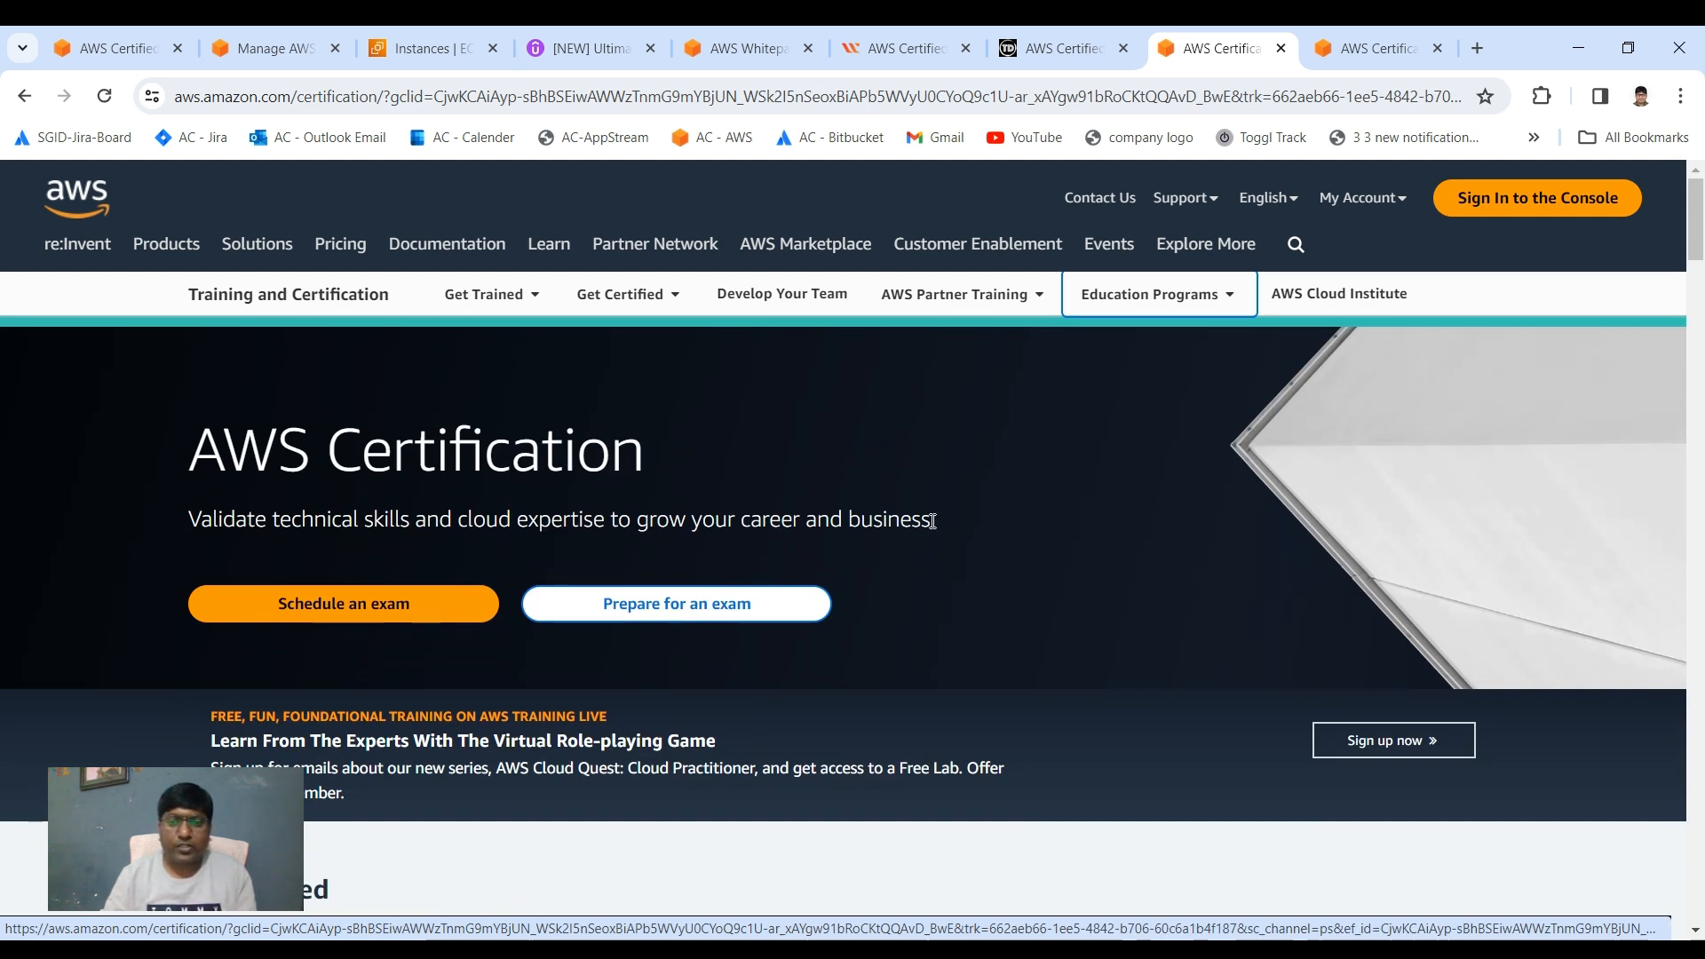
pyautogui.moveTo(907, 465)
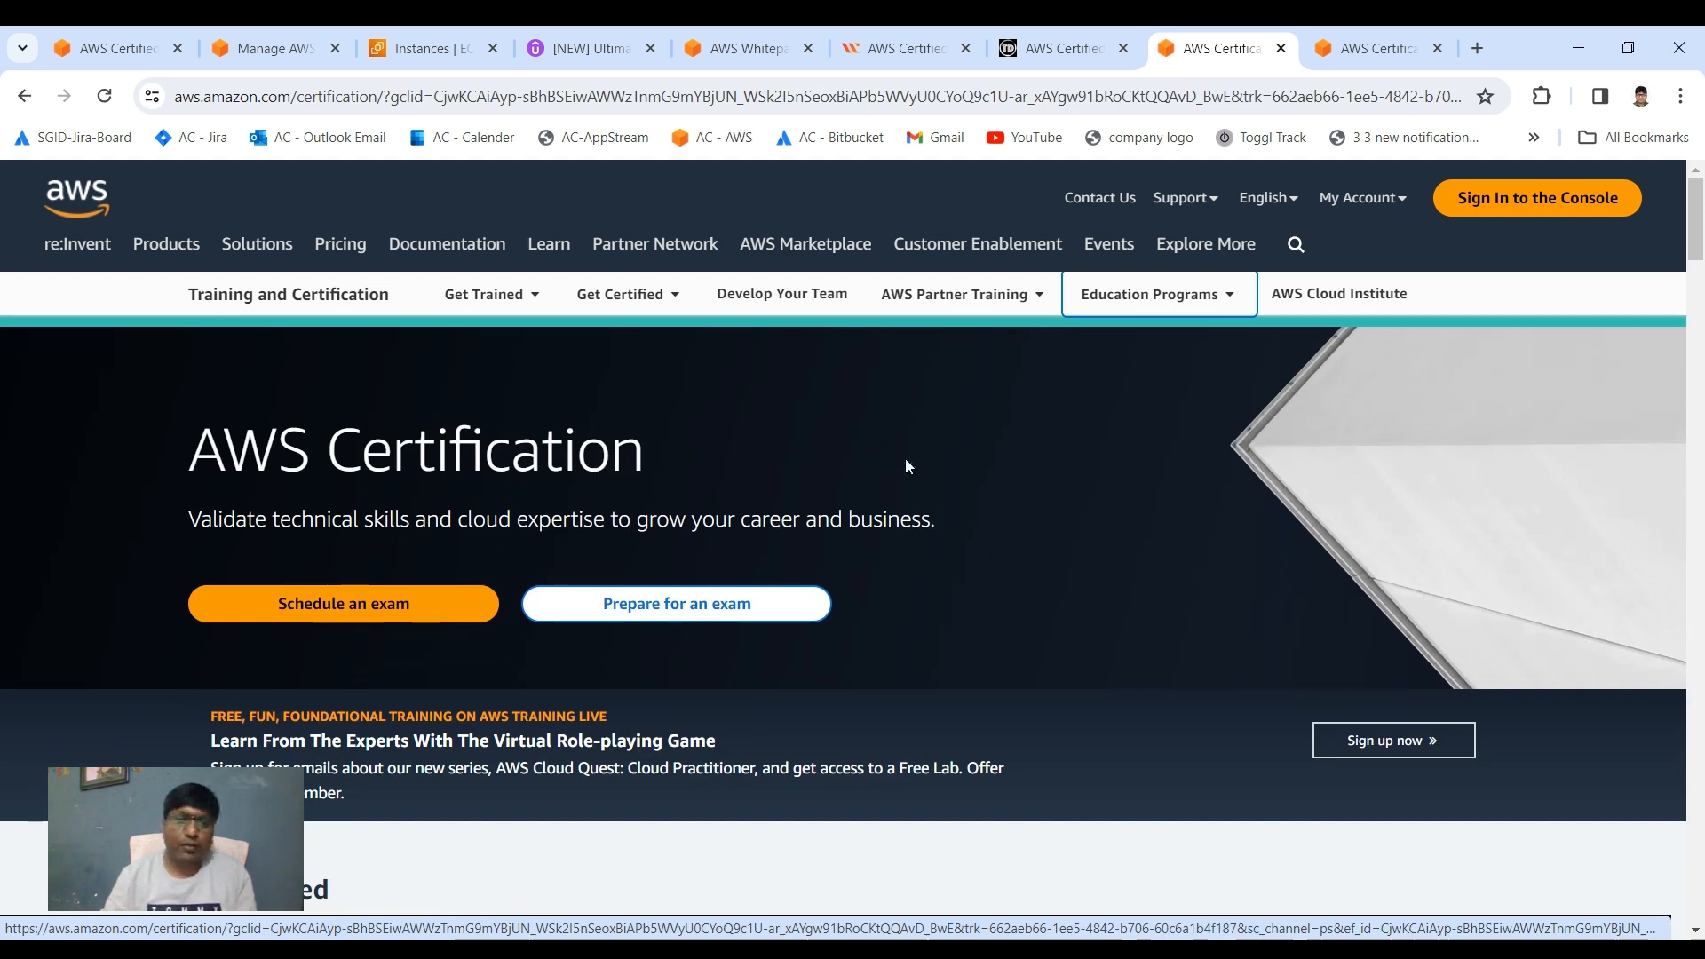
pyautogui.moveTo(1234, 217)
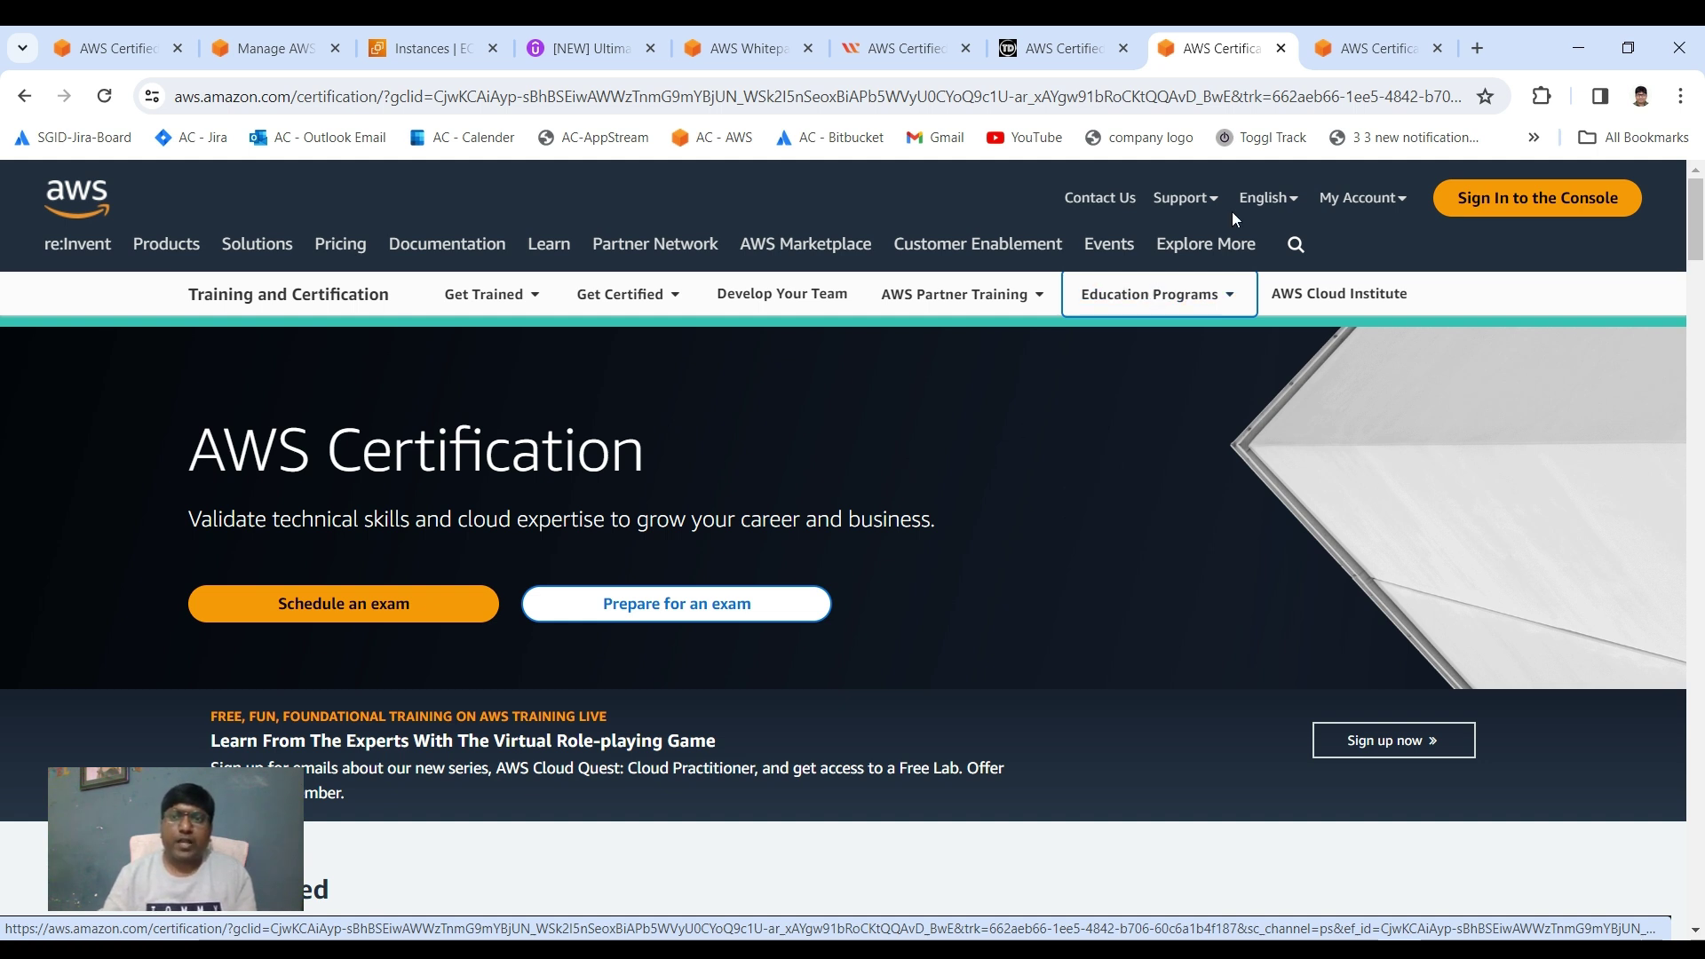
pyautogui.moveTo(985, 544)
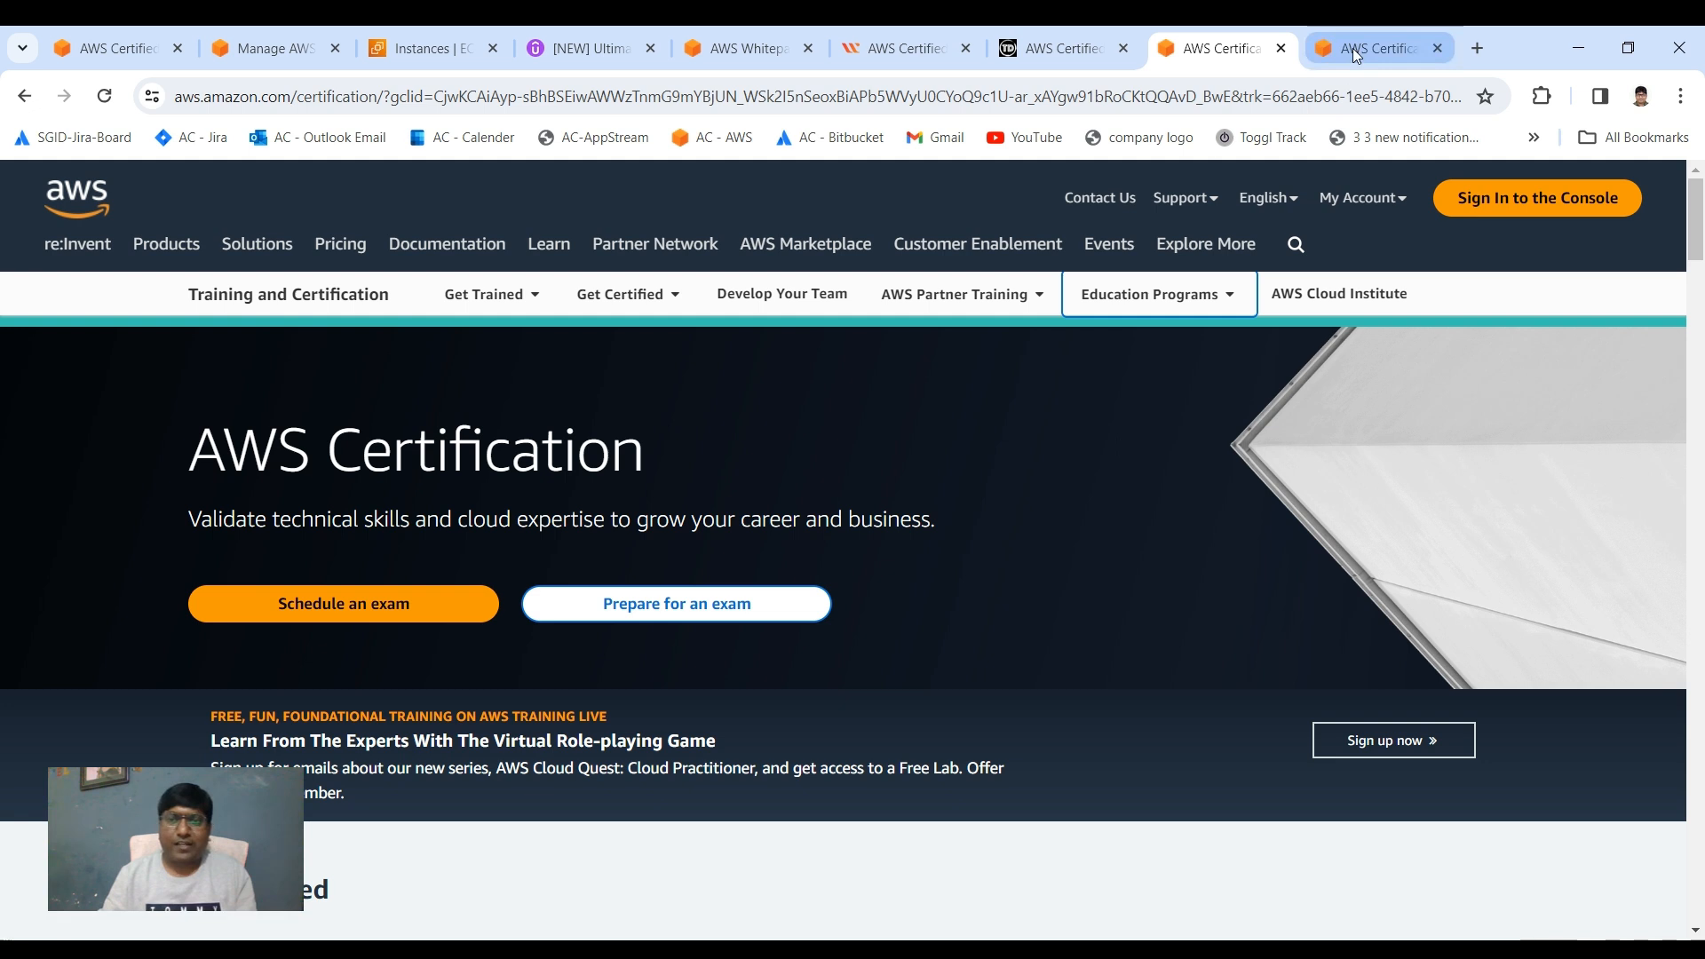
pyautogui.moveTo(1377, 48)
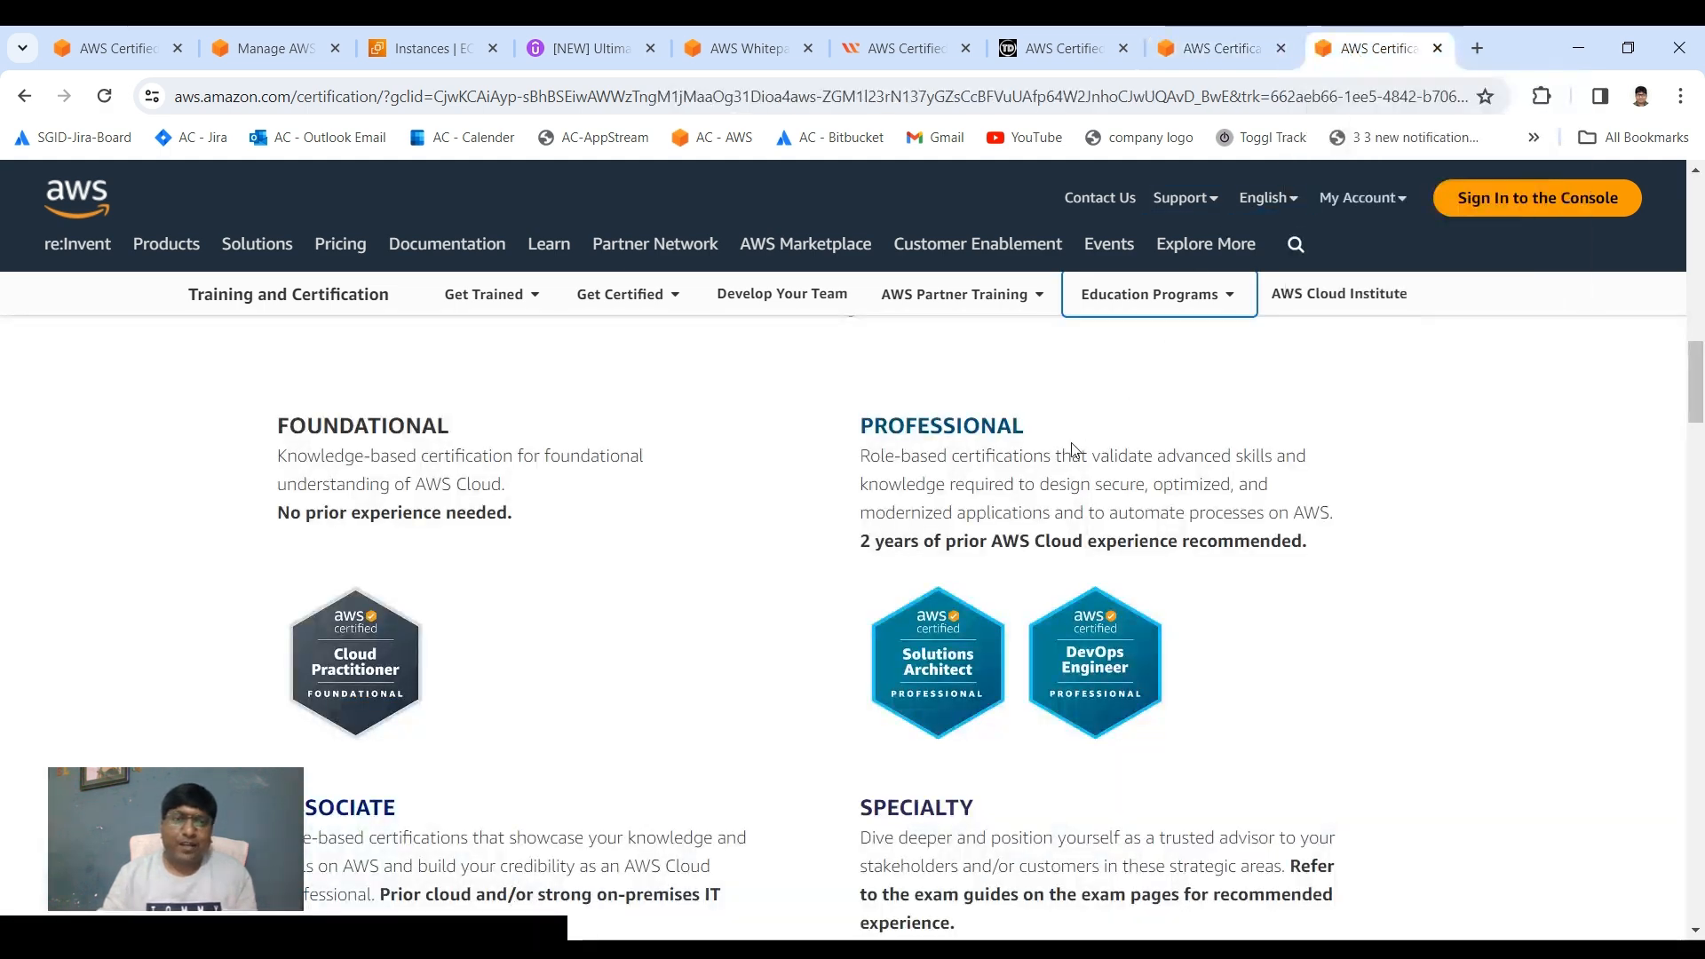
pyautogui.moveTo(716, 497)
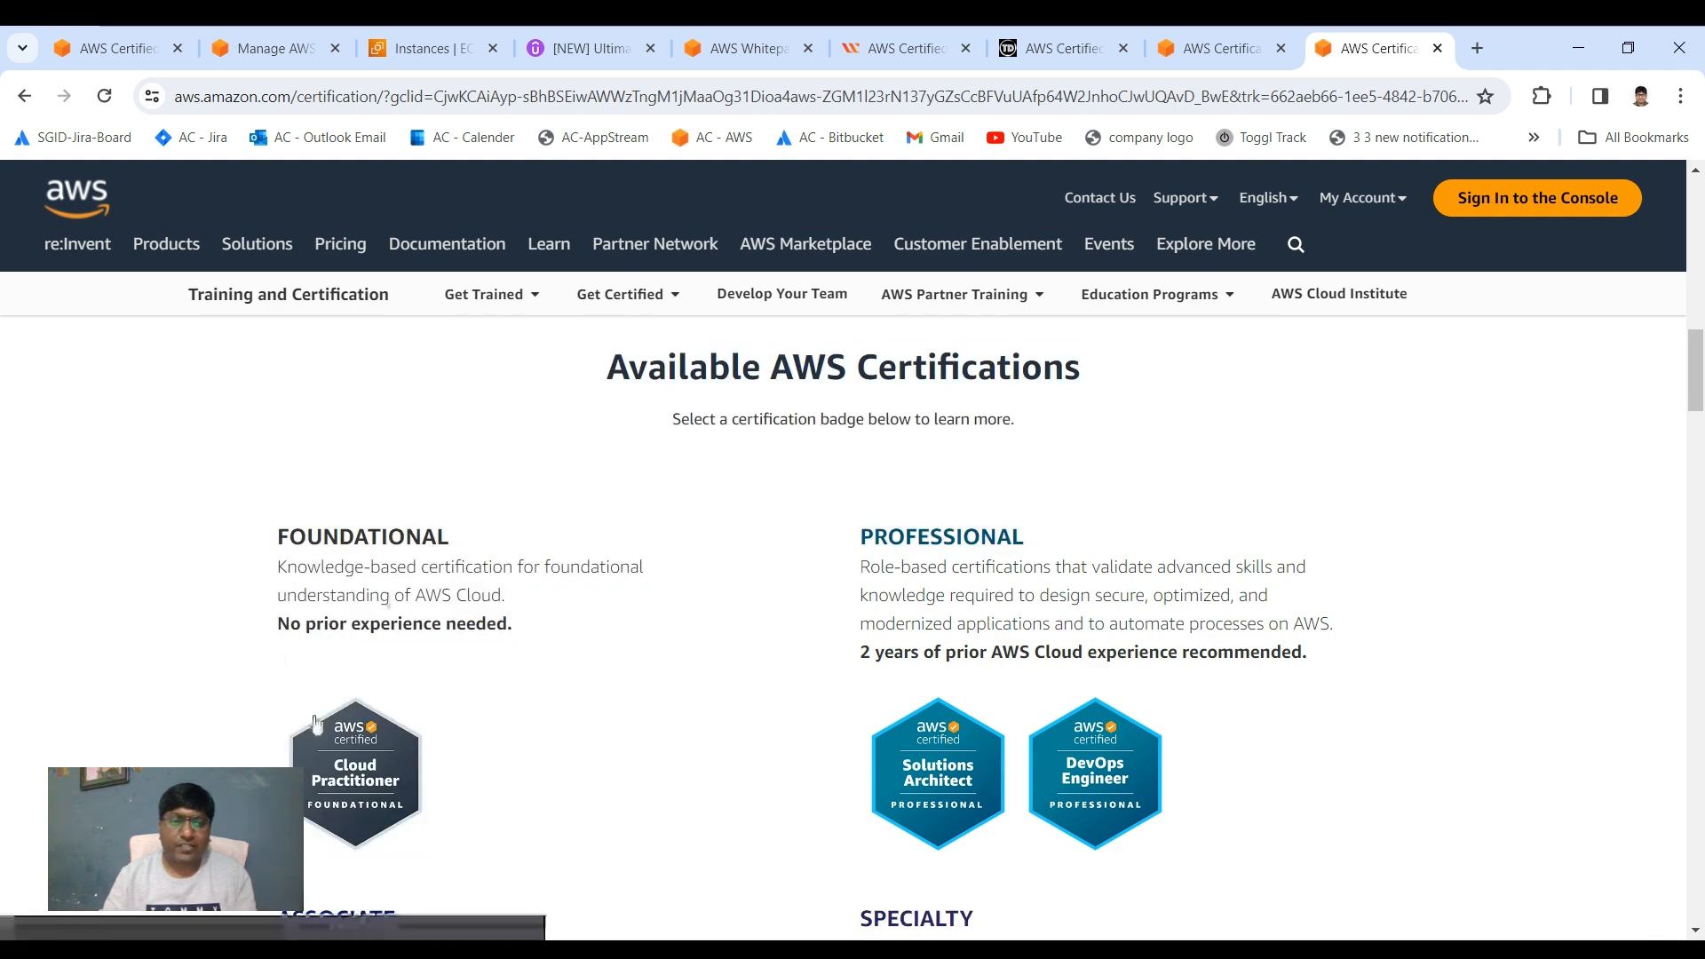
# Scroll to Available AWS Certifications and browse the Foundational, Associate, Professional and Specialty badges.
pyautogui.scroll(-3)
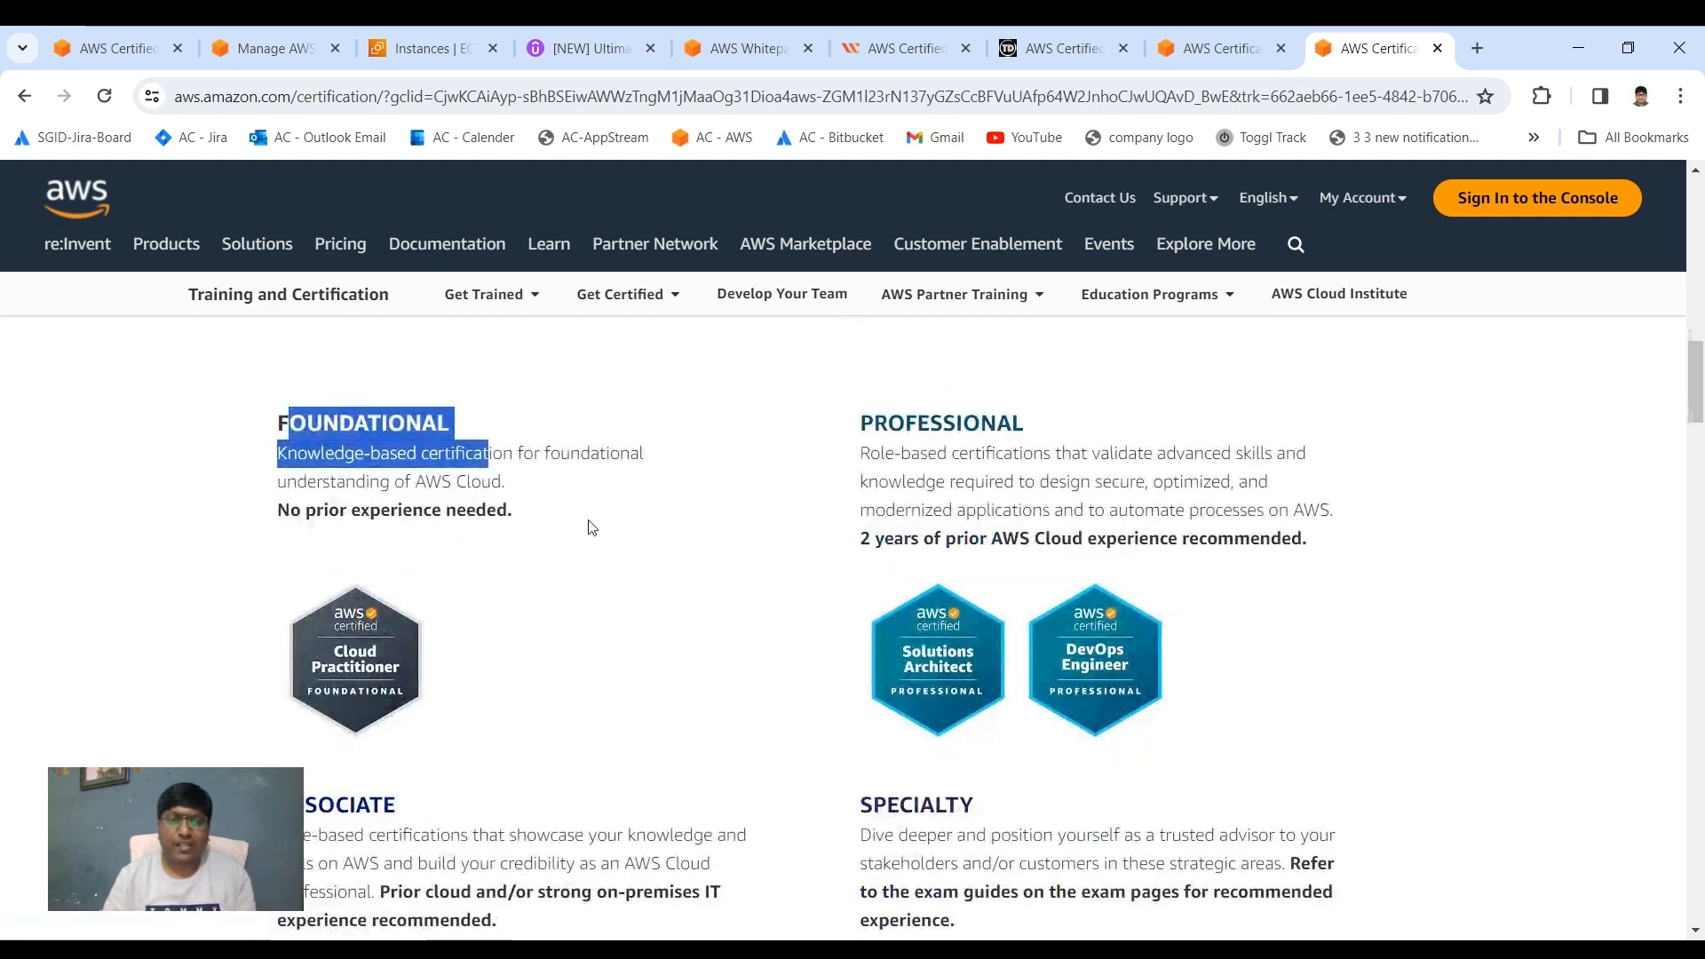
pyautogui.scroll(-3)
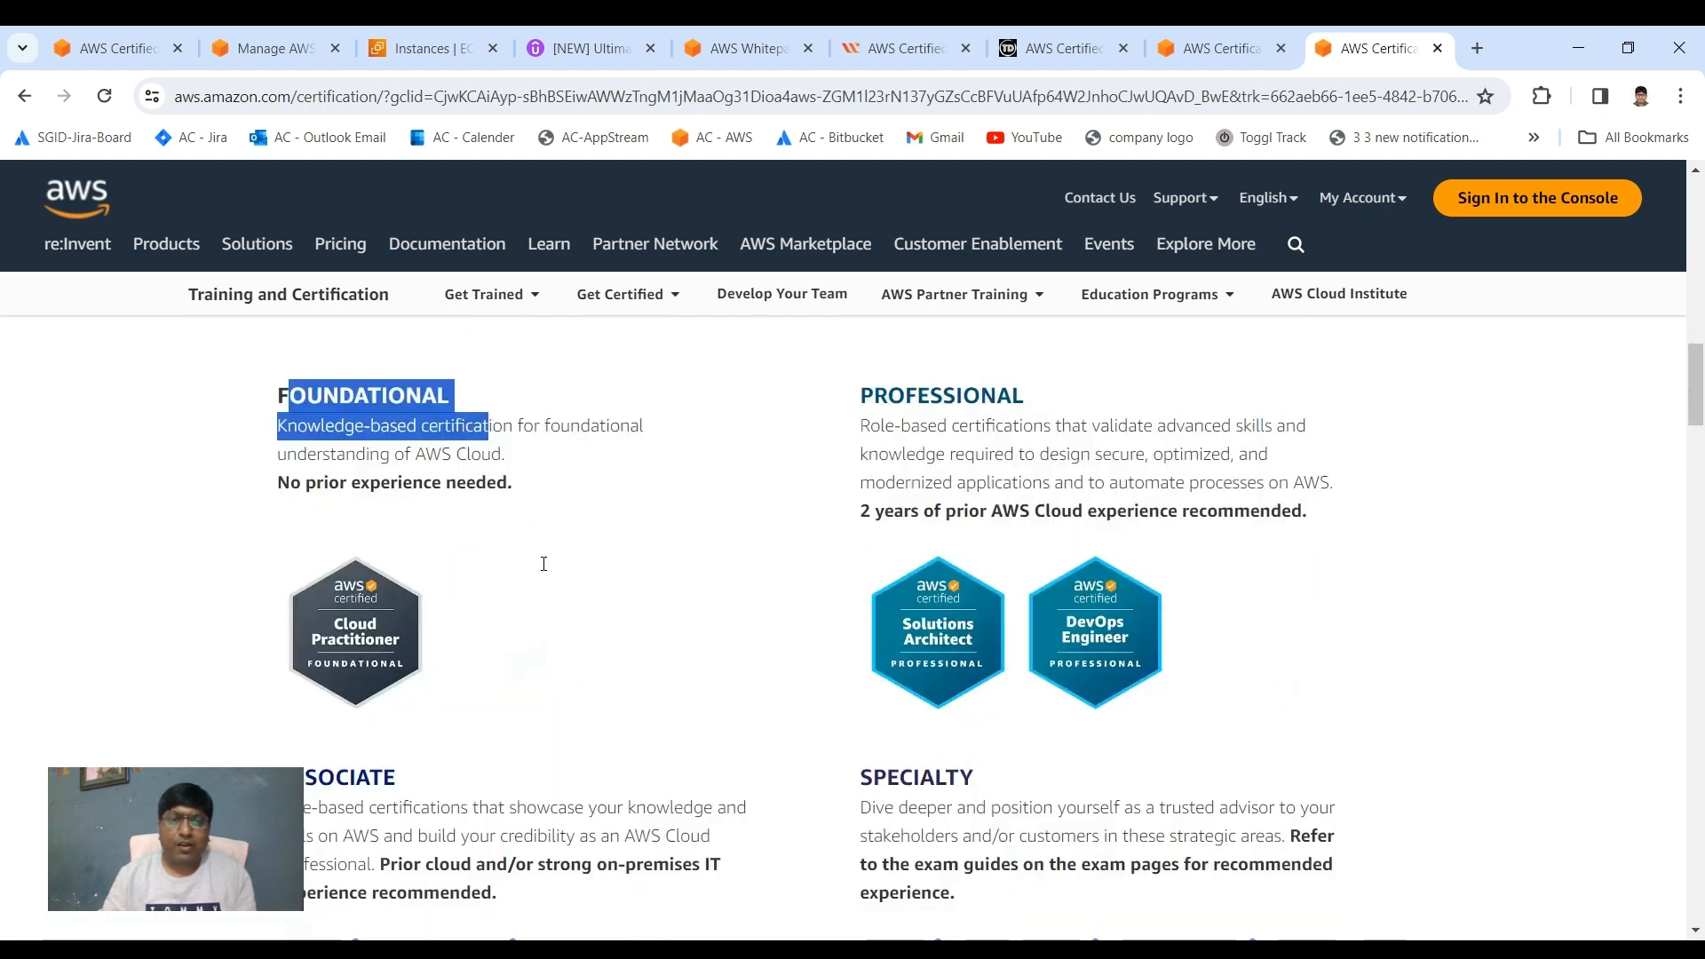
pyautogui.scroll(-3)
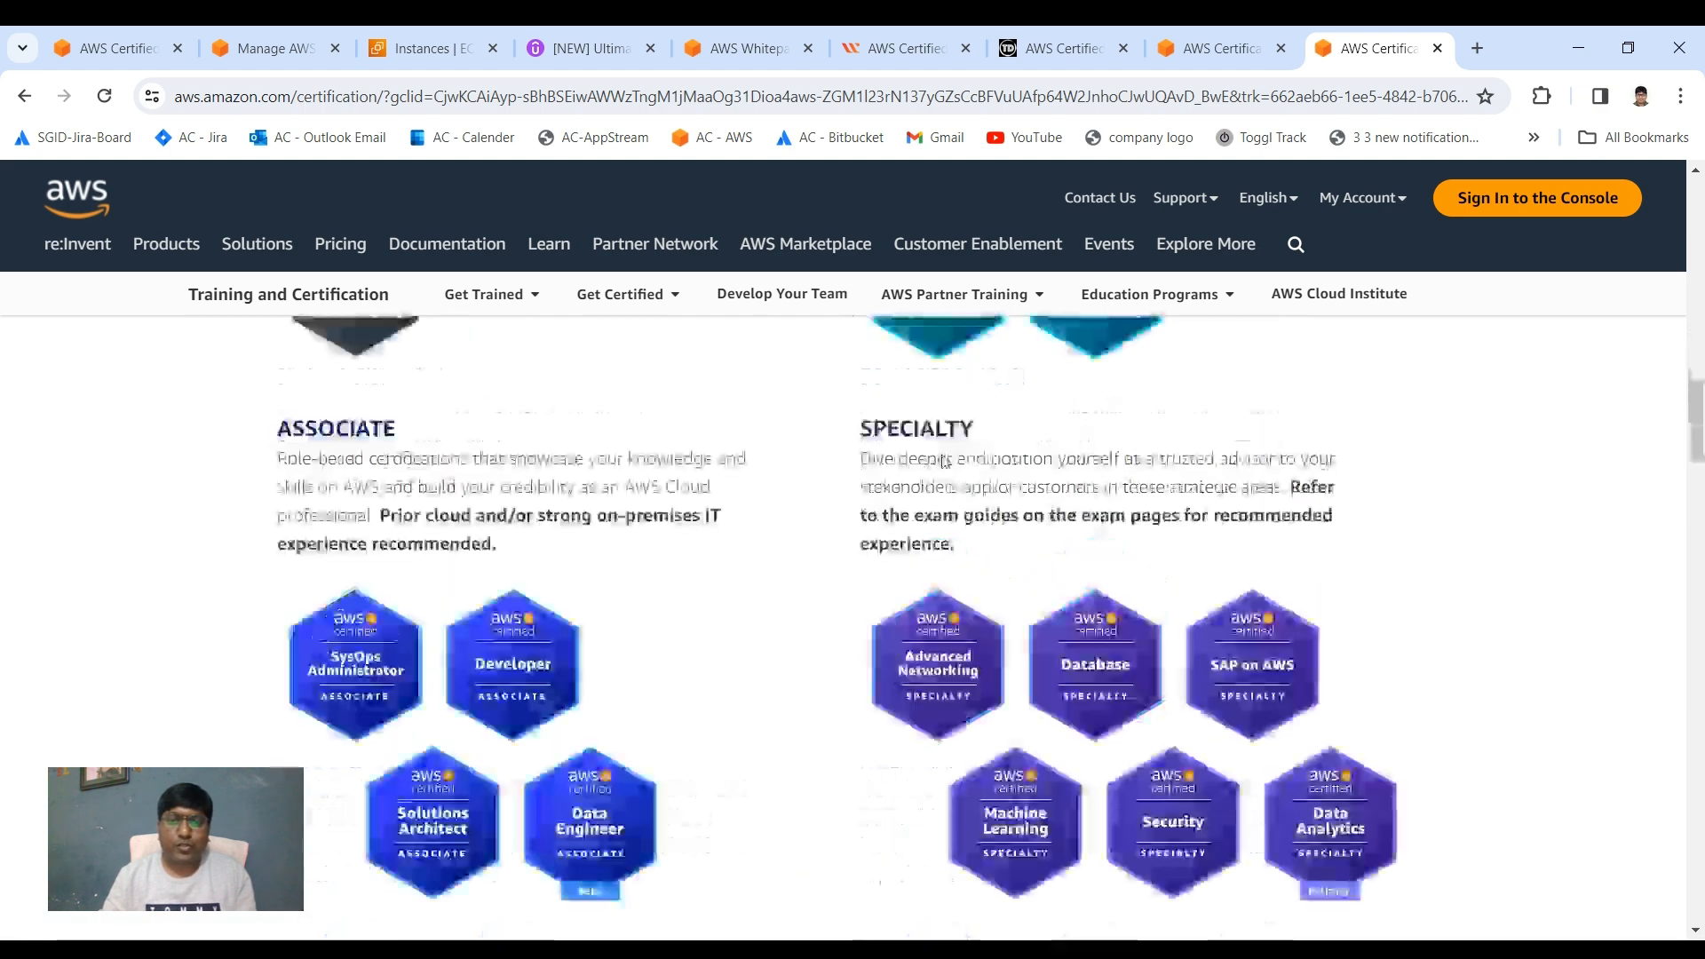
pyautogui.scroll(3)
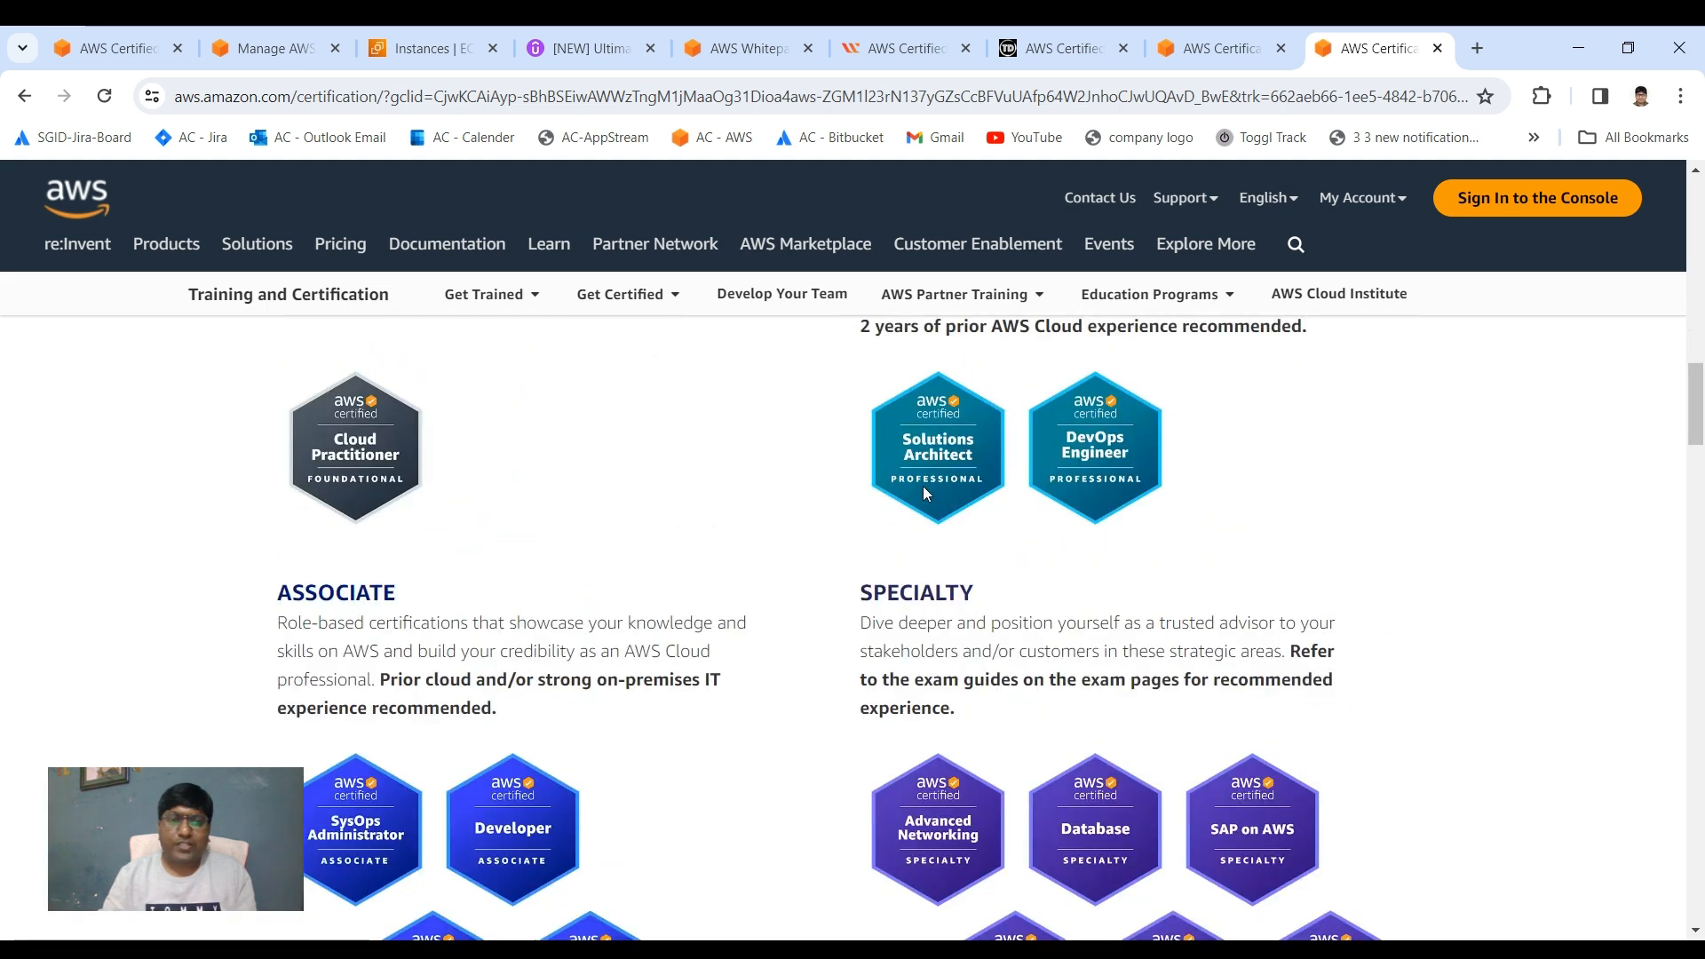
pyautogui.scroll(3)
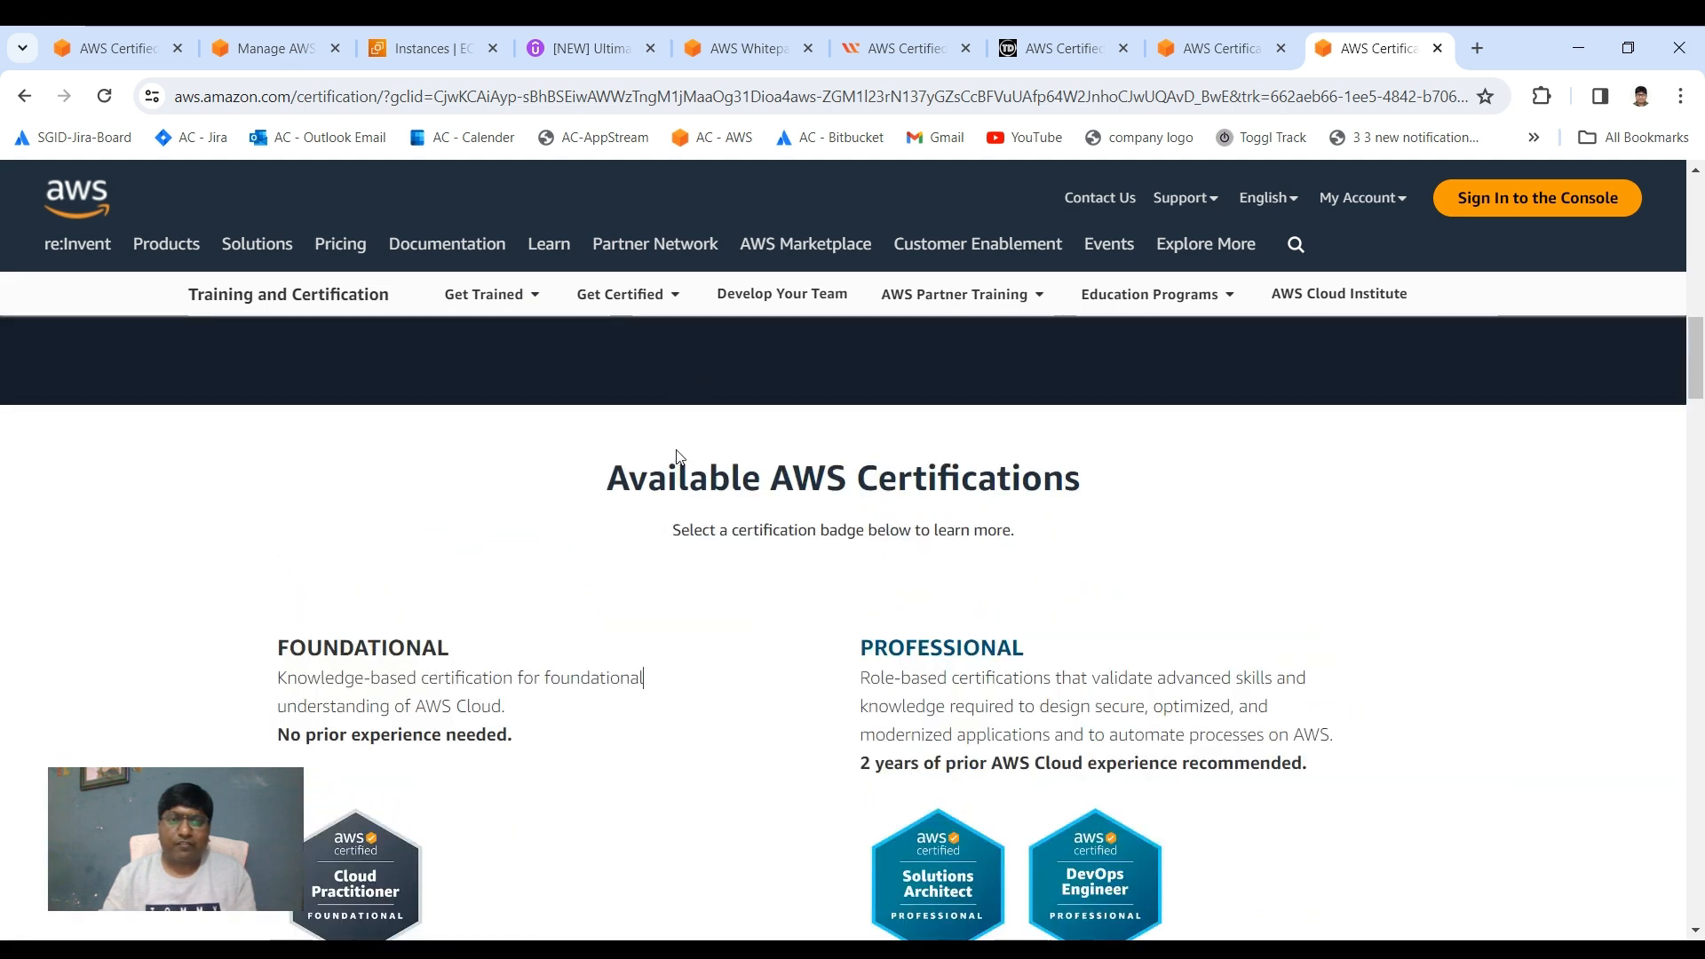
pyautogui.moveTo(774, 471)
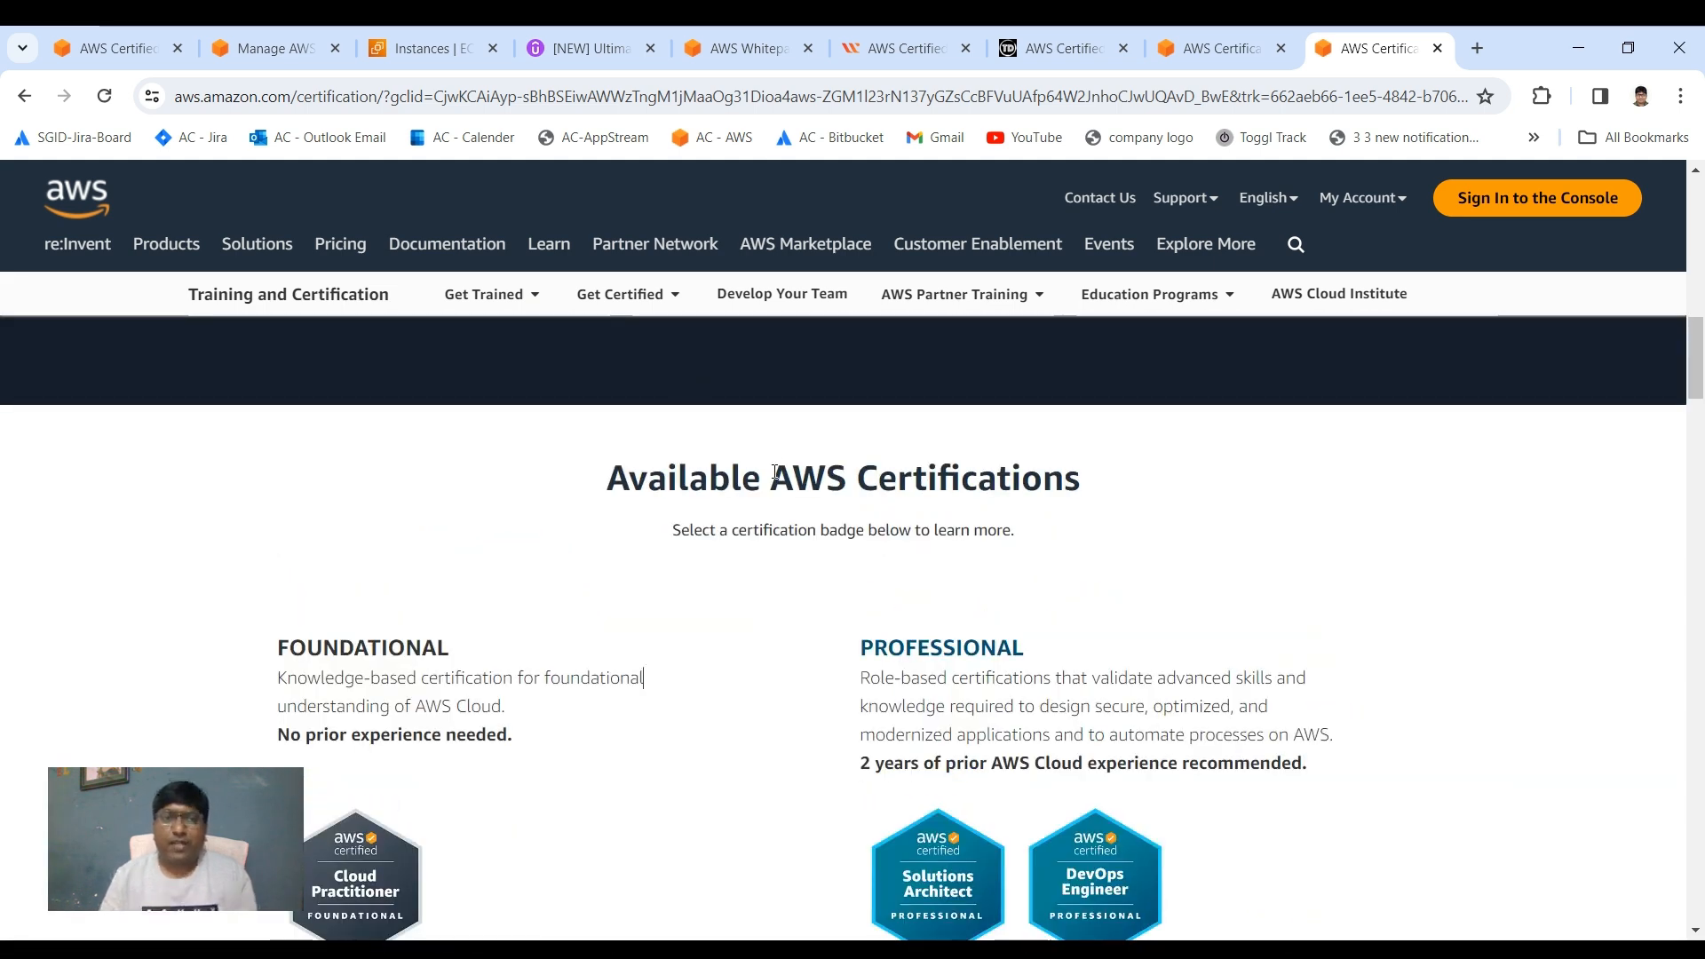
pyautogui.scroll(-3)
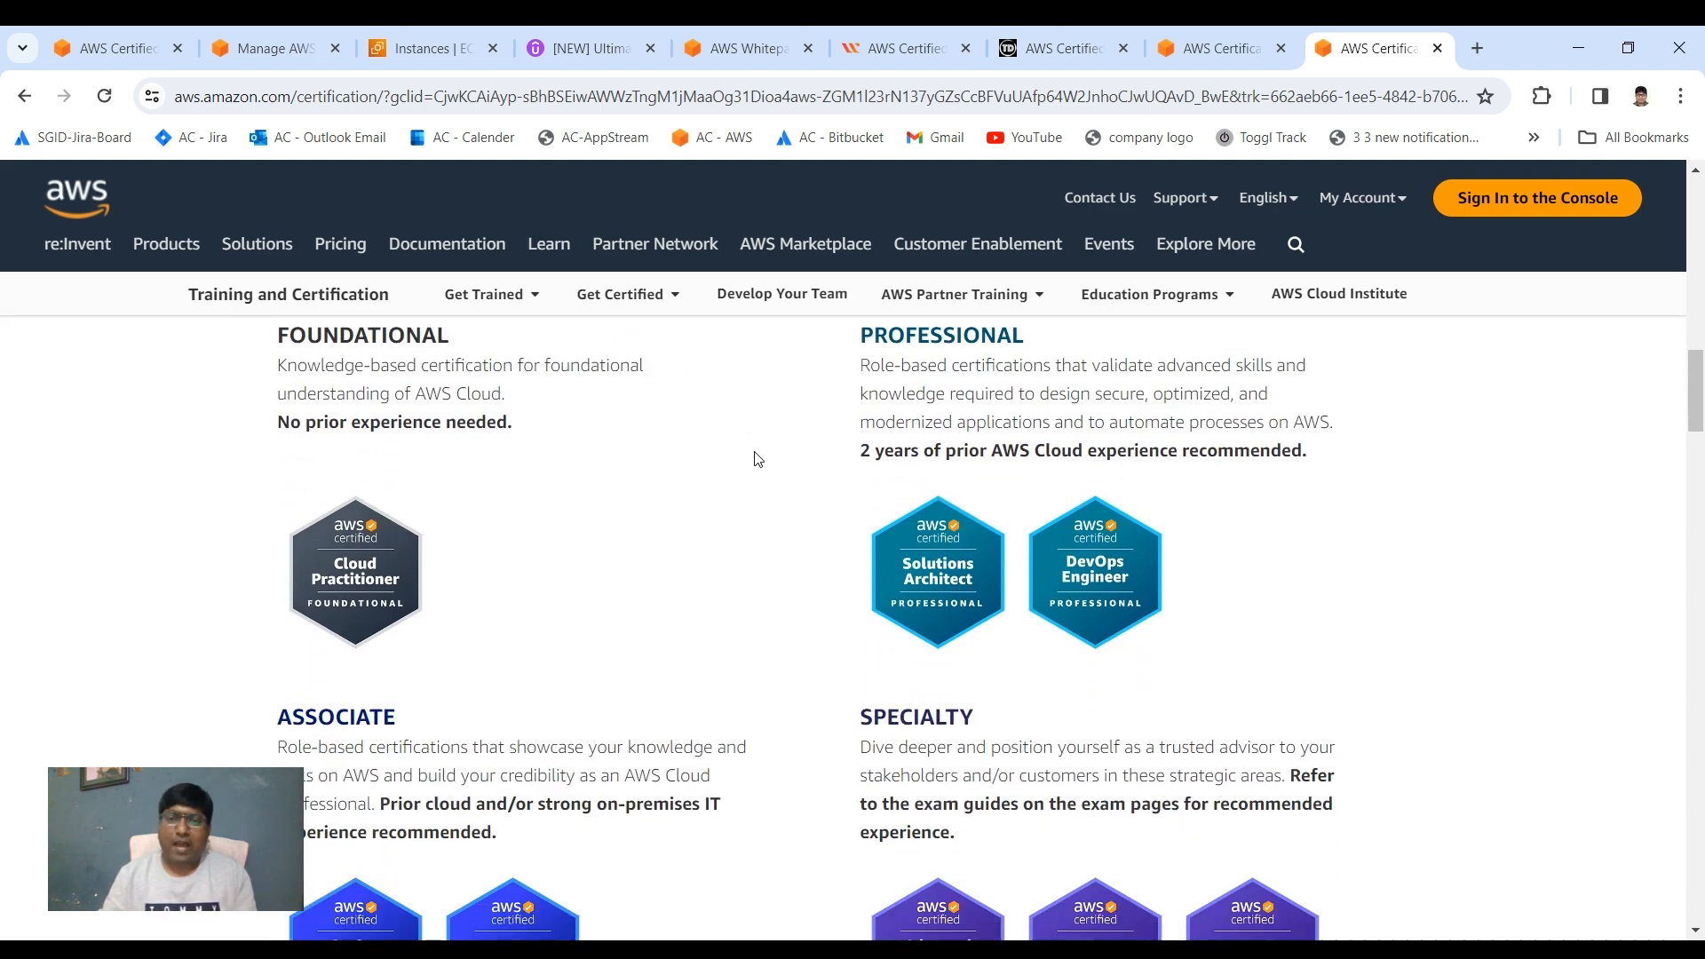
pyautogui.scroll(-3)
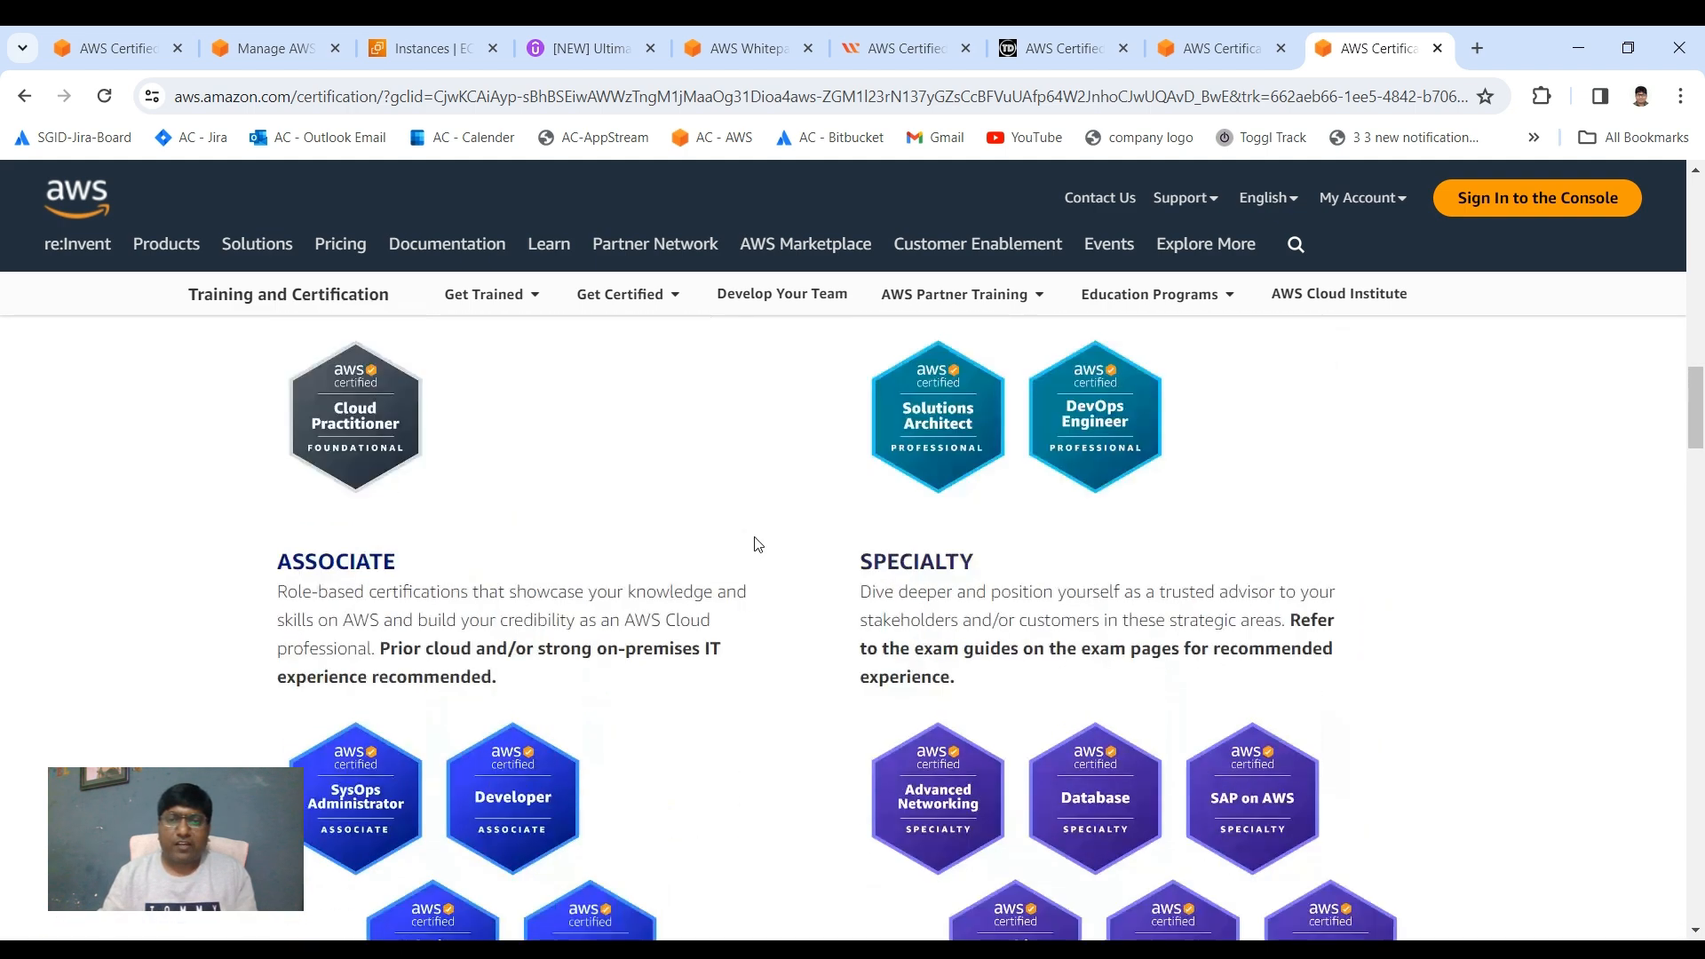
pyautogui.scroll(-3)
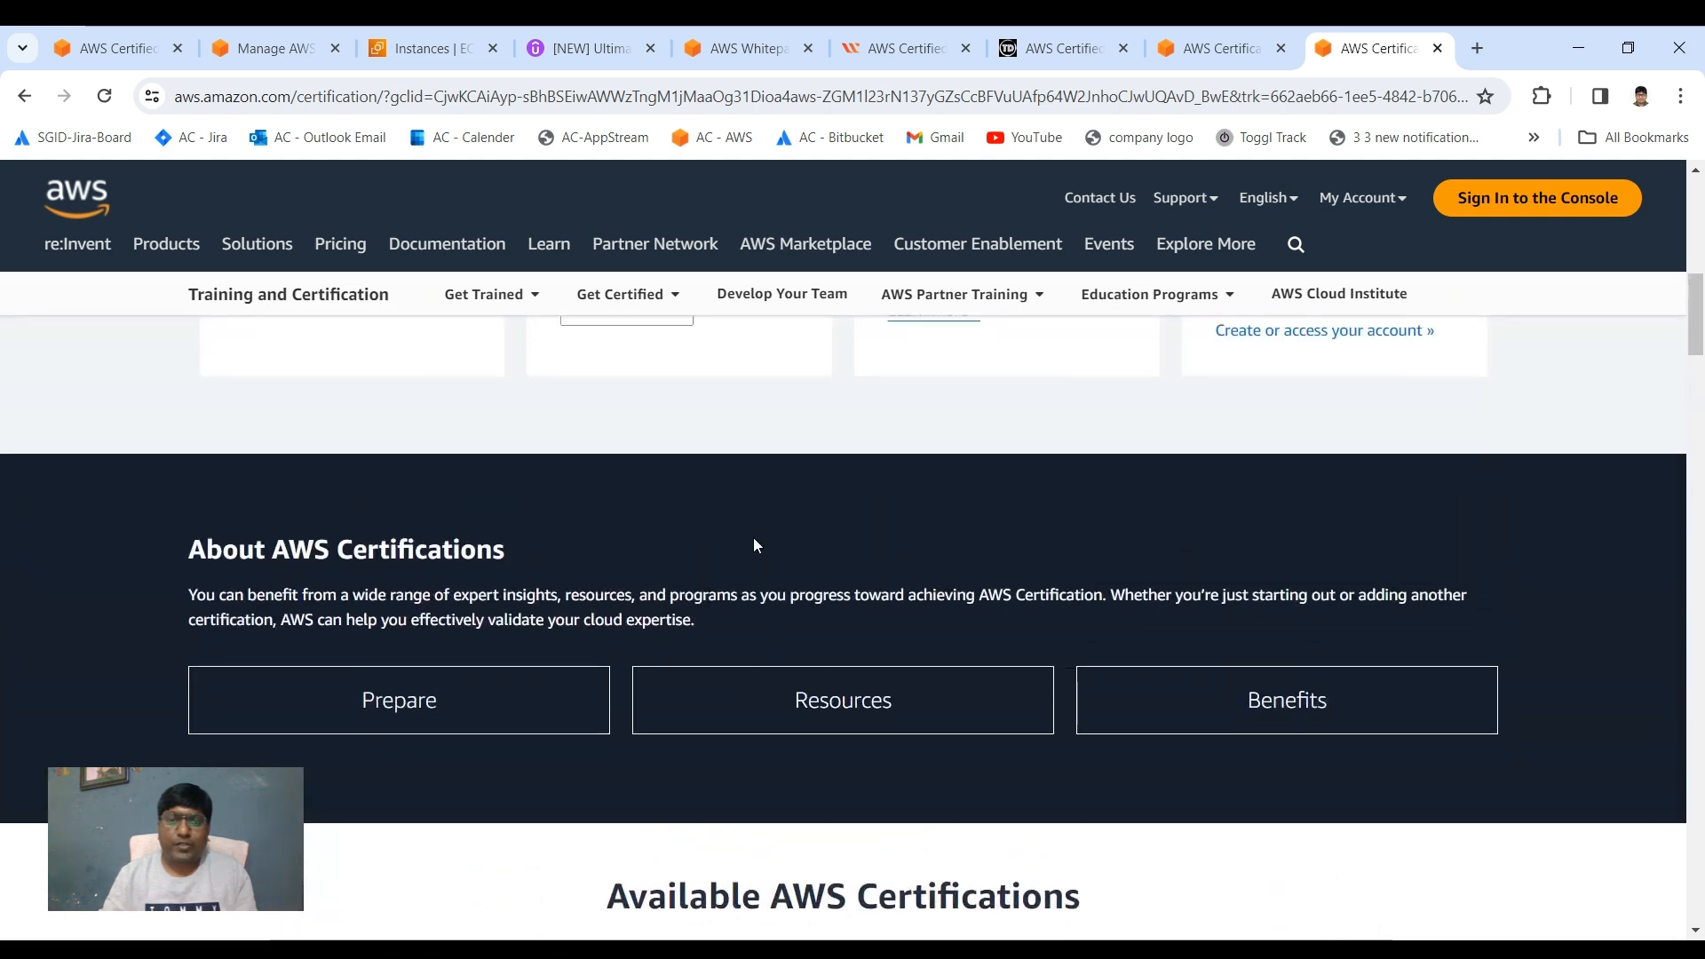
pyautogui.scroll(-3)
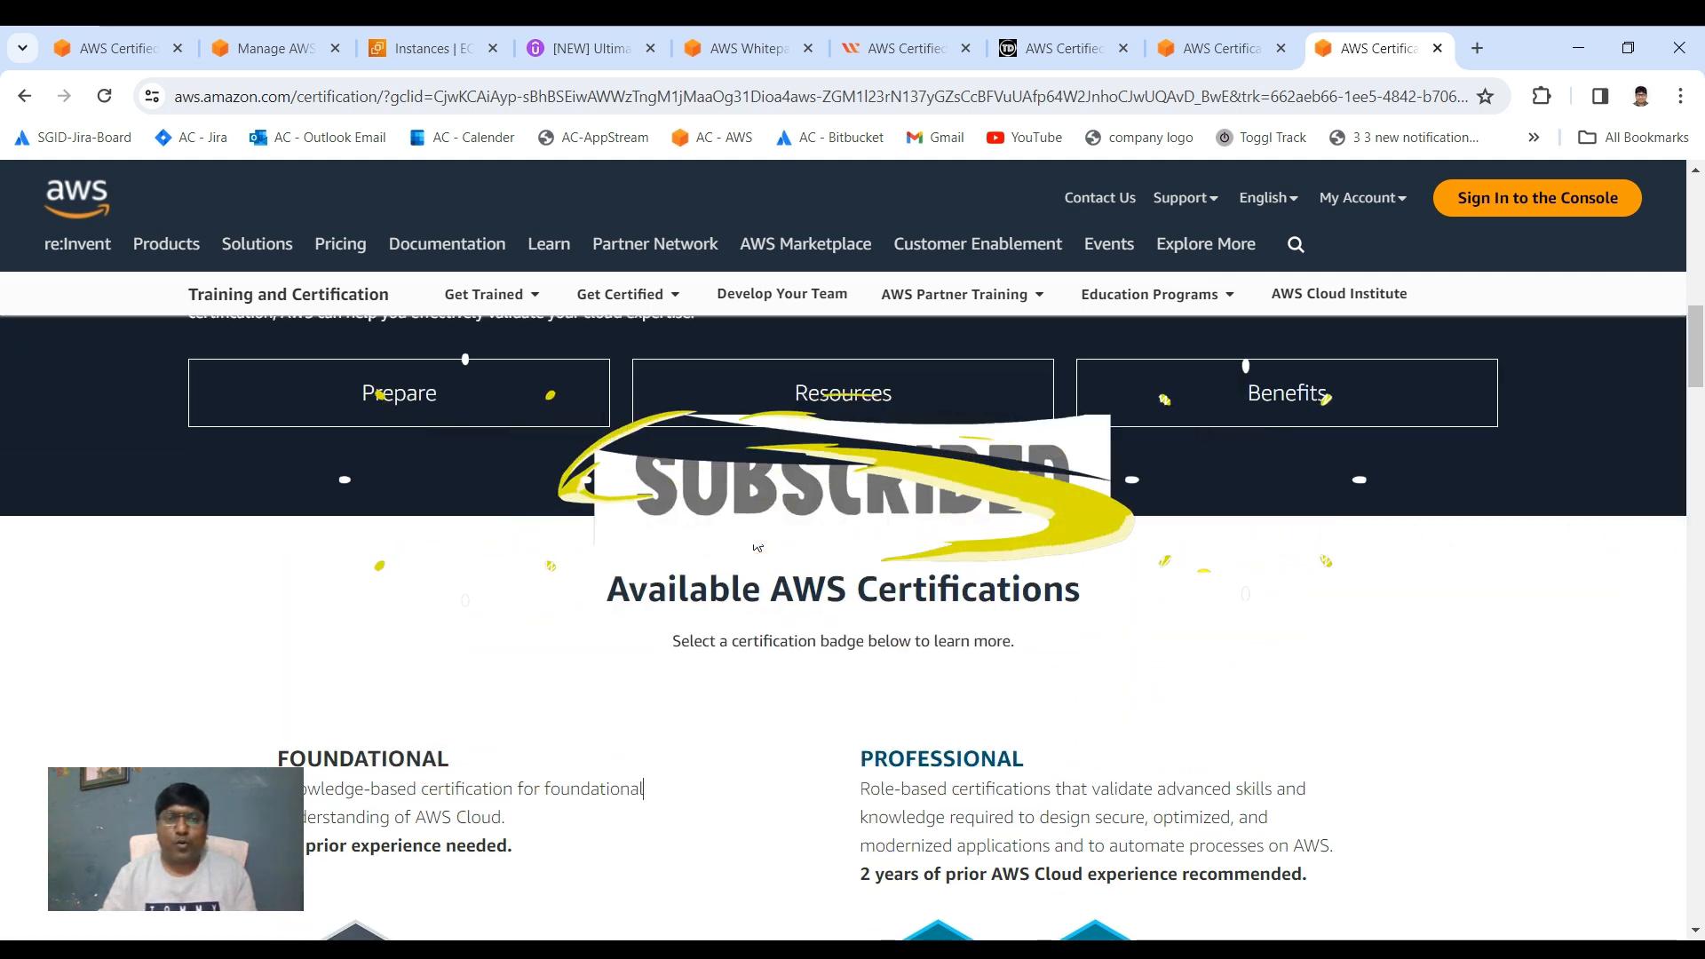
pyautogui.scroll(-3)
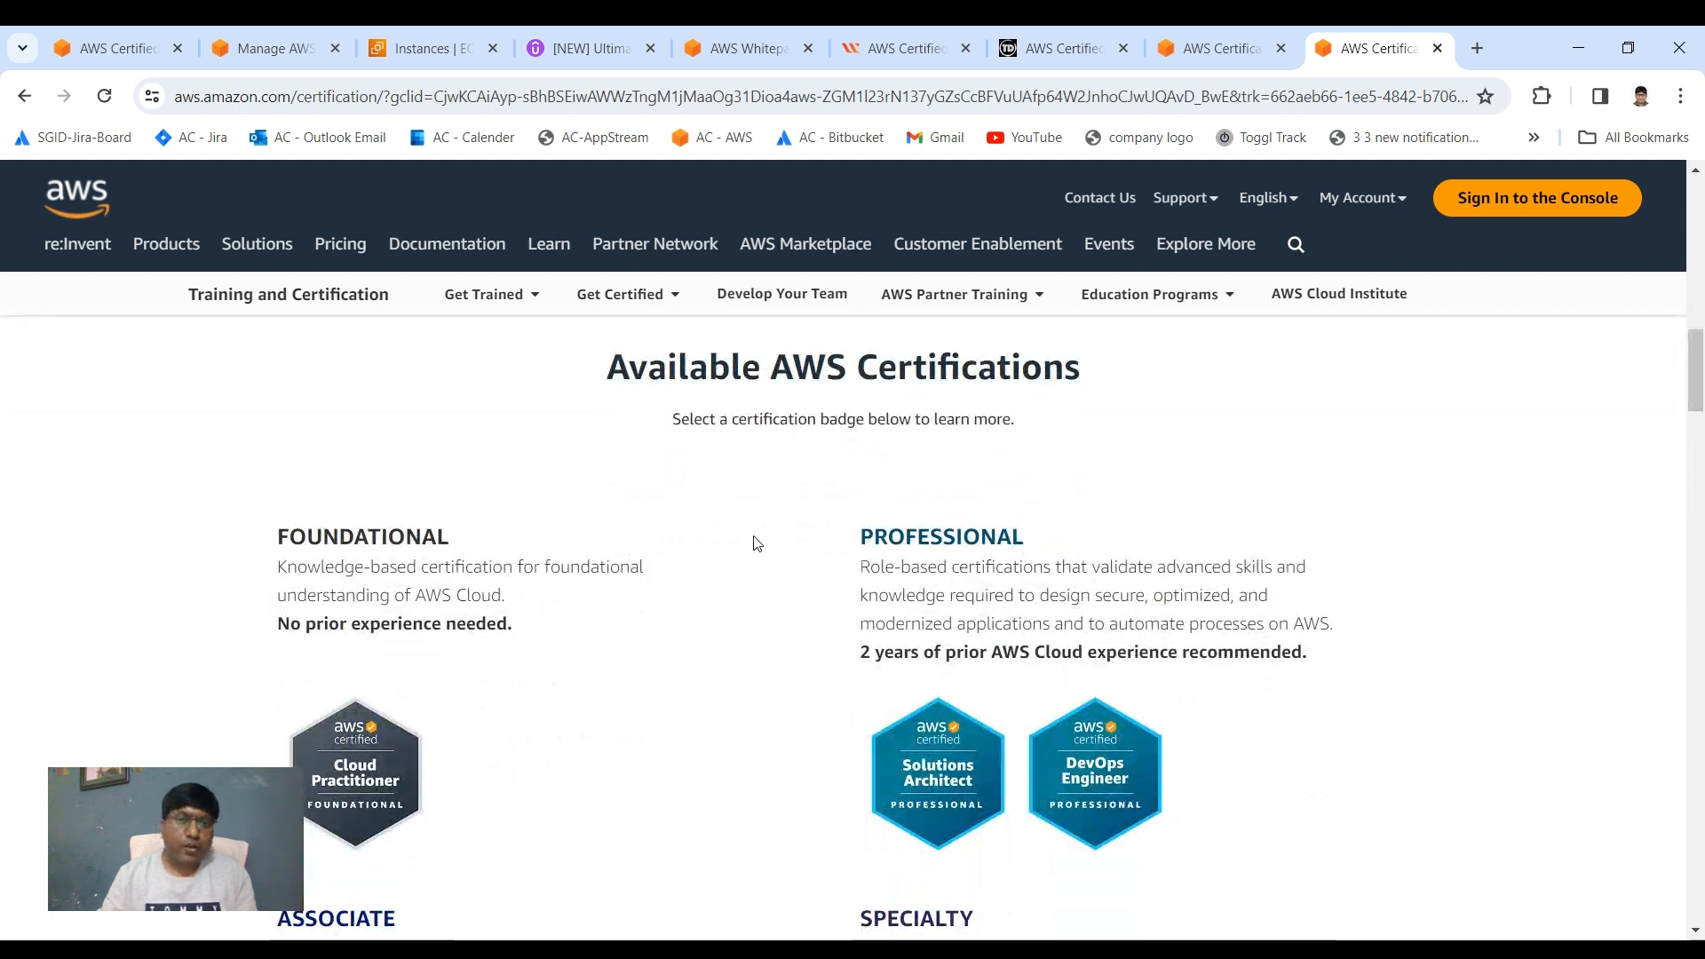